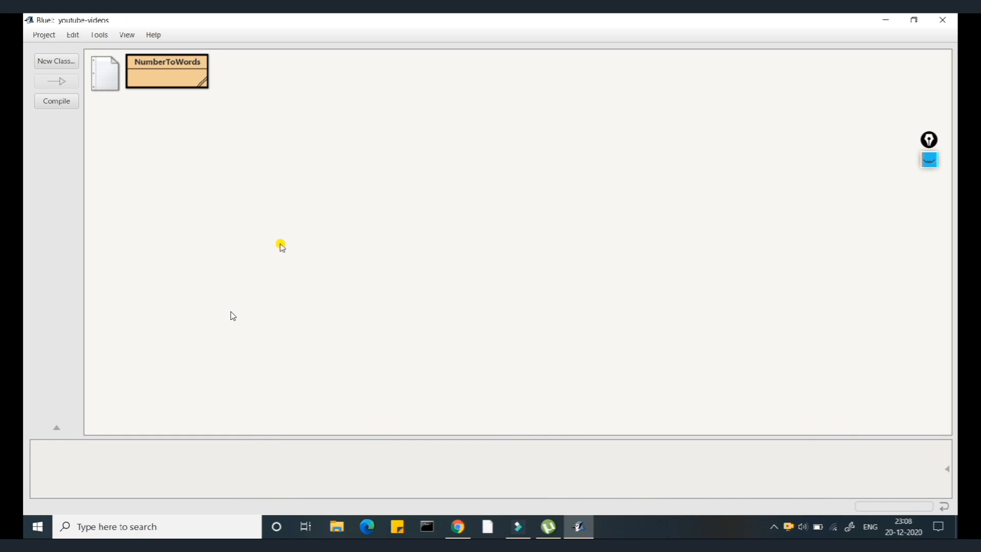
{"action": "mouse_move", "coordinate": [429, 218]}
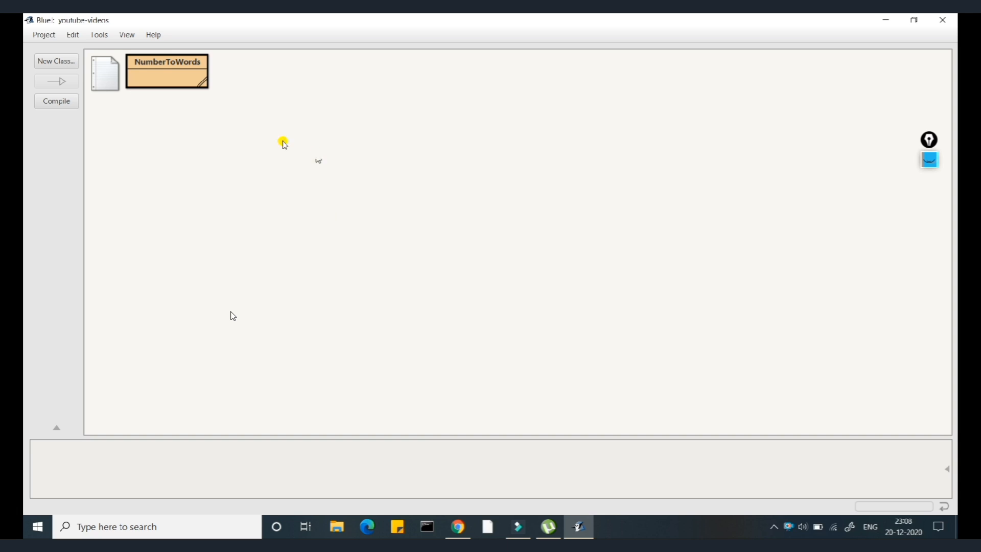
Open the NumberToWords source and read through the convert cases and Scanner-based main method.
{"action": "double_click", "coordinate": [167, 70]}
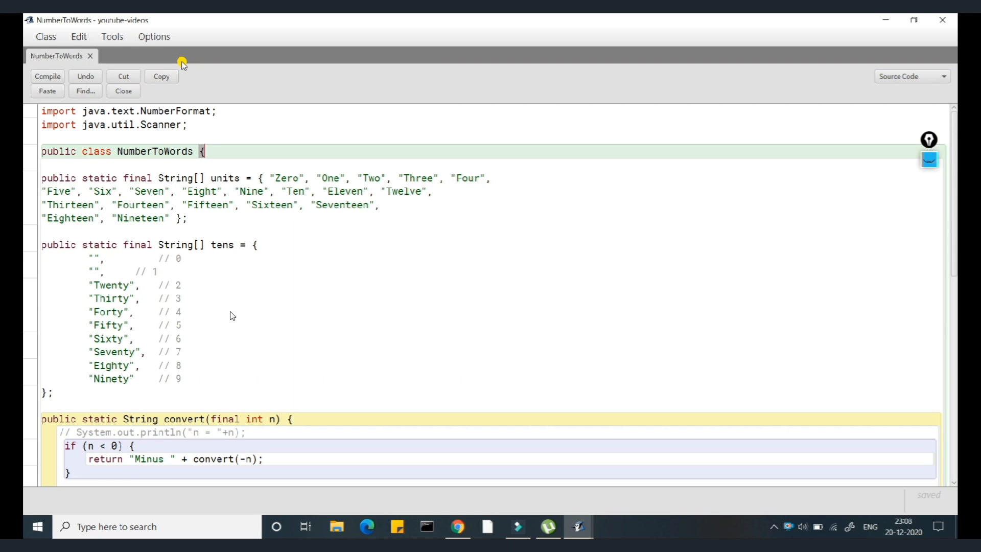
{"action": "mouse_move", "coordinate": [227, 286]}
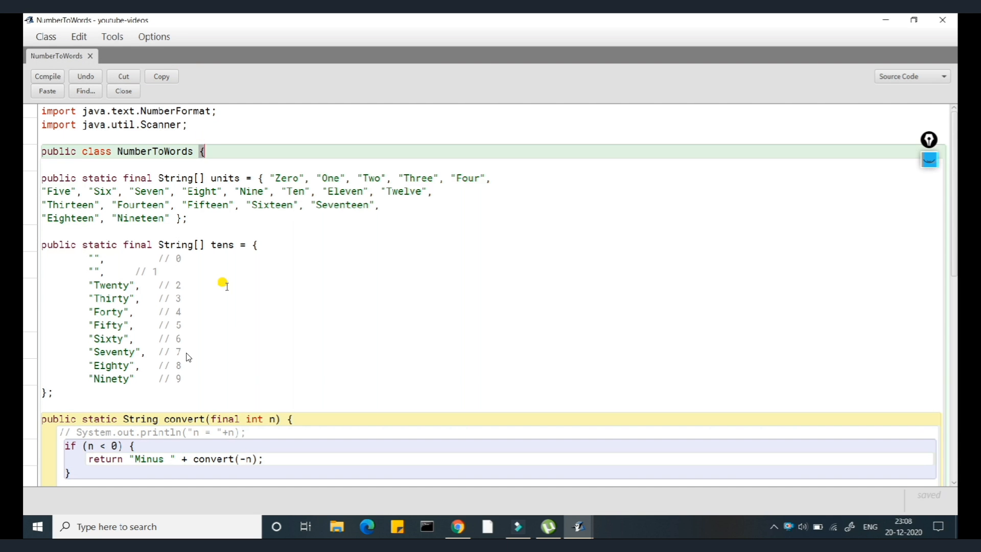
{"action": "scroll", "scroll_direction": "down", "scroll_amount": 3}
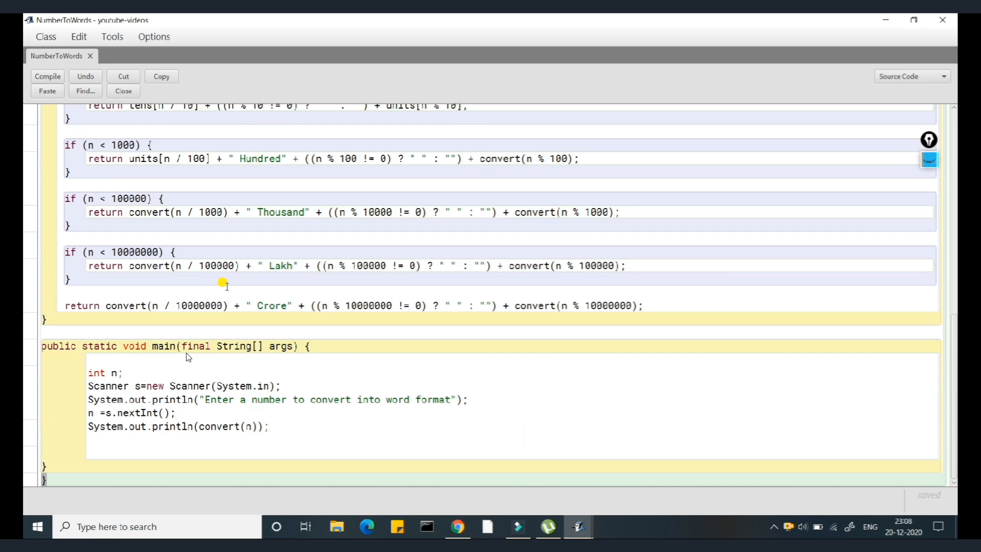
{"action": "scroll", "scroll_direction": "down", "scroll_amount": 3}
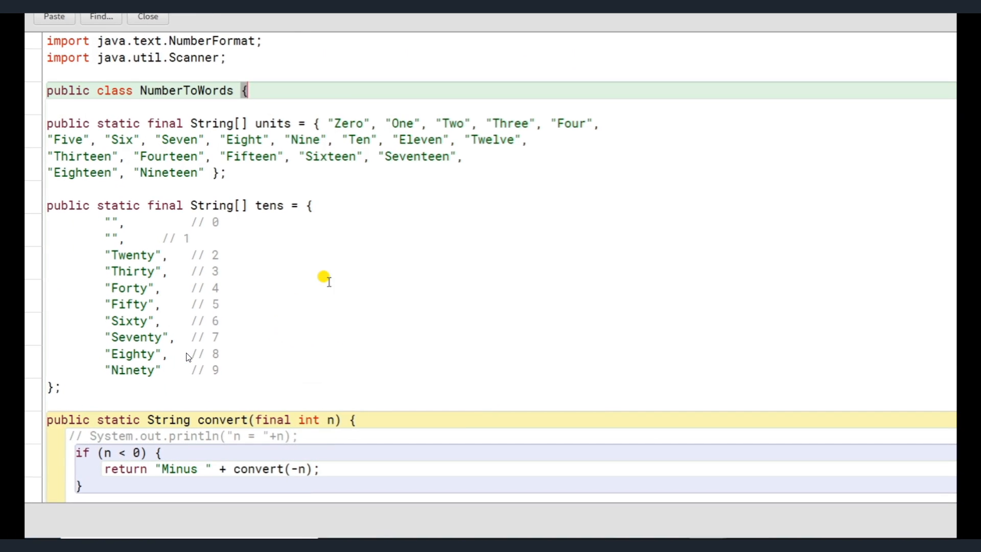
{"action": "scroll", "scroll_direction": "down", "scroll_amount": 3}
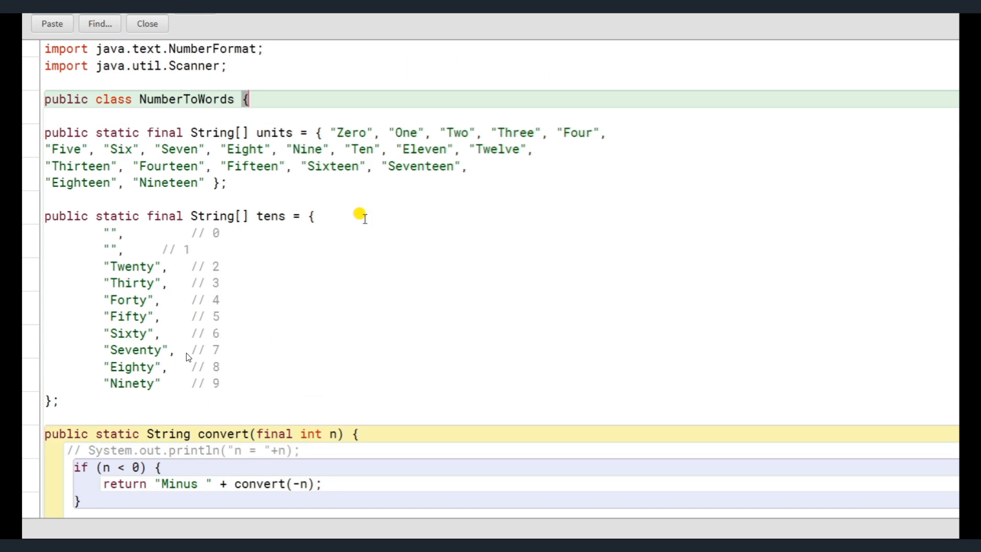
{"action": "mouse_move", "coordinate": [206, 69]}
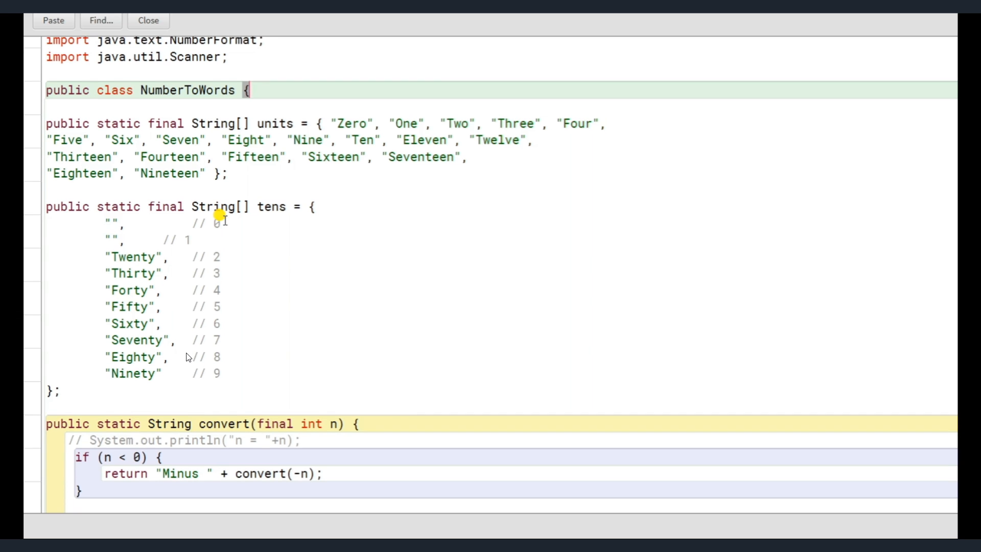
{"action": "scroll", "scroll_direction": "down", "scroll_amount": 3}
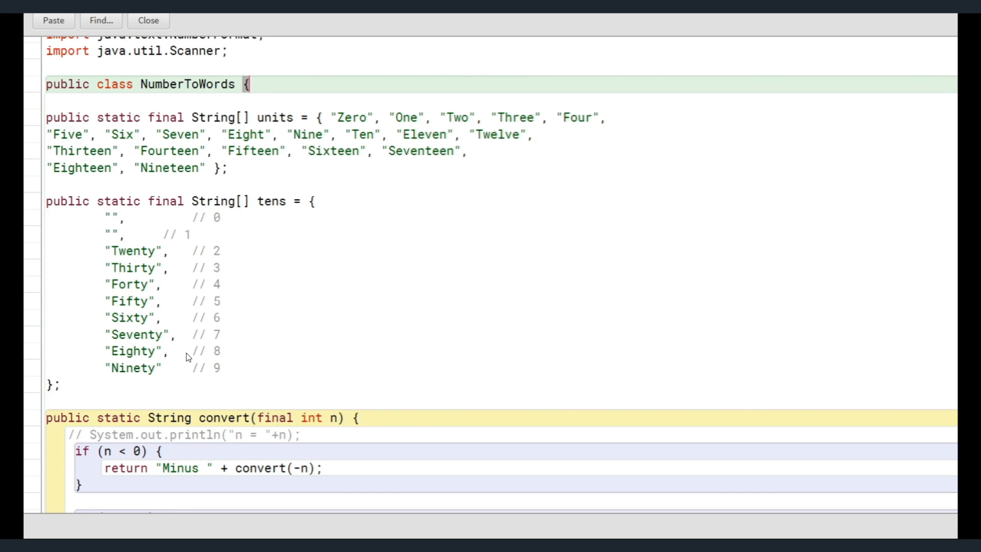
{"action": "scroll", "scroll_direction": "down", "scroll_amount": 3}
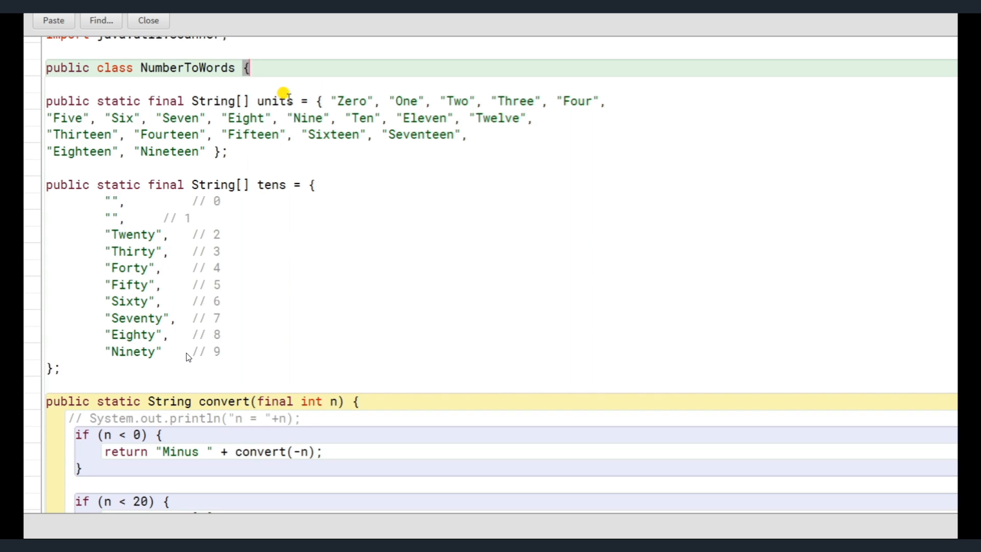
{"action": "mouse_move", "coordinate": [147, 118]}
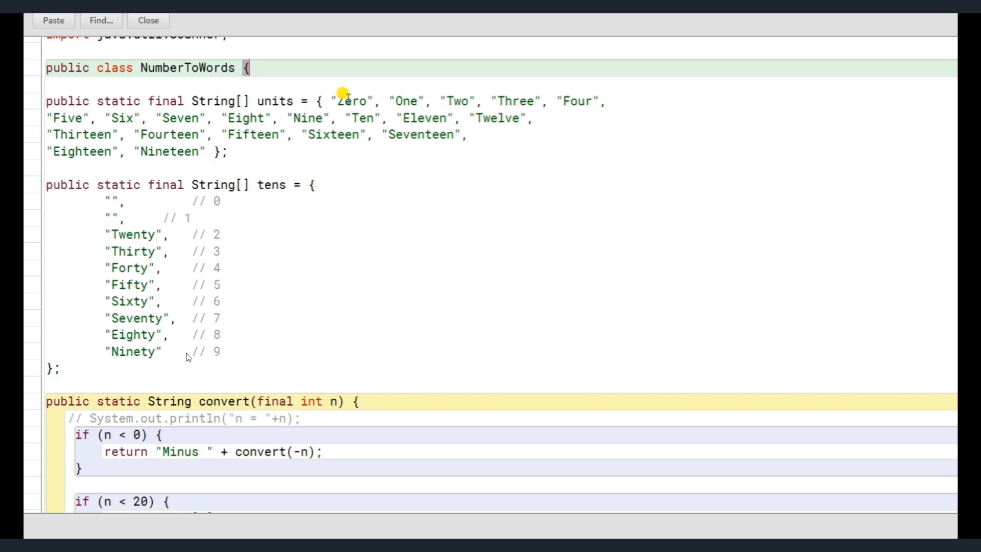
{"action": "mouse_move", "coordinate": [334, 95]}
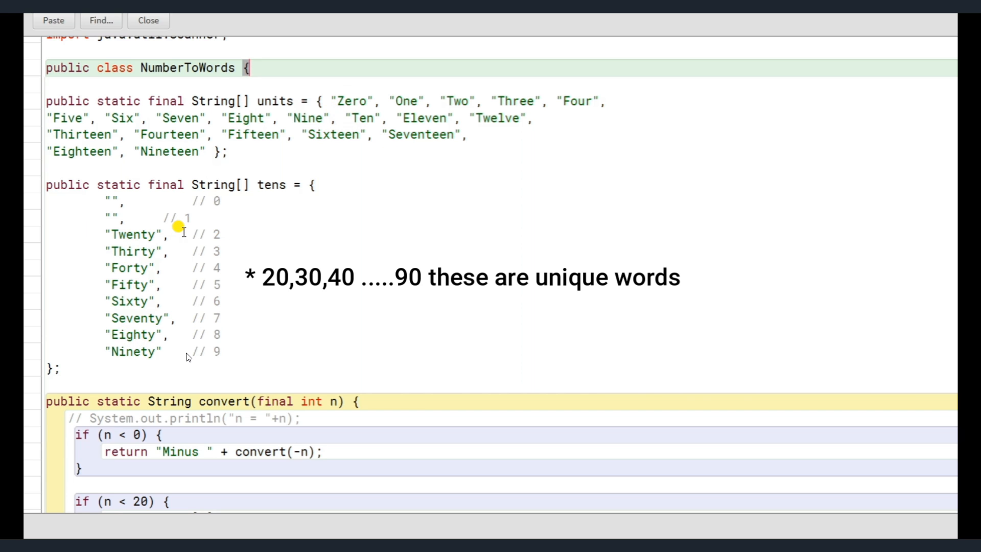
{"action": "mouse_move", "coordinate": [200, 322]}
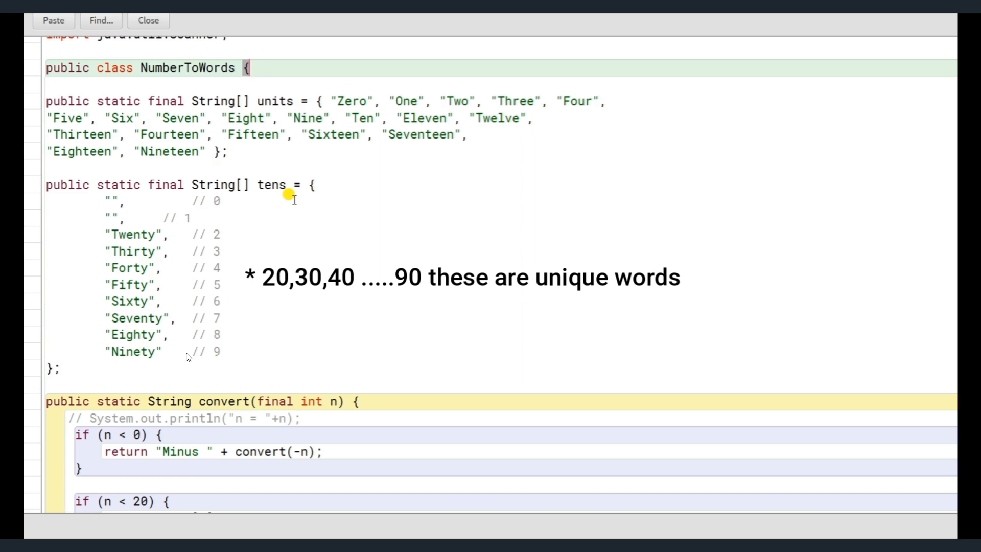
{"action": "mouse_move", "coordinate": [208, 224]}
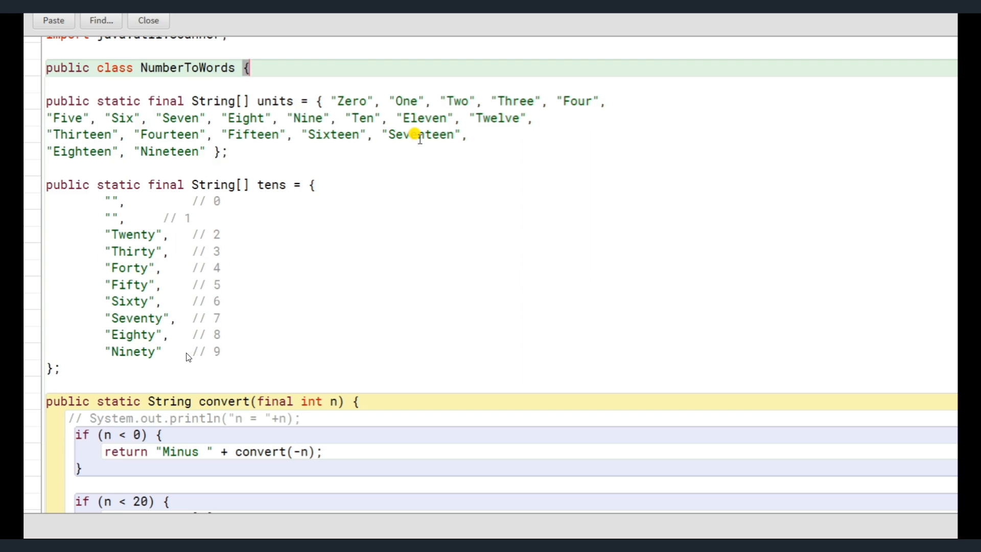
{"action": "mouse_move", "coordinate": [364, 108]}
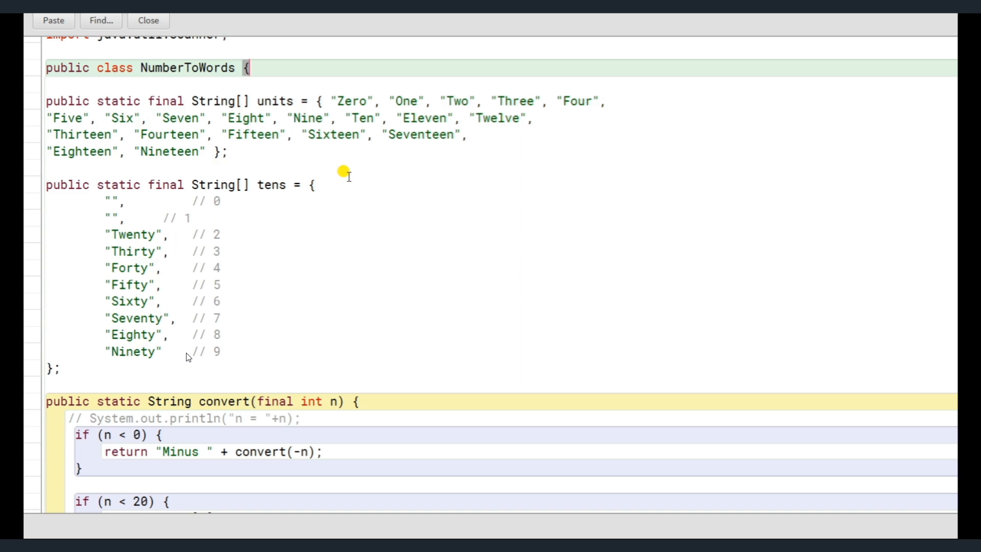
{"action": "scroll", "scroll_direction": "down", "scroll_amount": 3}
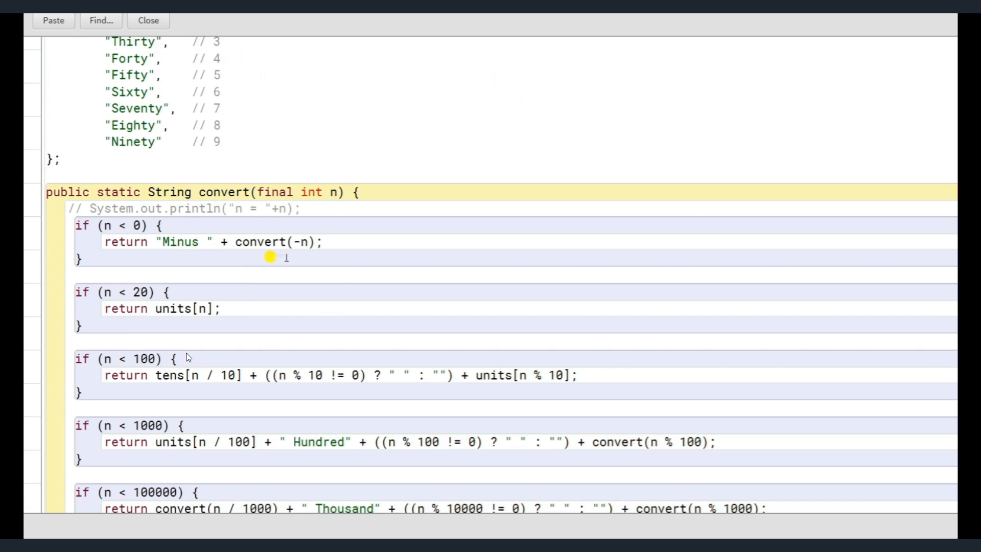
{"action": "scroll", "scroll_direction": "down", "scroll_amount": 3}
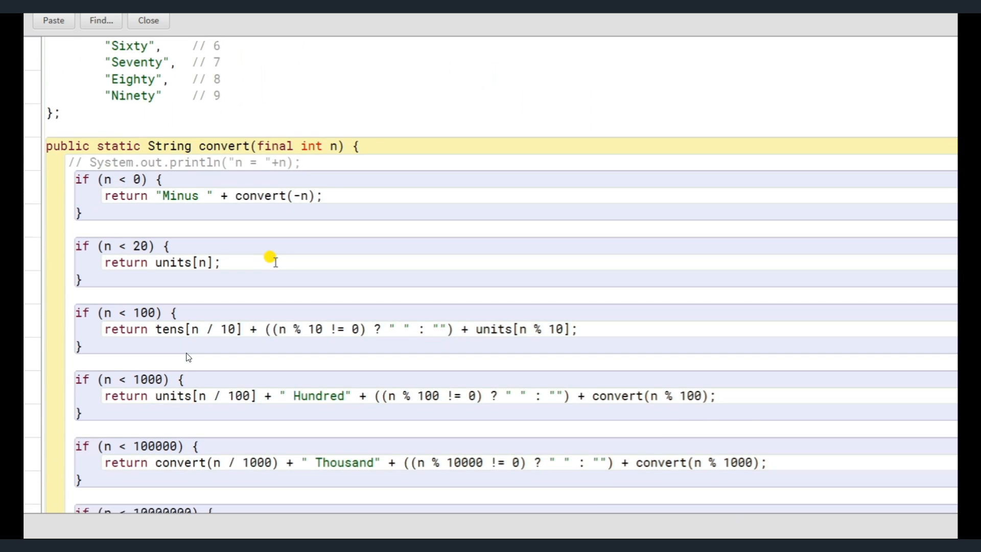
{"action": "scroll", "scroll_direction": "down", "scroll_amount": 3}
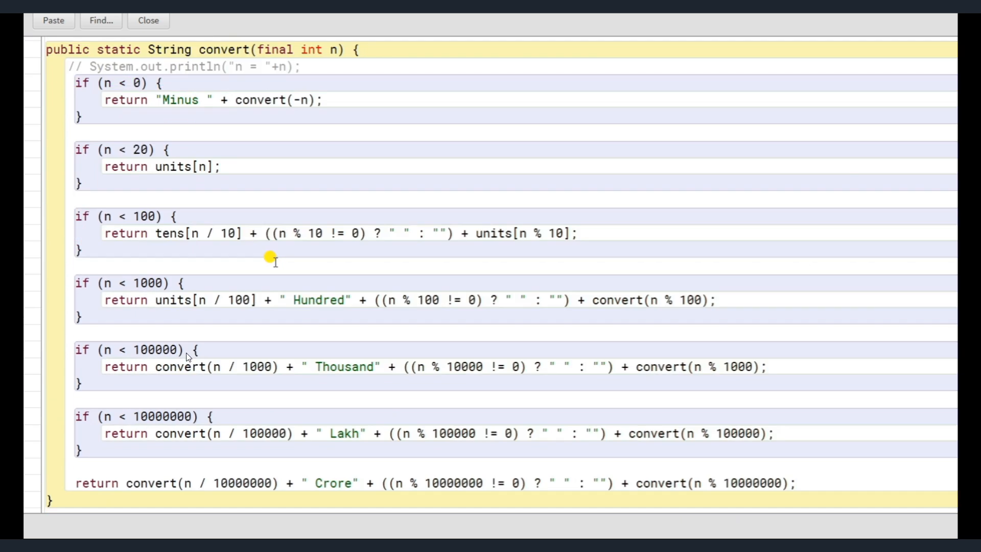
{"action": "scroll", "scroll_direction": "down", "scroll_amount": 3}
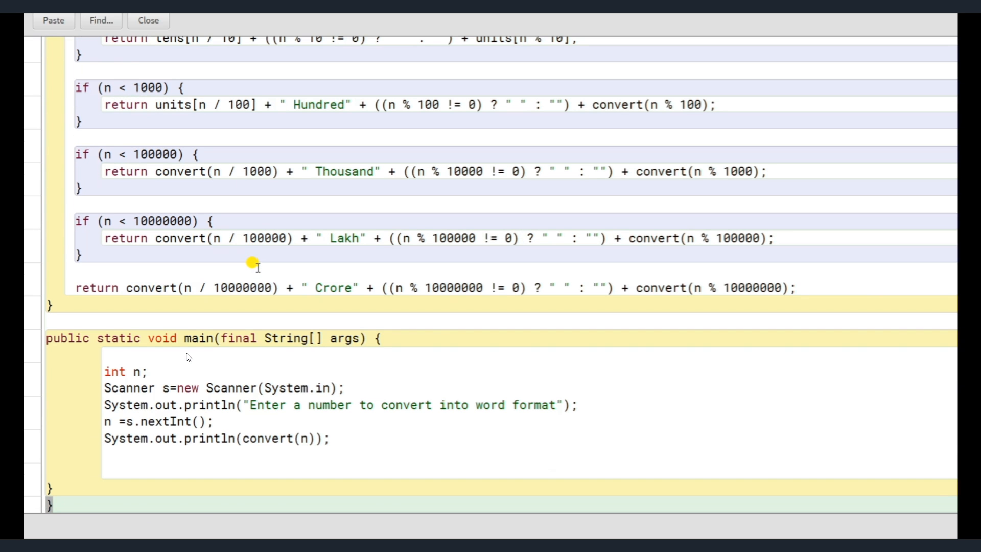
{"action": "mouse_move", "coordinate": [233, 351]}
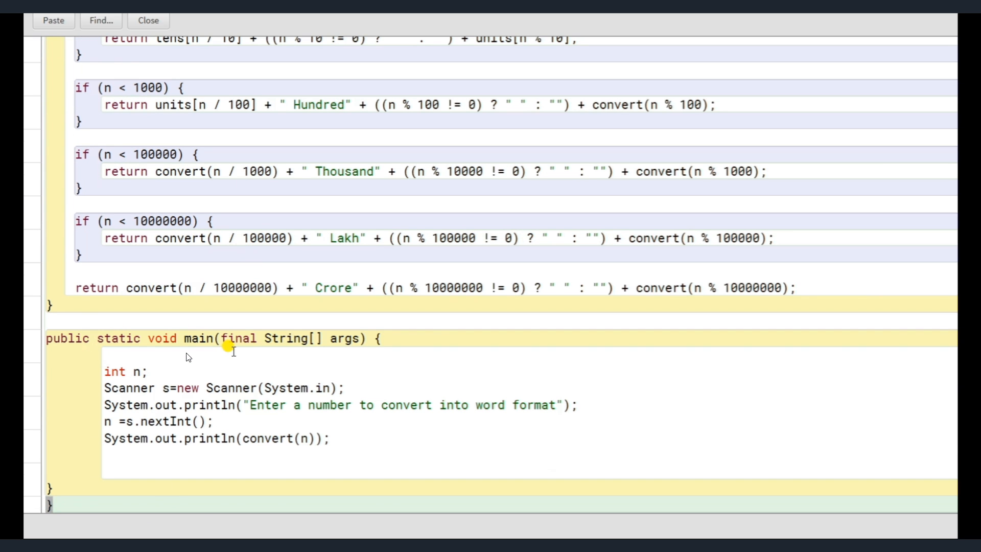
{"action": "mouse_move", "coordinate": [338, 348]}
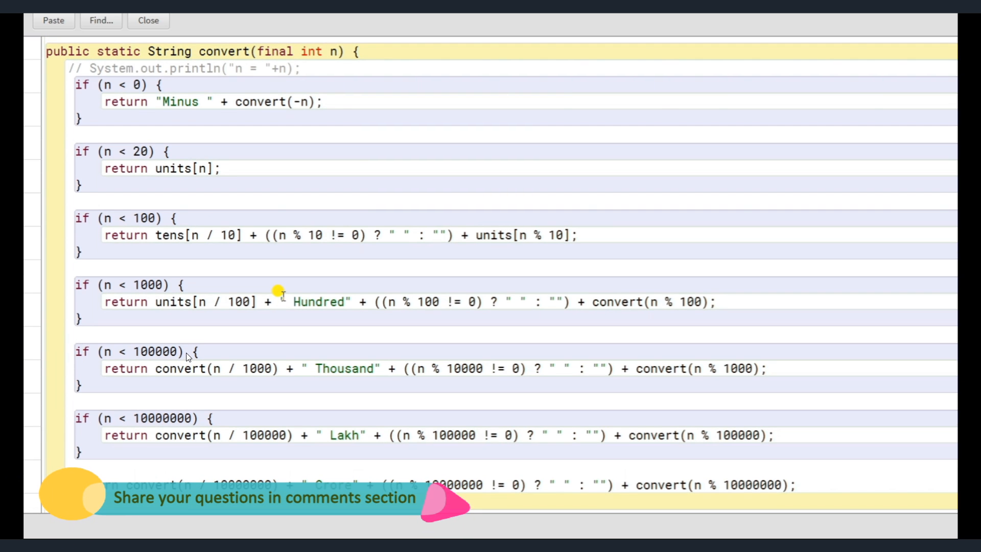
{"action": "mouse_move", "coordinate": [433, 268]}
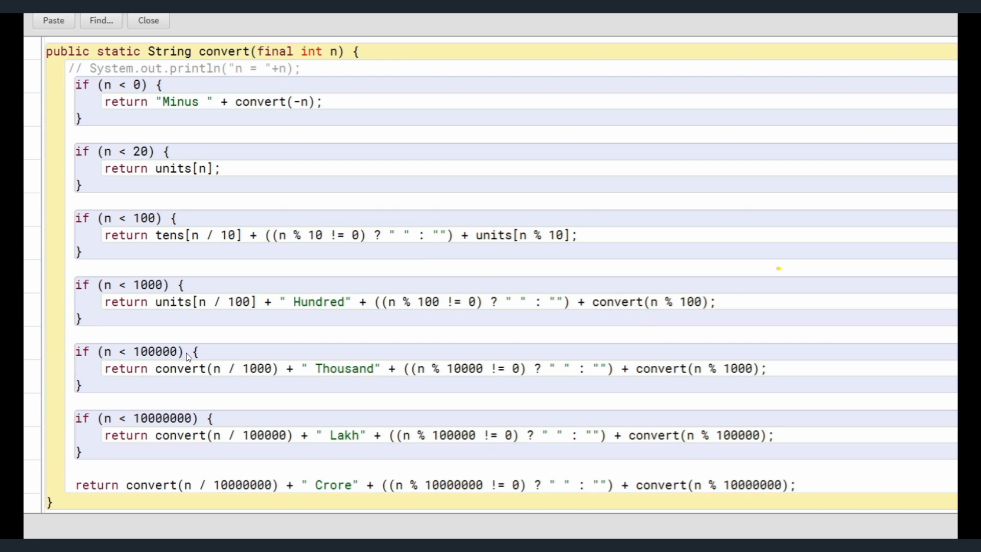
{"action": "mouse_move", "coordinate": [378, 103]}
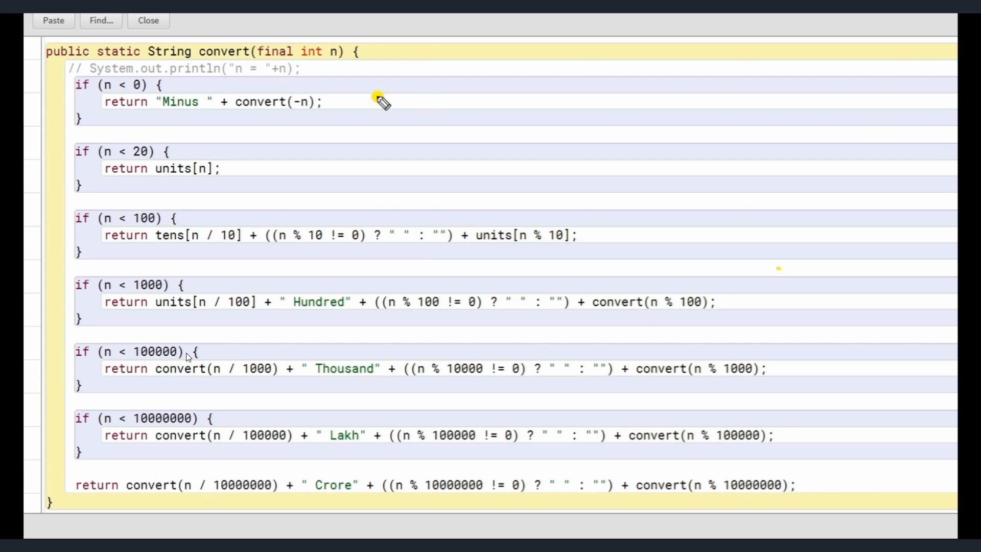
{"action": "mouse_move", "coordinate": [85, 69]}
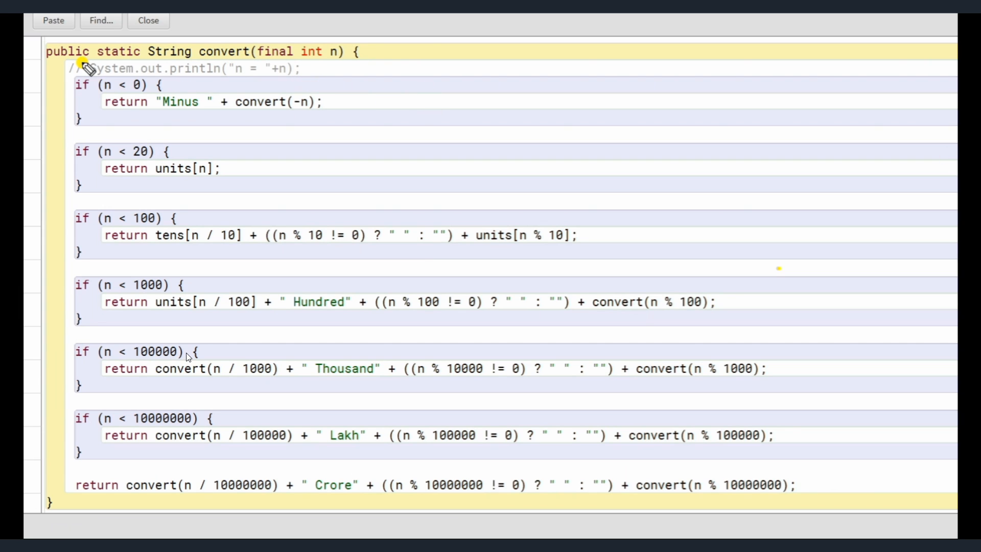
{"action": "mouse_move", "coordinate": [312, 69]}
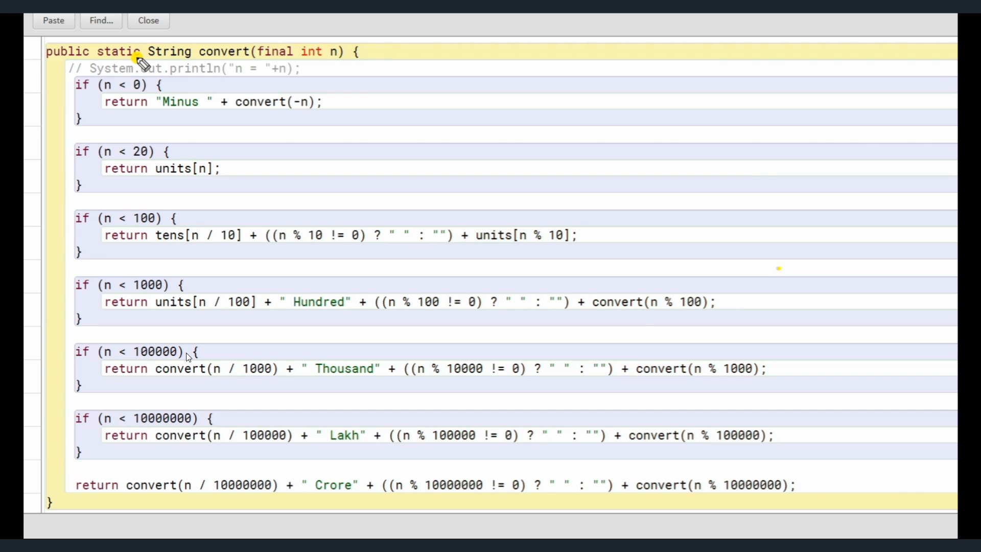
{"action": "mouse_move", "coordinate": [192, 463]}
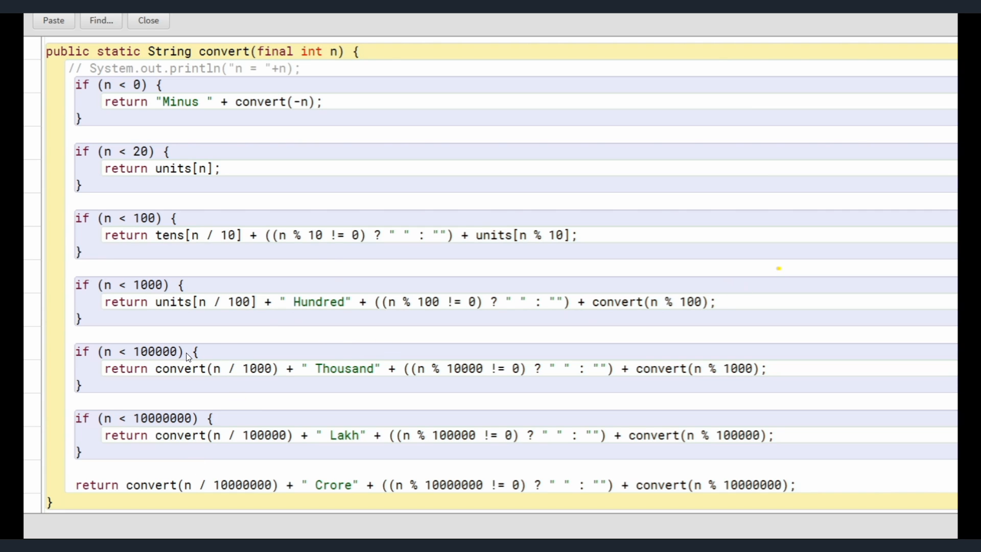
{"action": "scroll", "scroll_direction": "down", "scroll_amount": 3}
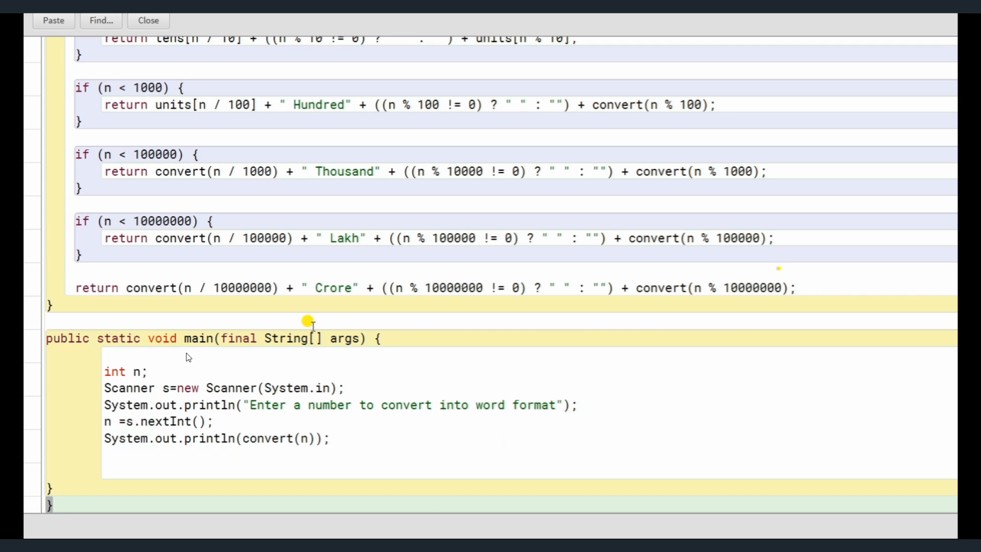
{"action": "scroll", "scroll_direction": "down", "scroll_amount": 3}
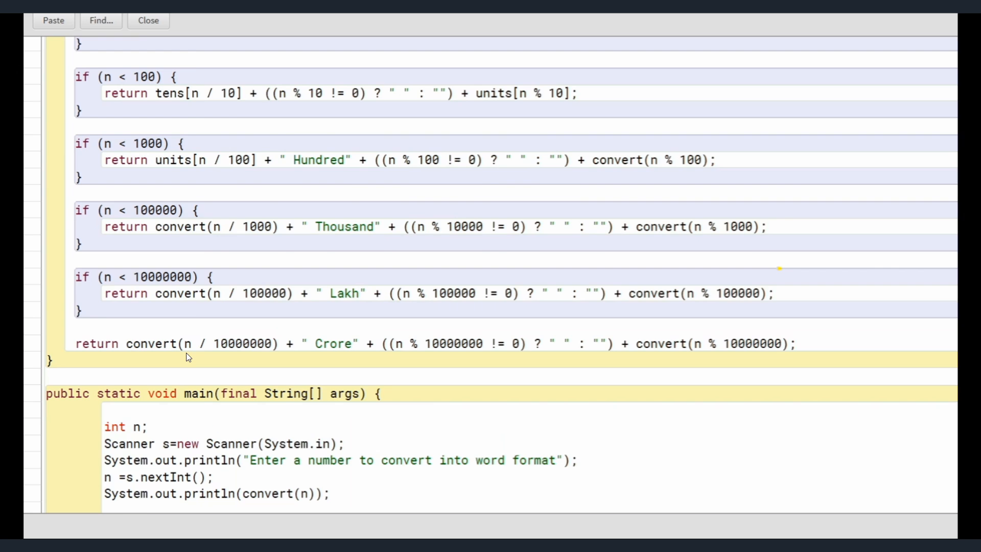
{"action": "scroll", "scroll_direction": "up", "scroll_amount": 3}
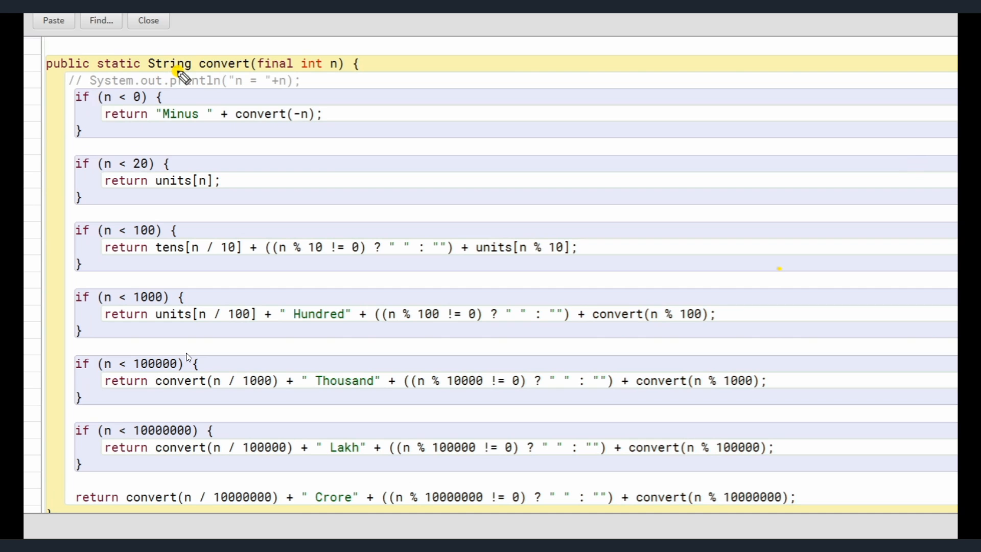
{"action": "mouse_move", "coordinate": [150, 119]}
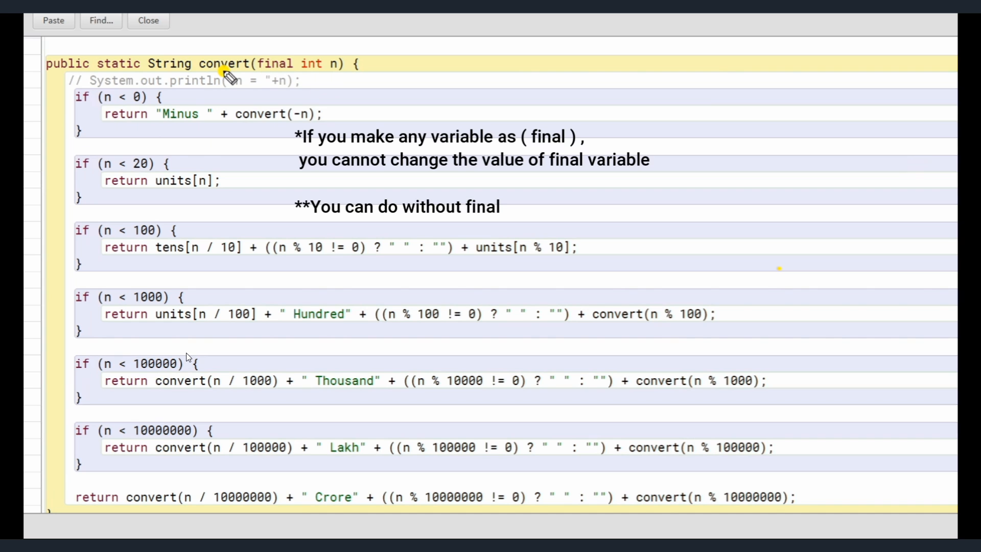
{"action": "mouse_move", "coordinate": [341, 82]}
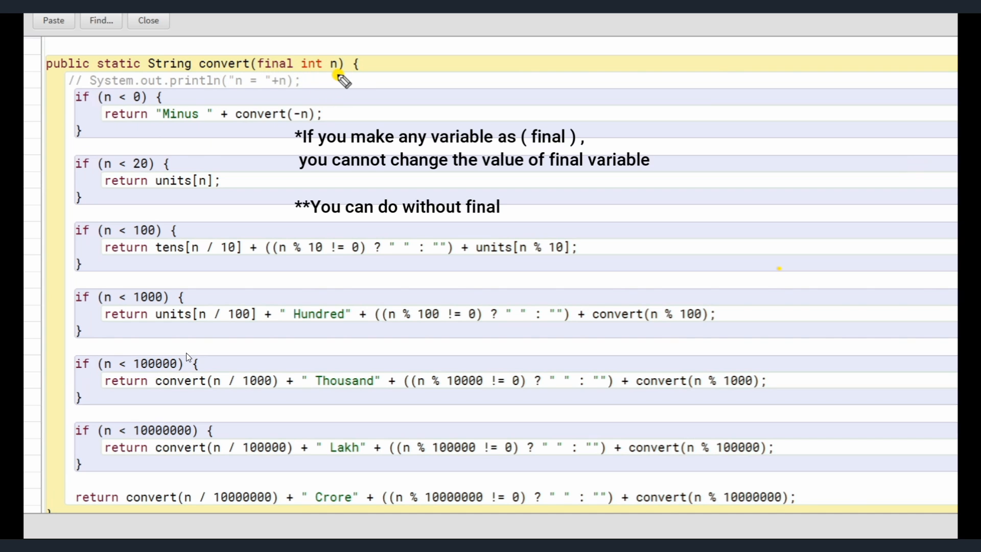
{"action": "mouse_move", "coordinate": [291, 81]}
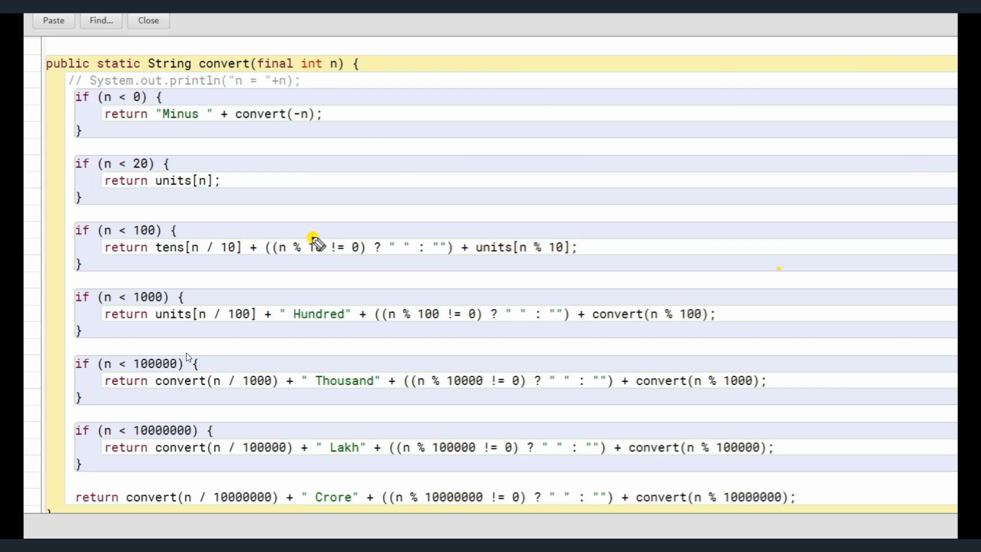
{"action": "mouse_move", "coordinate": [169, 104]}
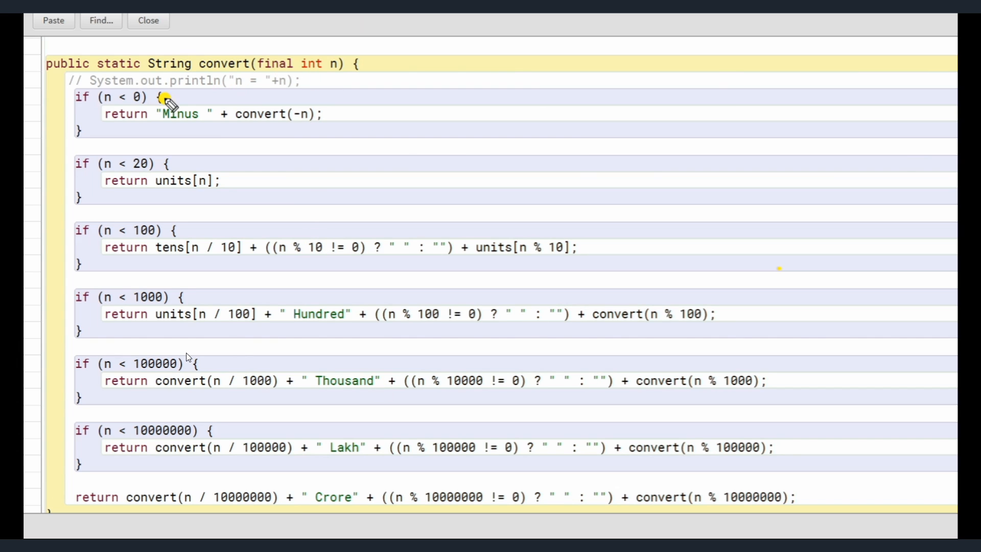
{"action": "mouse_move", "coordinate": [128, 309]}
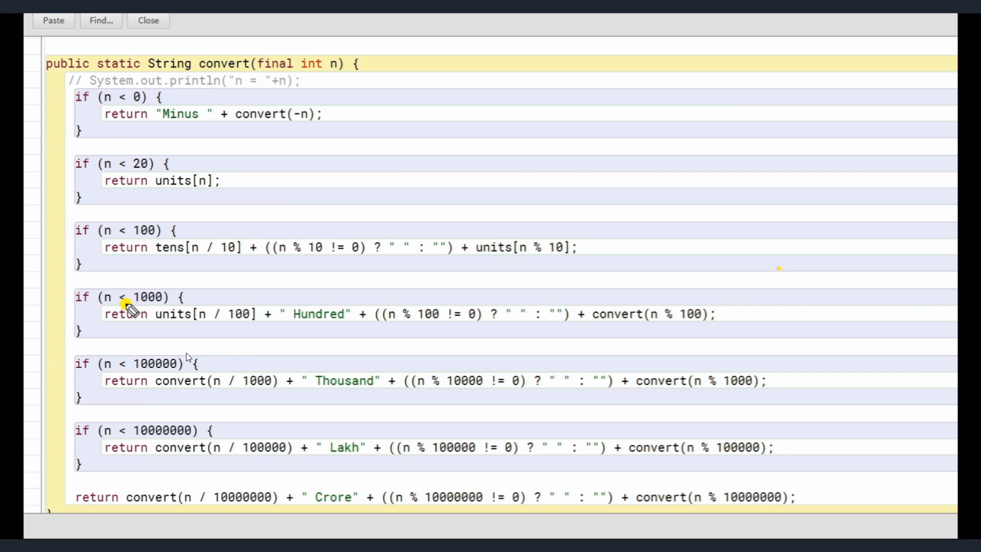
{"action": "mouse_move", "coordinate": [198, 253]}
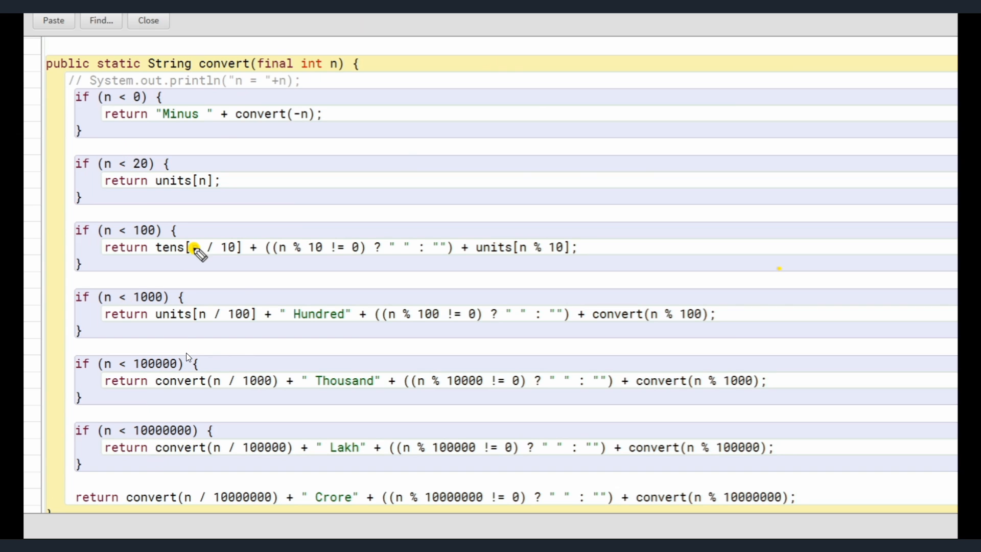
{"action": "mouse_move", "coordinate": [320, 245]}
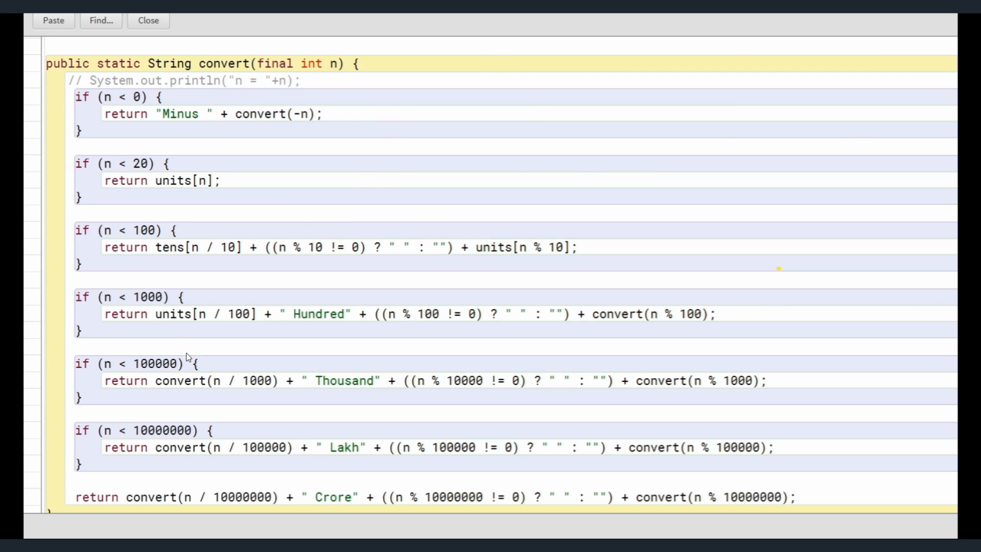
Append a // 9 comment to the convert header, then review the units array and under-20 case.
{"action": "left_click", "coordinate": [436, 56]}
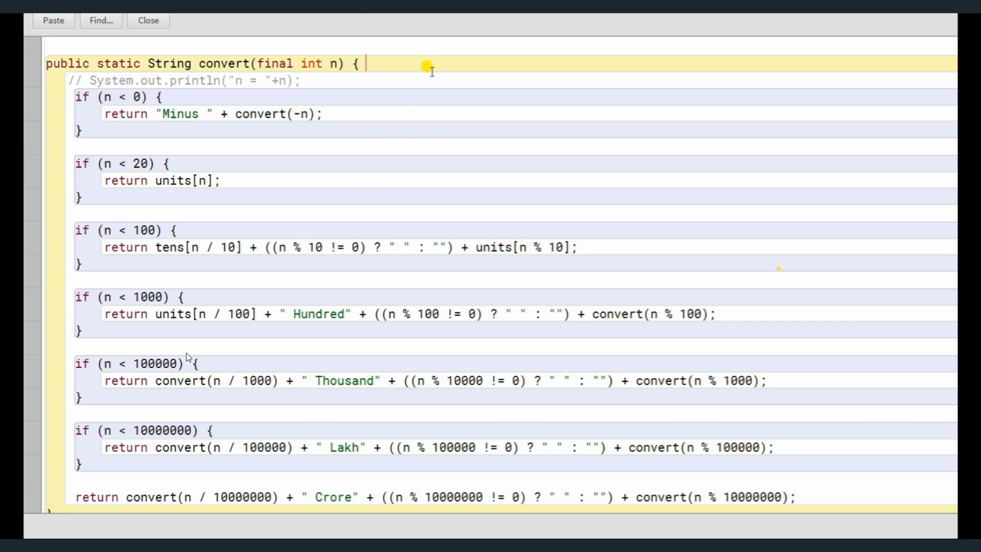
{"action": "type", "text": "//"}
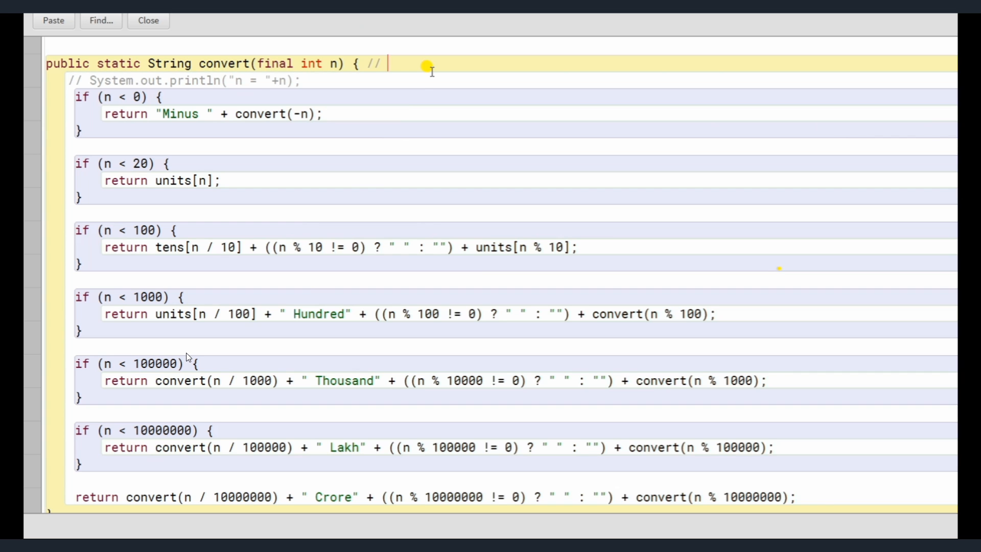
{"action": "type", "text": "9"}
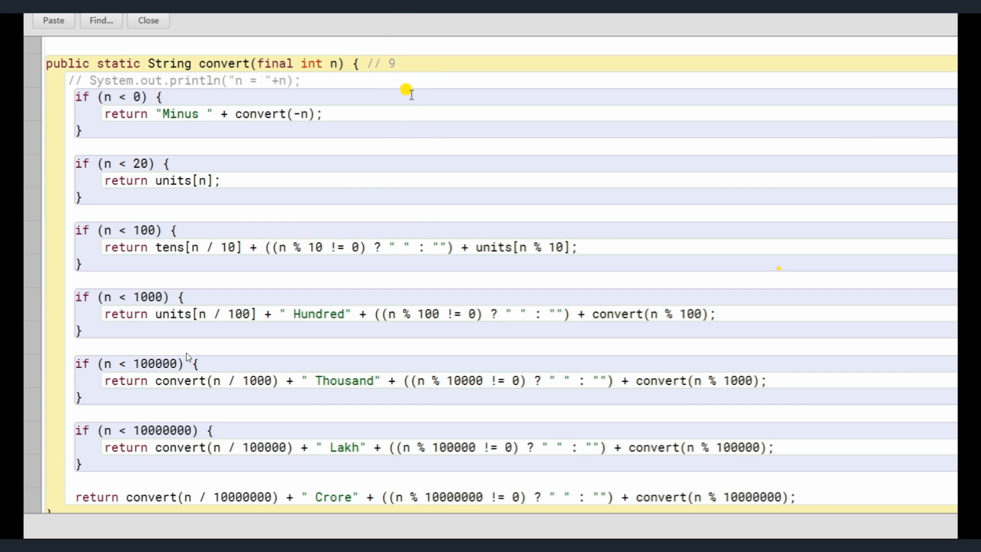
{"action": "mouse_move", "coordinate": [274, 101]}
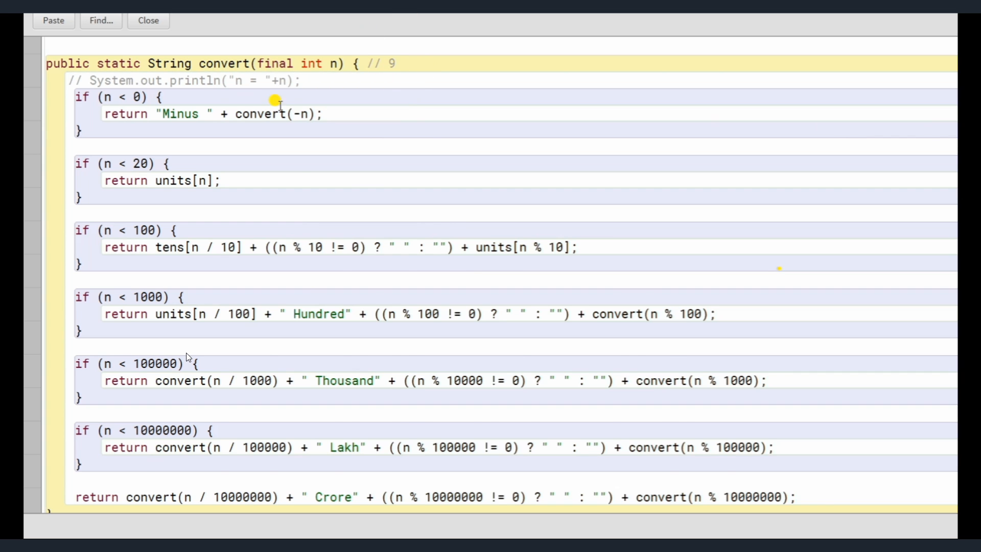
{"action": "scroll", "scroll_direction": "down", "scroll_amount": 3}
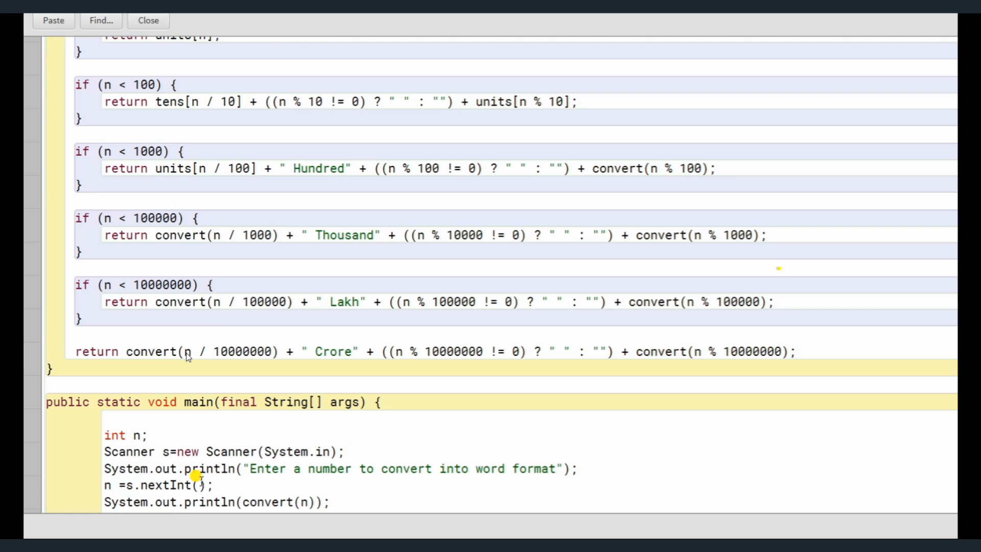
{"action": "scroll", "scroll_direction": "down", "scroll_amount": 3}
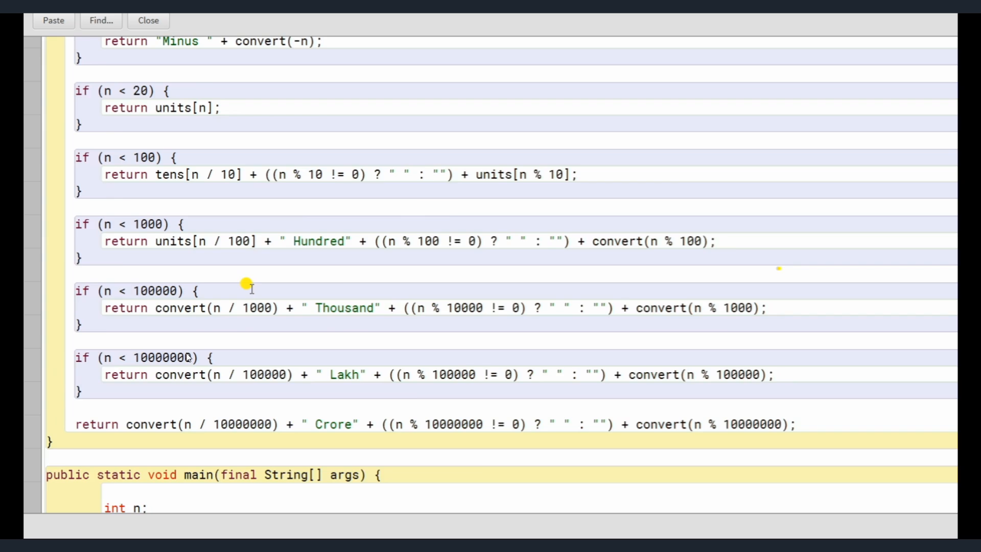
{"action": "scroll", "scroll_direction": "up", "scroll_amount": 3}
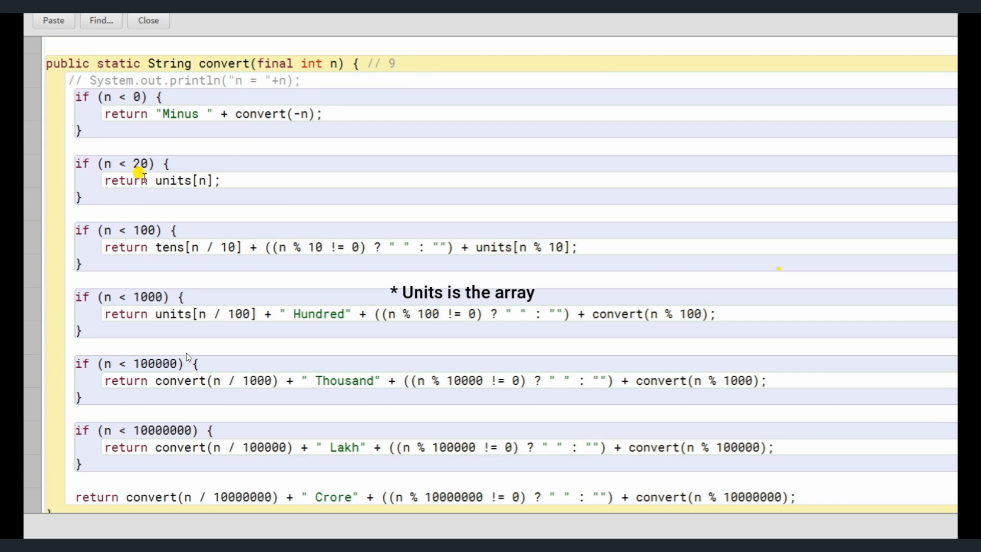
{"action": "mouse_move", "coordinate": [194, 184]}
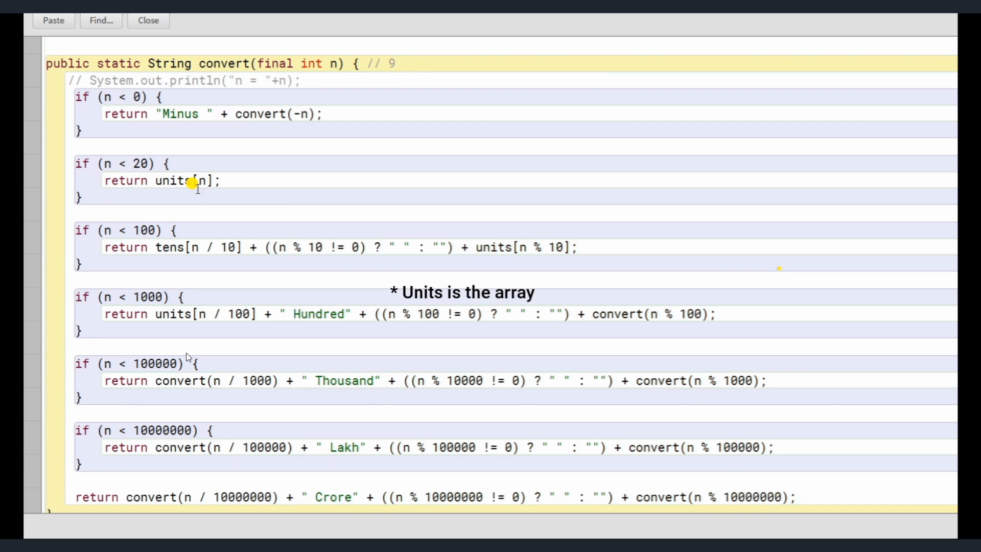
{"action": "scroll", "scroll_direction": "up", "scroll_amount": 3}
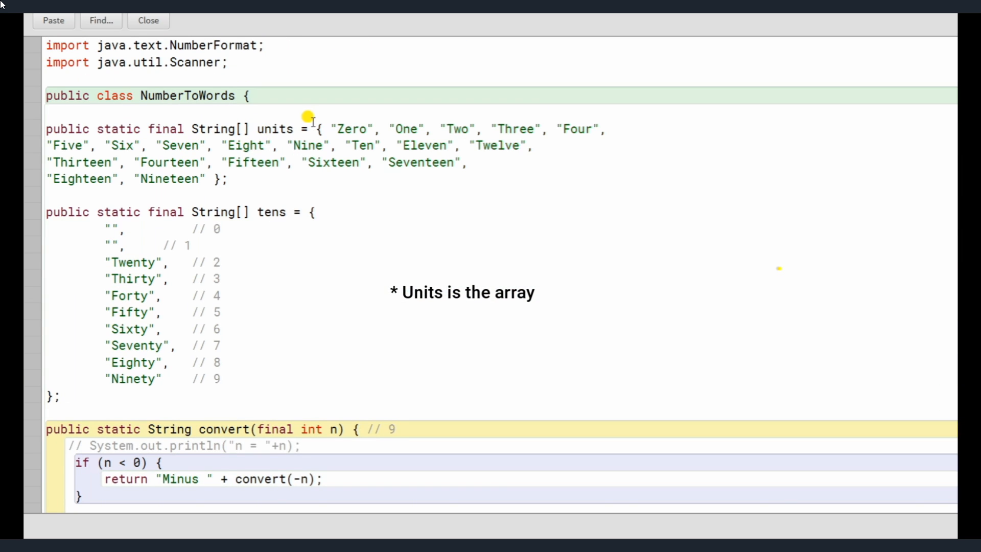
{"action": "scroll", "scroll_direction": "down", "scroll_amount": 3}
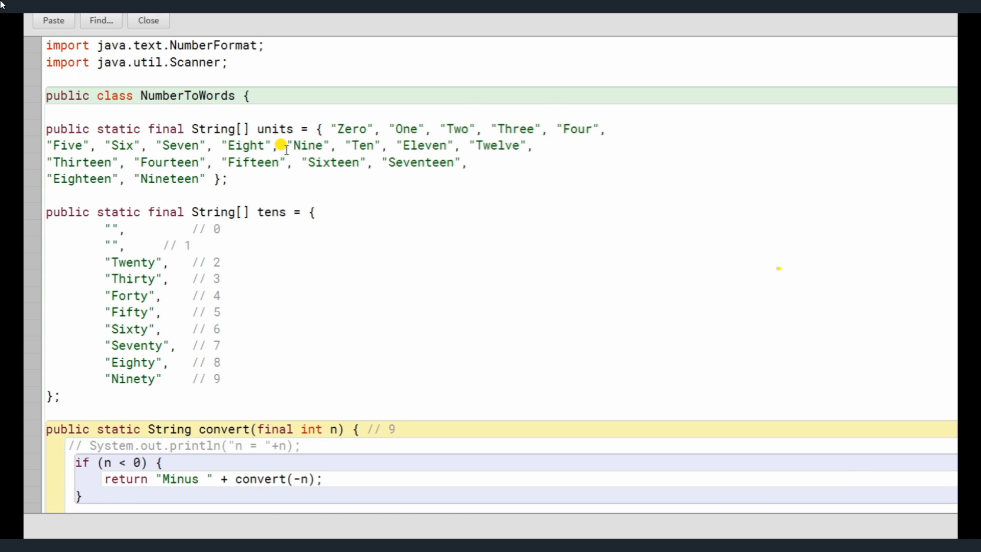
{"action": "scroll", "scroll_direction": "down", "scroll_amount": 3}
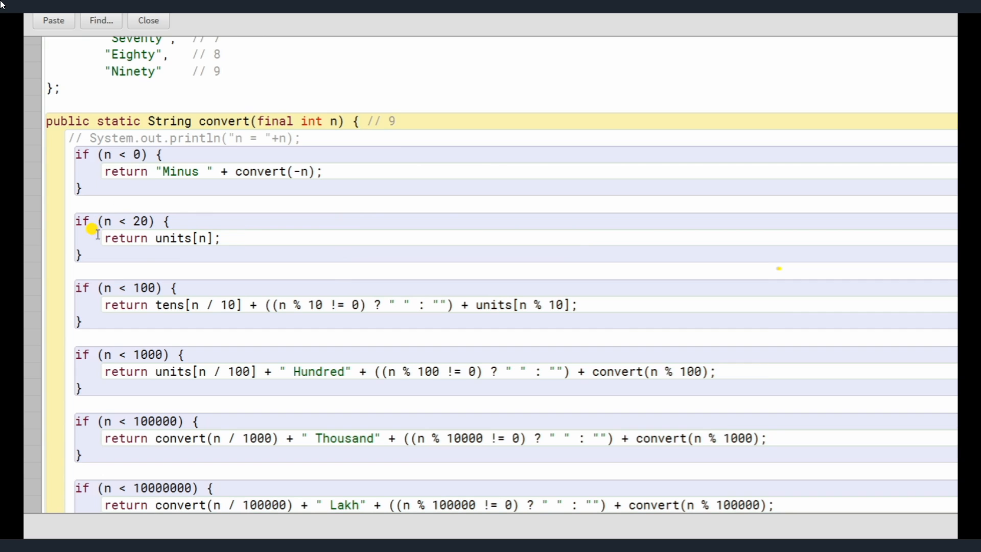
{"action": "mouse_move", "coordinate": [216, 244]}
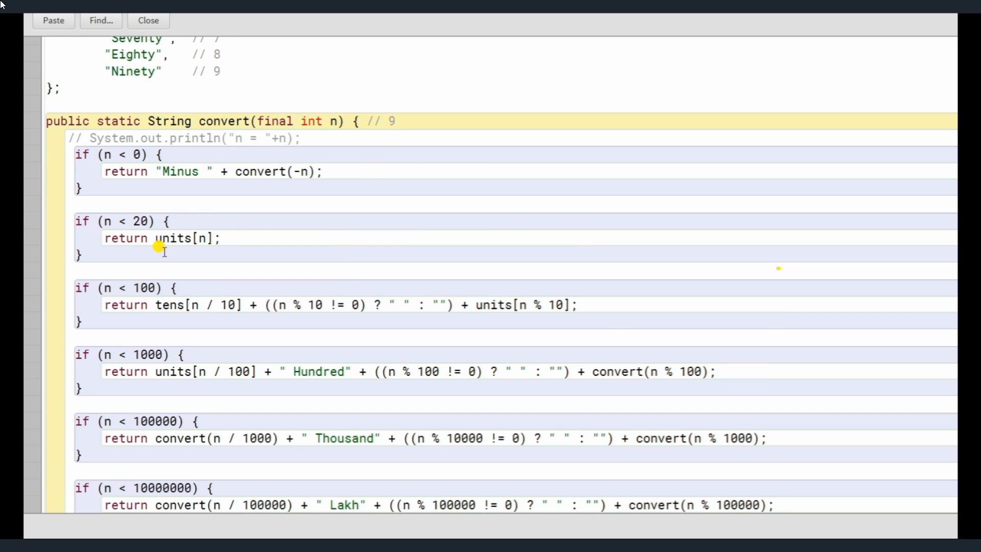
{"action": "mouse_move", "coordinate": [156, 189]}
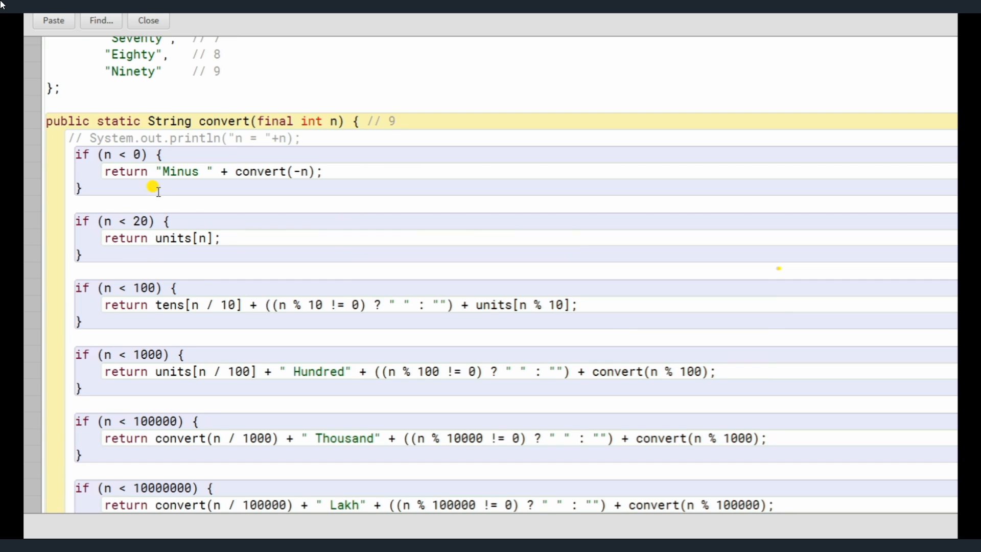
{"action": "mouse_move", "coordinate": [225, 213]}
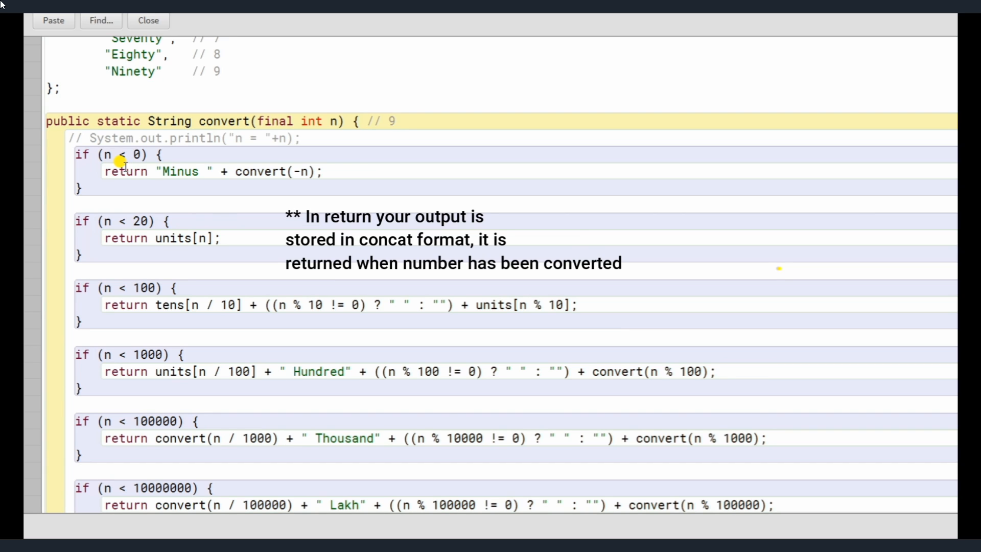
{"action": "mouse_move", "coordinate": [150, 154]}
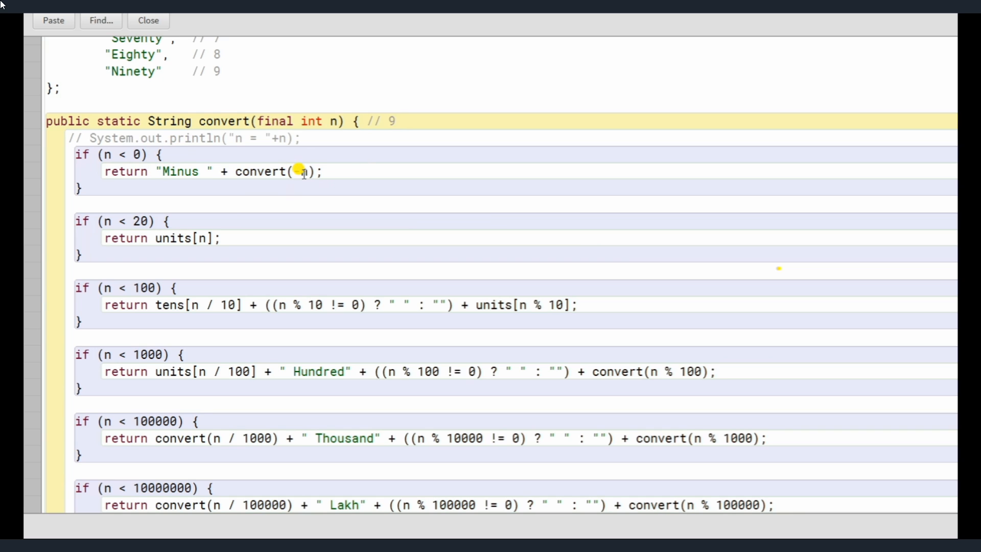
{"action": "type", "text": "-"}
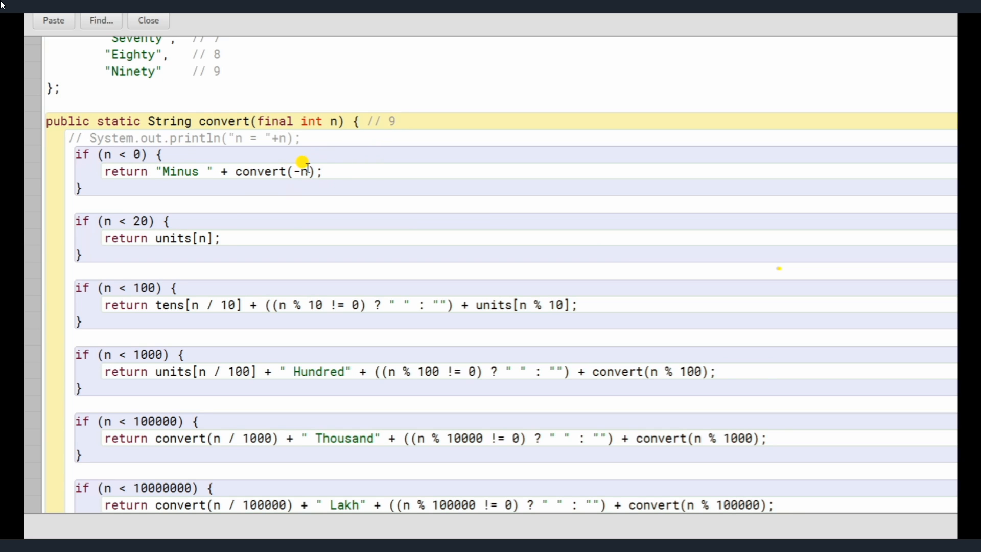
{"action": "mouse_move", "coordinate": [148, 125]}
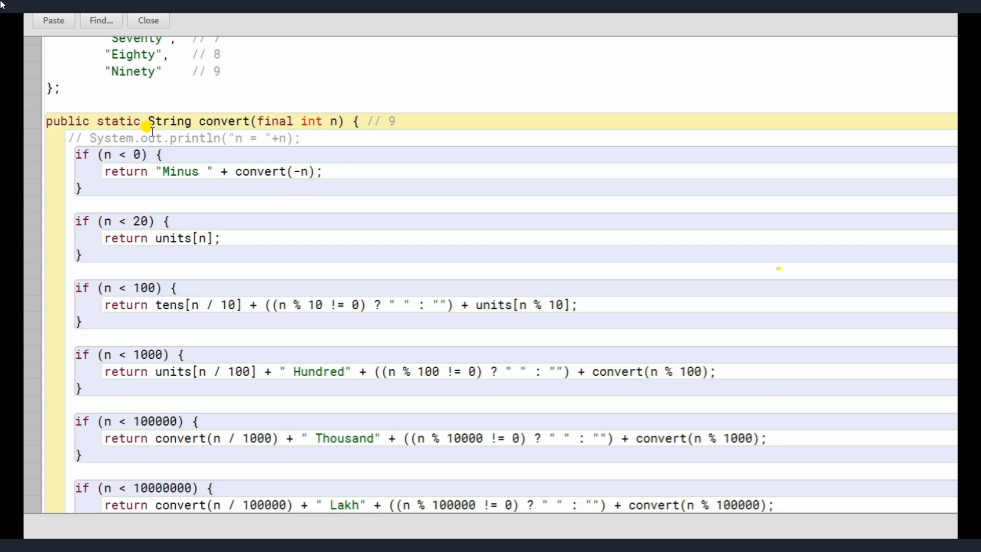
{"action": "mouse_move", "coordinate": [153, 179]}
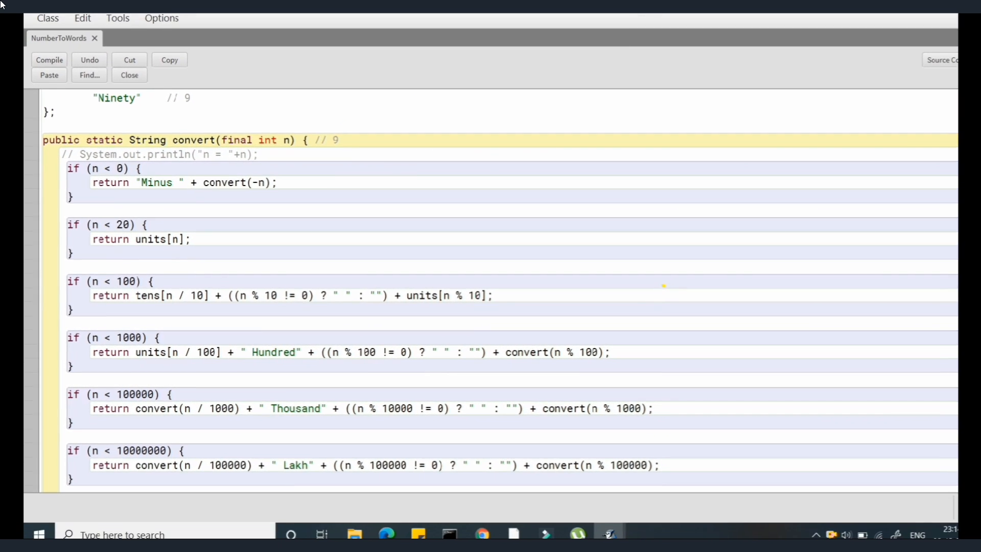
Run NumberToWords' main method and enter 8 to get Eight.
{"action": "right_click", "coordinate": [166, 70]}
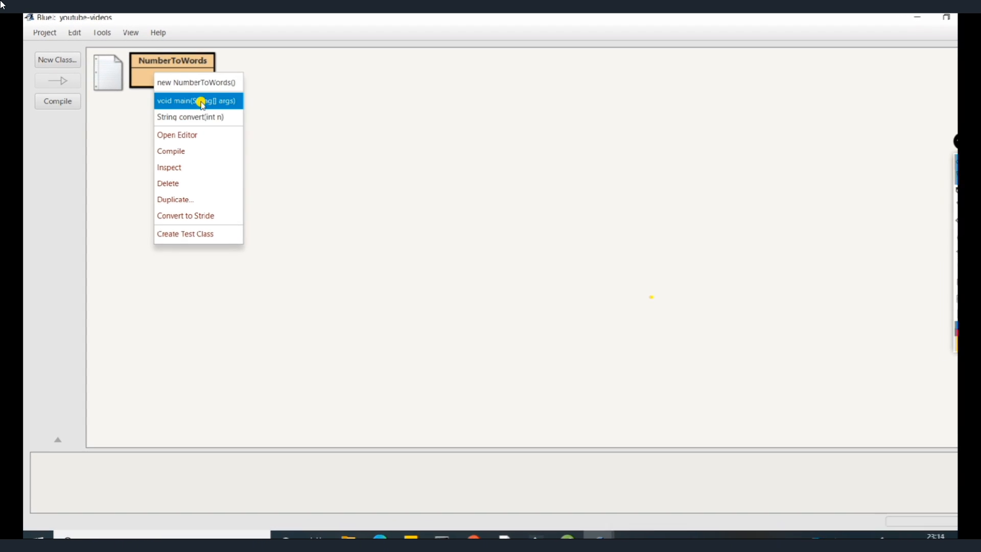
{"action": "left_click", "coordinate": [199, 101]}
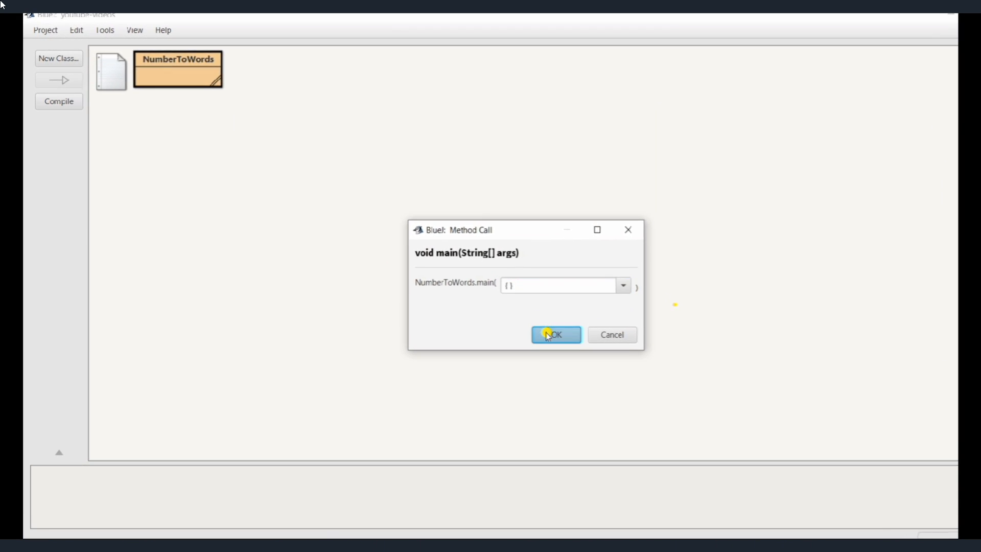
{"action": "left_click", "coordinate": [554, 334]}
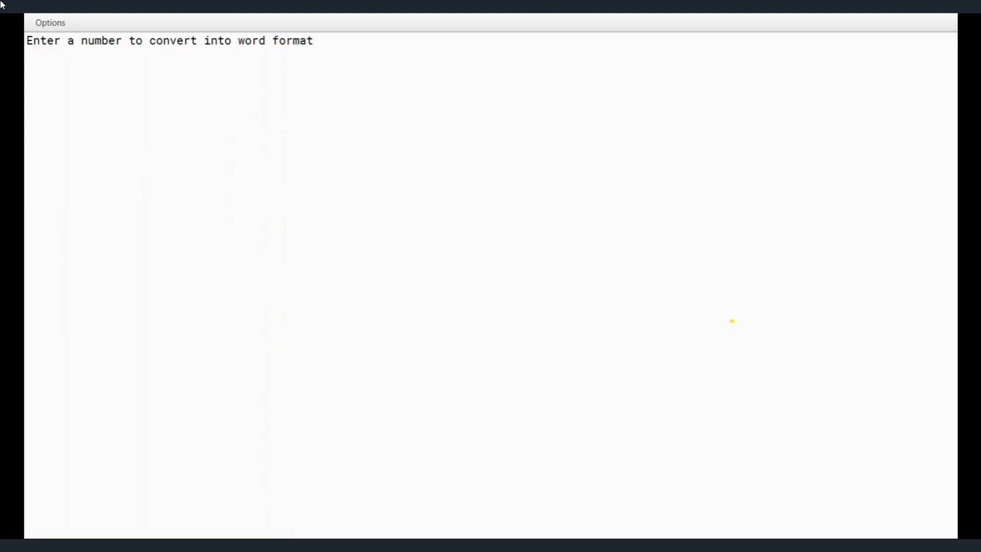
{"action": "type", "text": "8"}
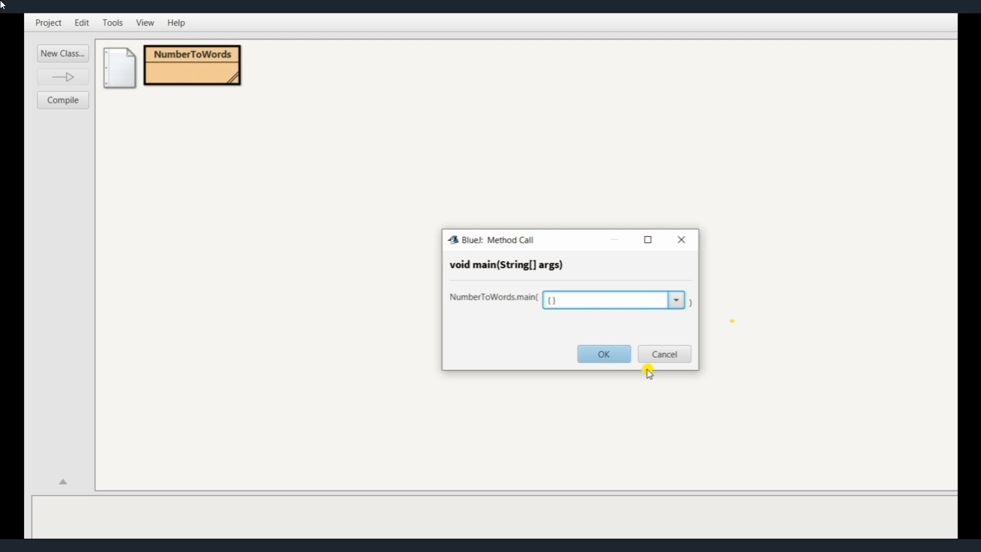
Run main again with input 9, then launch main once more.
{"action": "left_click", "coordinate": [602, 353]}
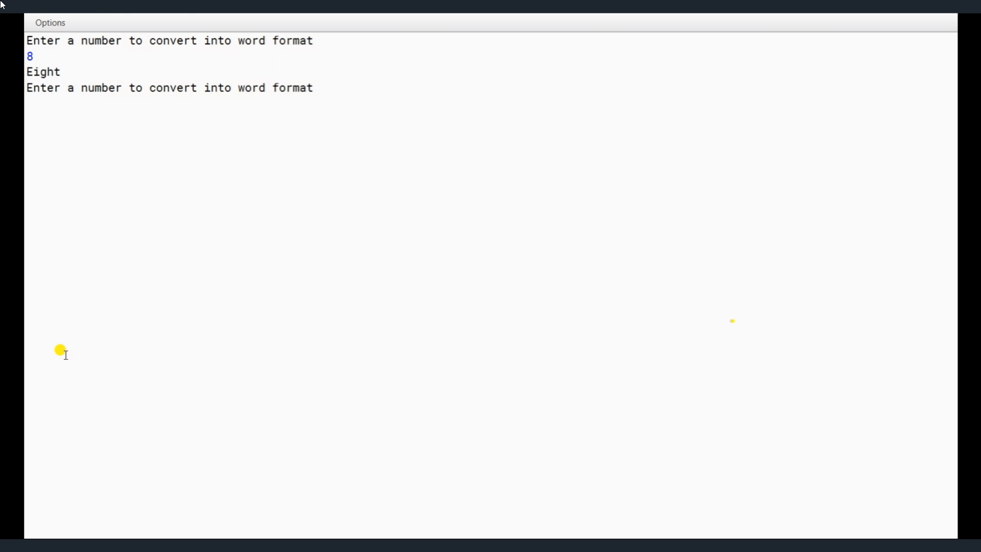
{"action": "type", "text": "9"}
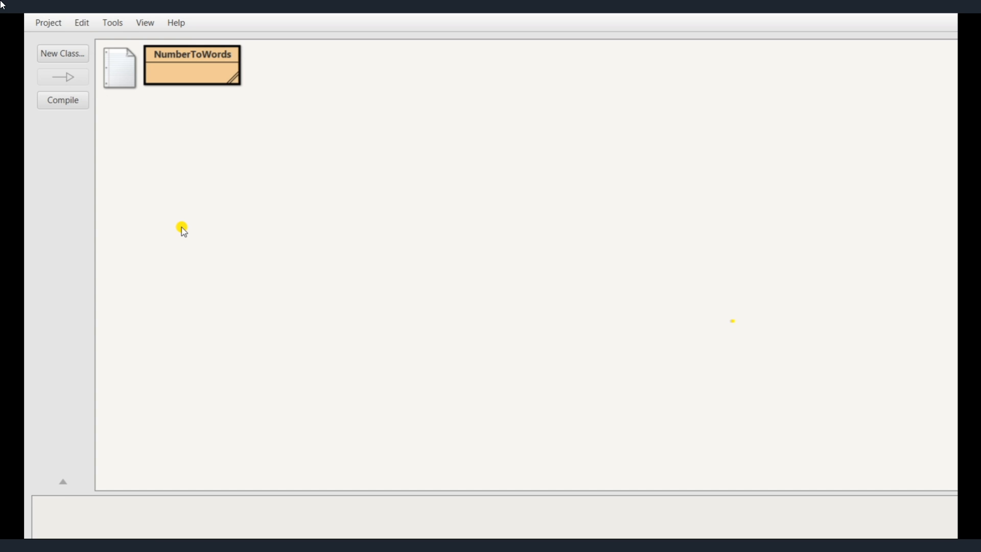
{"action": "right_click", "coordinate": [192, 66]}
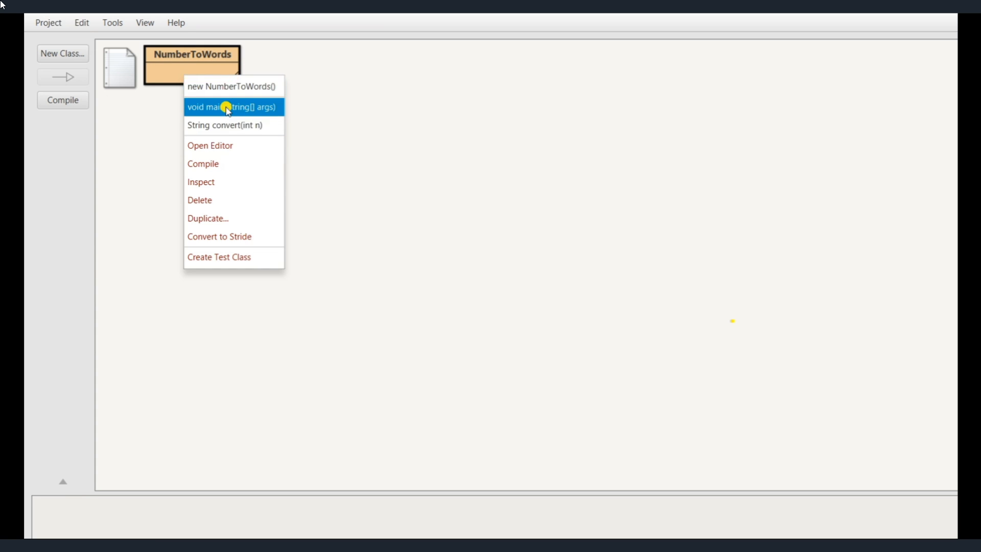
{"action": "left_click", "coordinate": [232, 106]}
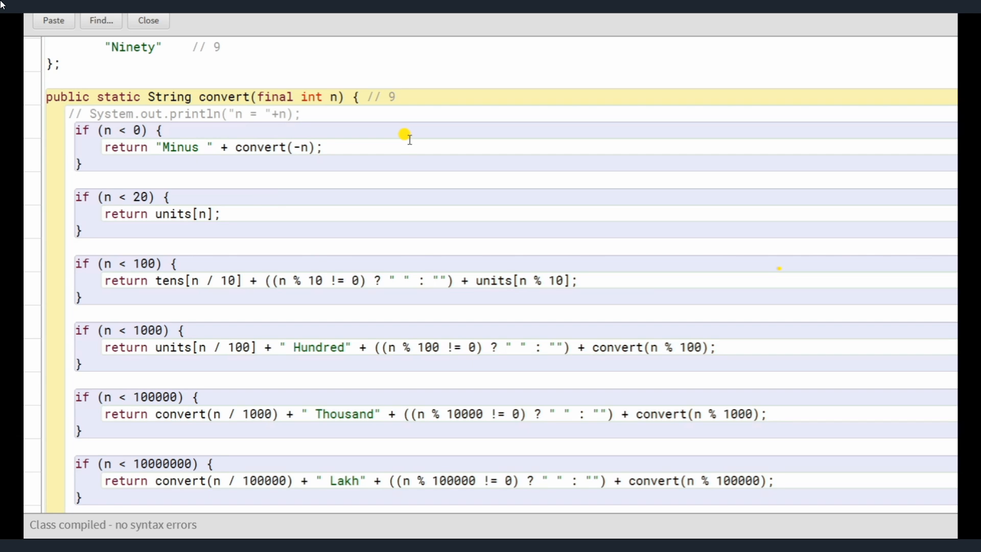
{"action": "mouse_move", "coordinate": [405, 113]}
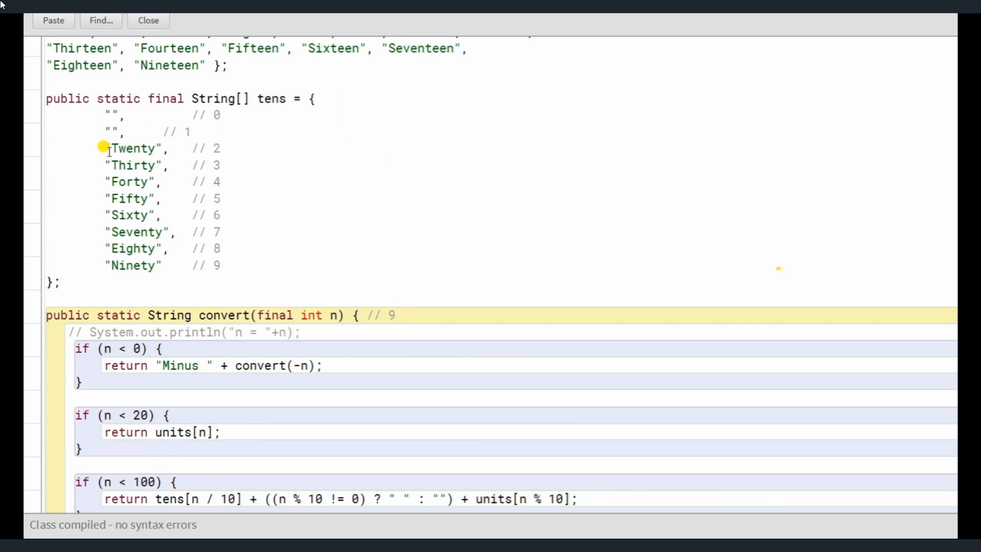
{"action": "mouse_move", "coordinate": [192, 178]}
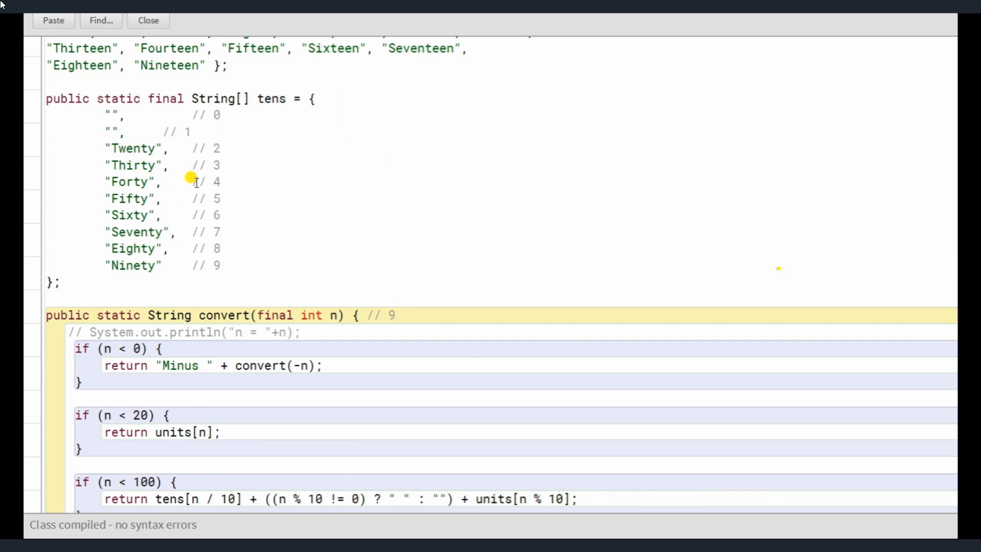
Replace the convert header's // 9 comment with // 43.
{"action": "scroll", "scroll_direction": "down", "scroll_amount": 3}
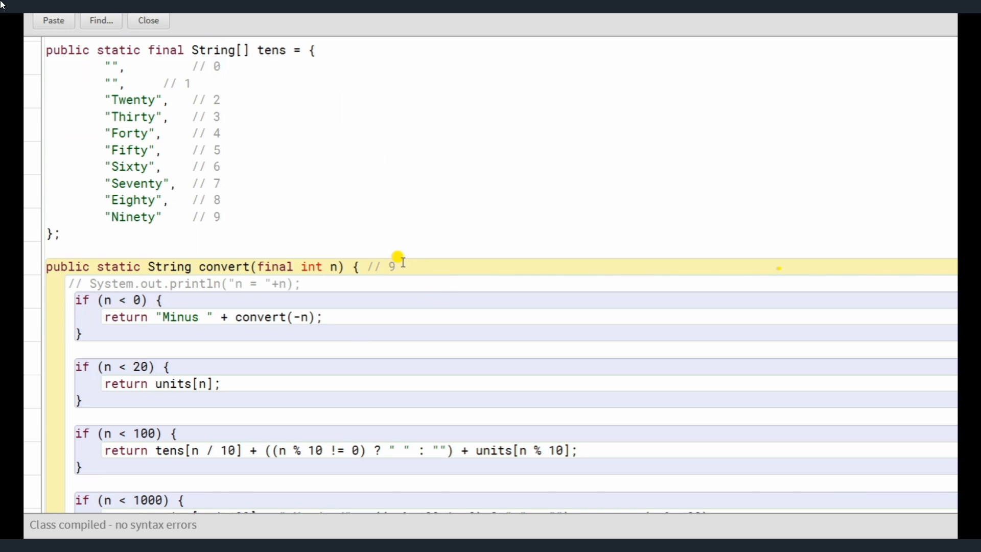
{"action": "type", "text": "43"}
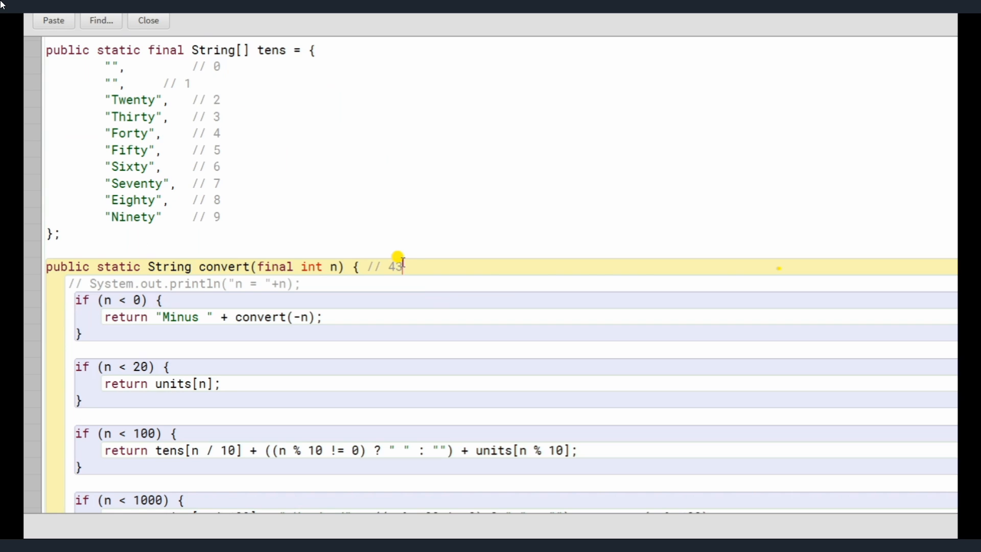
{"action": "mouse_move", "coordinate": [409, 199]}
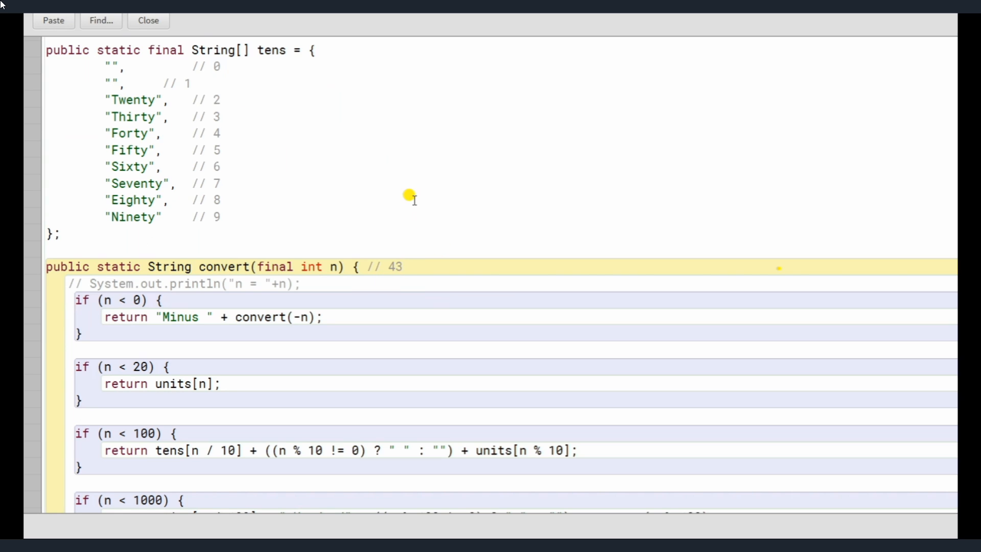
{"action": "scroll", "scroll_direction": "down", "scroll_amount": 3}
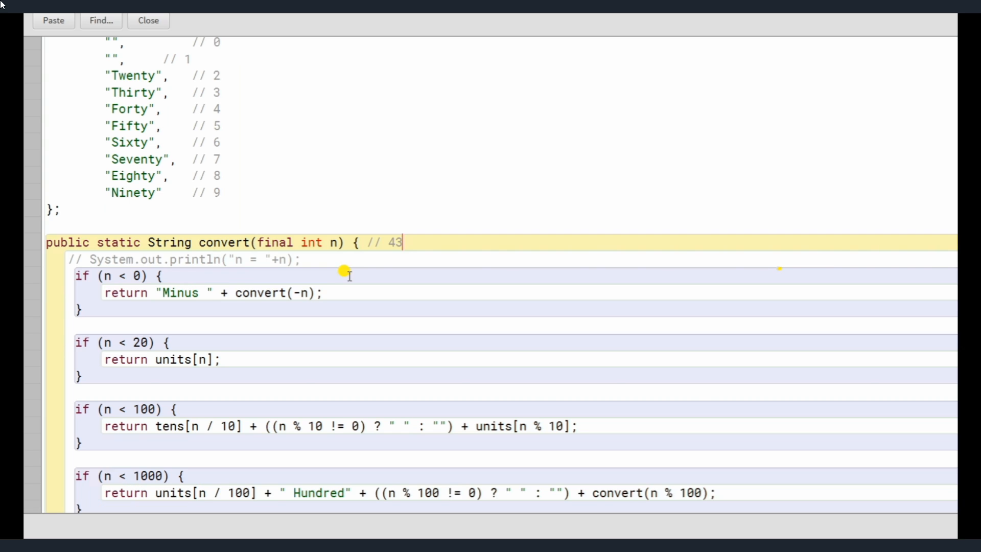
{"action": "mouse_move", "coordinate": [103, 276]}
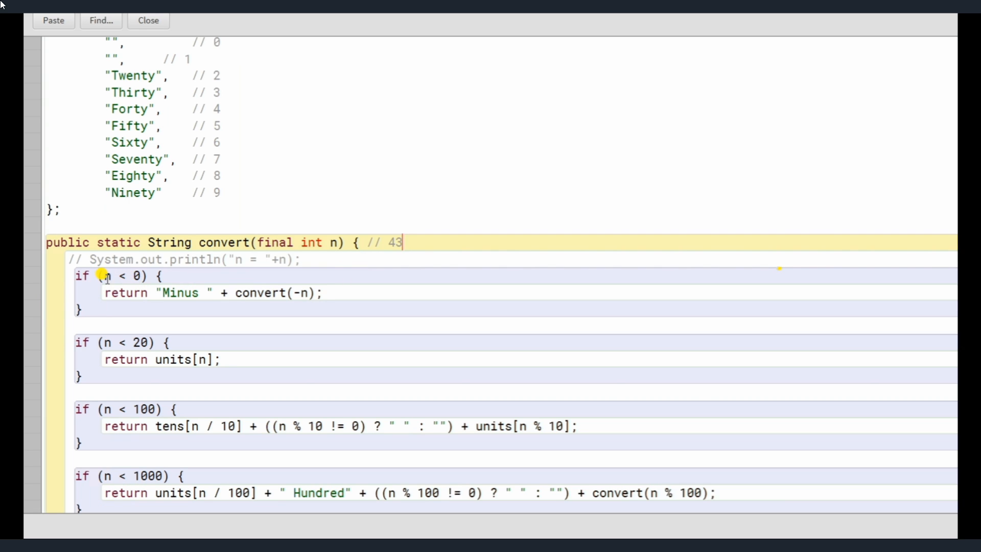
{"action": "mouse_move", "coordinate": [112, 334]}
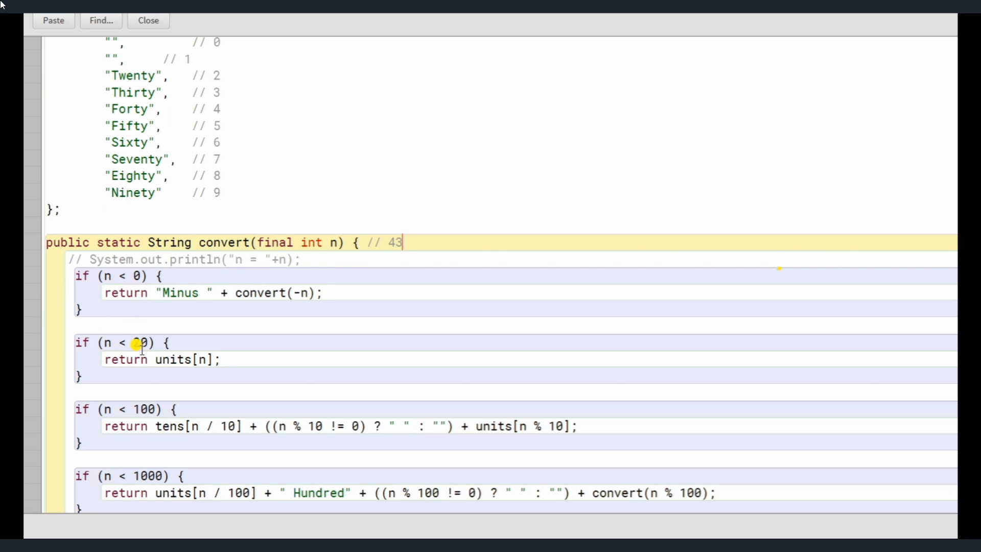
{"action": "scroll", "scroll_direction": "down", "scroll_amount": 3}
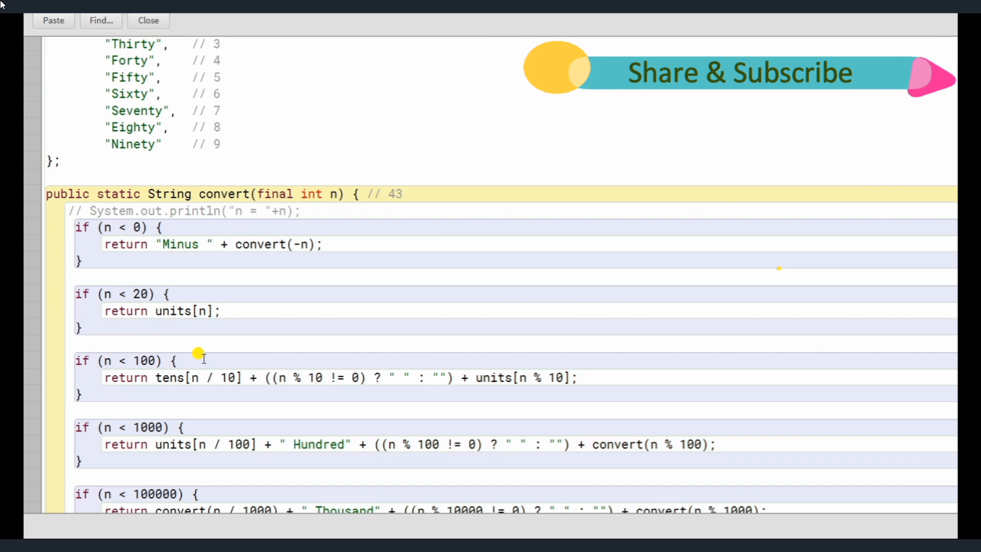
Type // after 'if (n < 100) {' and select code further down.
{"action": "type", "text": "//"}
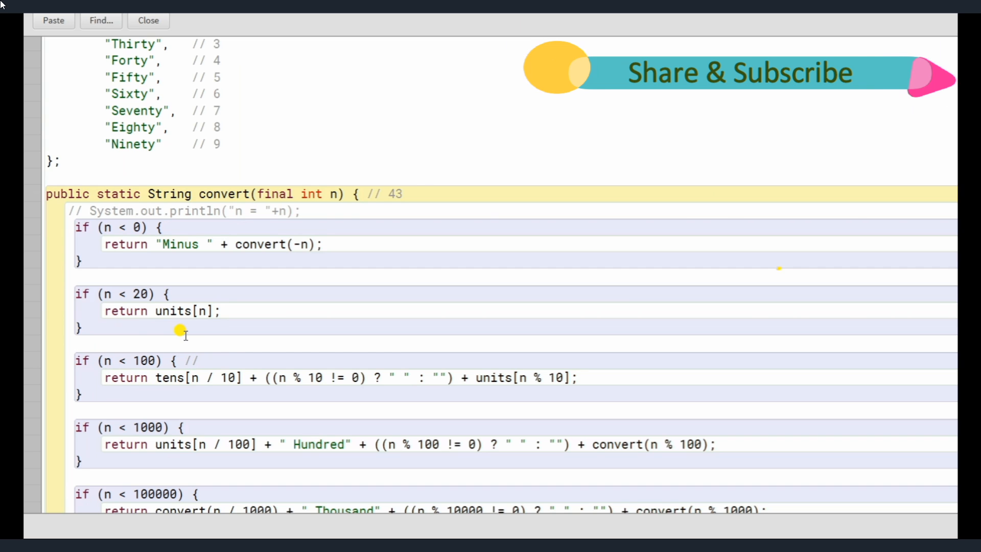
{"action": "mouse_move", "coordinate": [199, 350]}
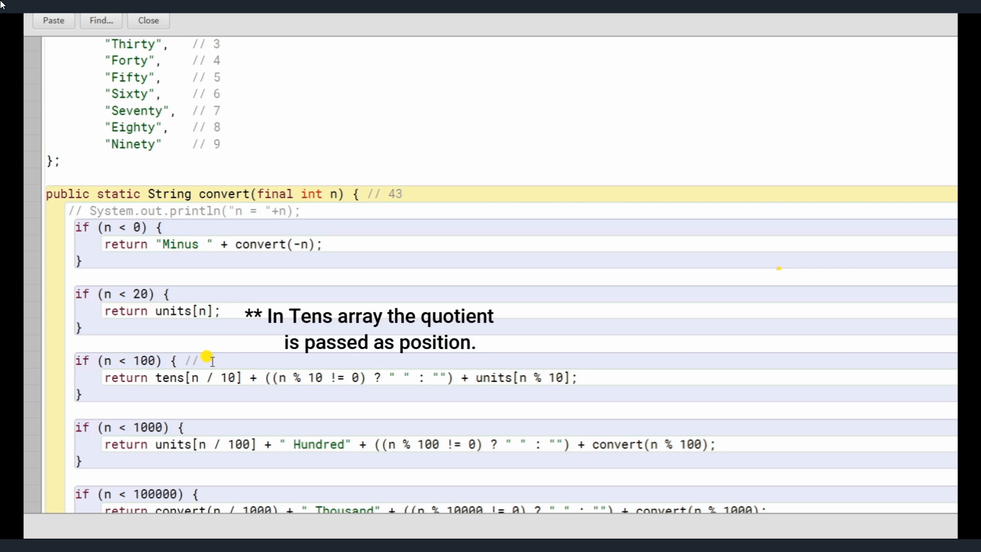
{"action": "mouse_move", "coordinate": [213, 381]}
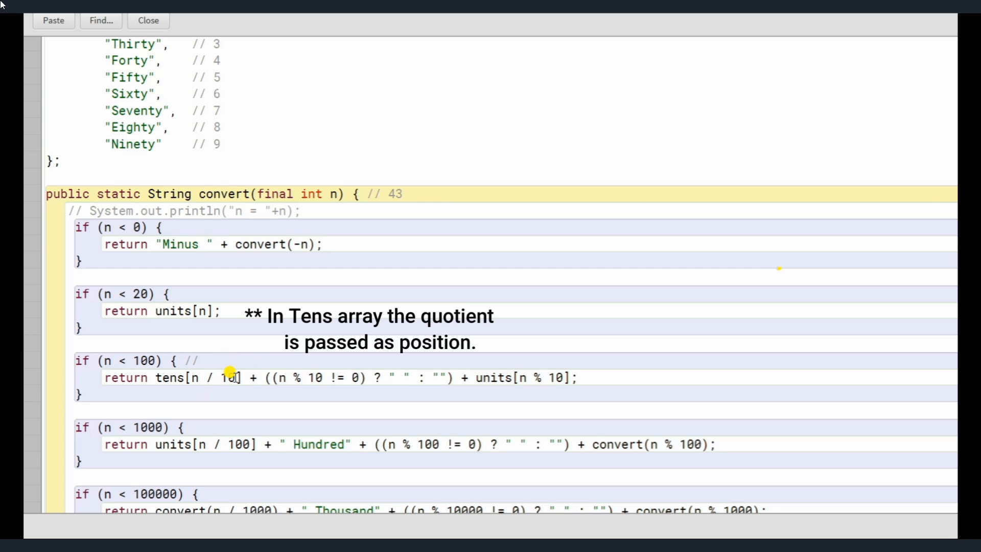
{"action": "mouse_move", "coordinate": [193, 384]}
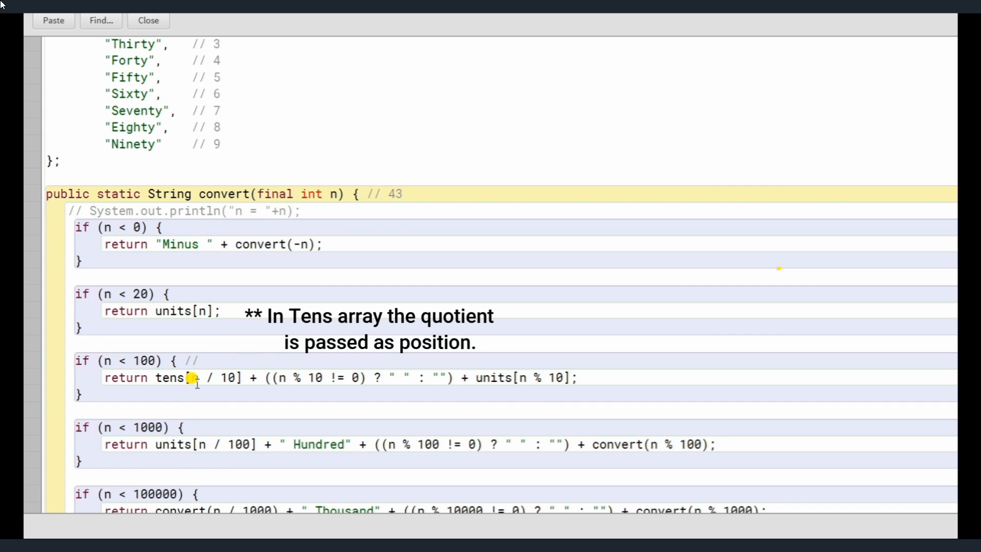
{"action": "scroll", "scroll_direction": "down", "scroll_amount": 3}
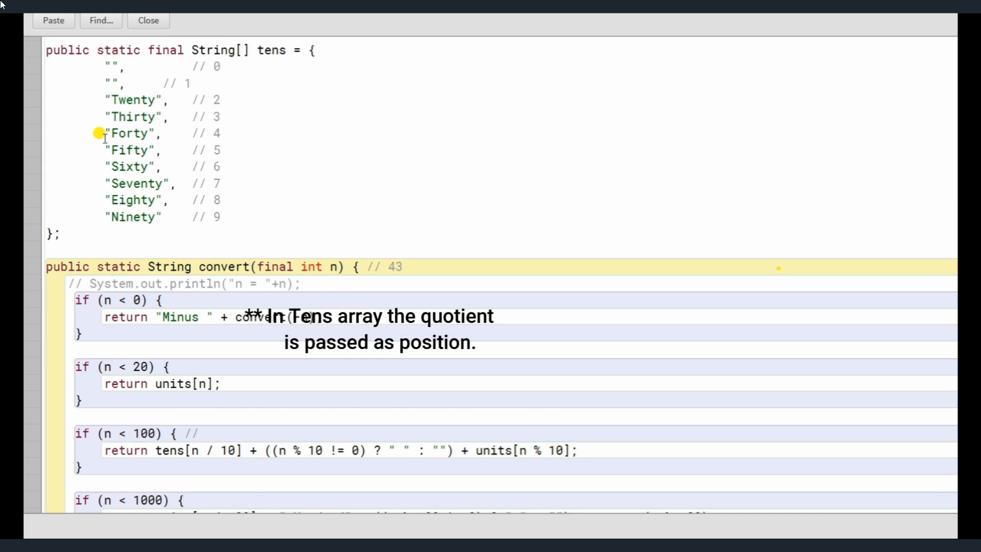
{"action": "scroll", "scroll_direction": "down", "scroll_amount": 3}
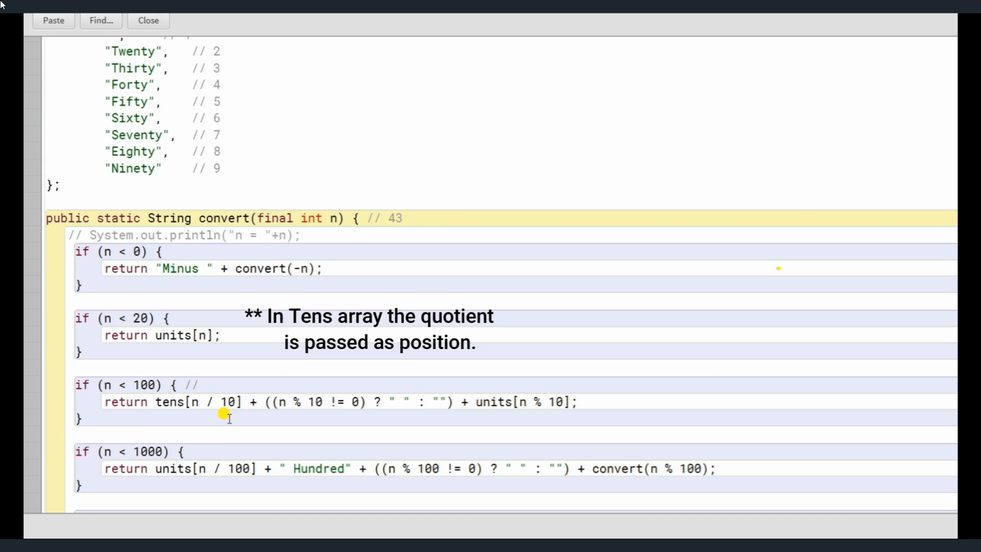
{"action": "left_click_drag", "start_coordinate": [240, 401], "coordinate": [569, 418]}
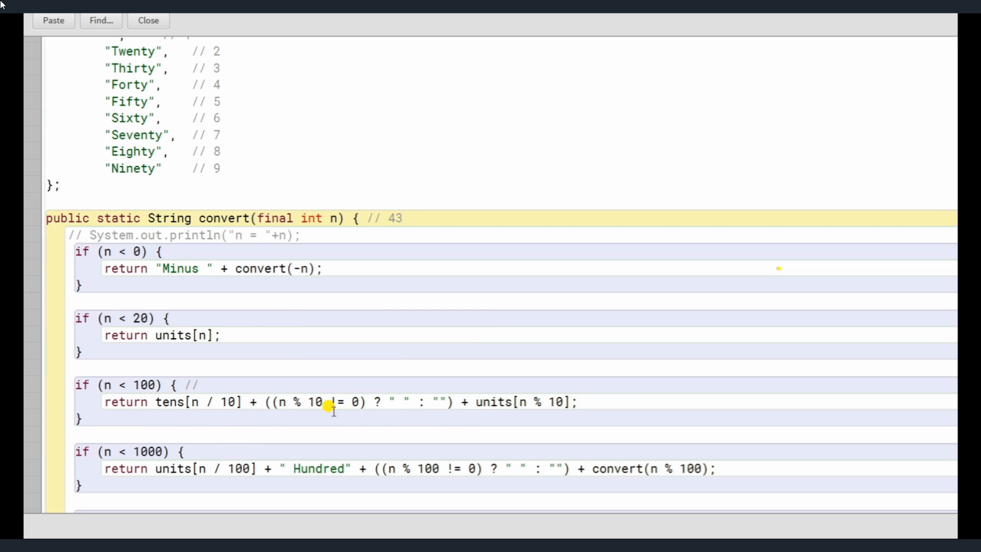
{"action": "mouse_move", "coordinate": [299, 429]}
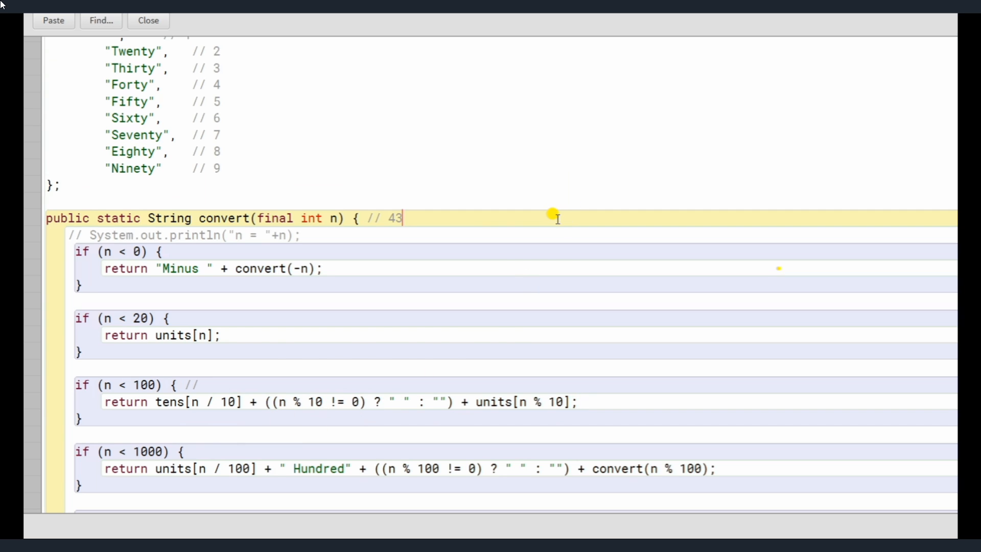
Add the ternary example a>b?c:d after 43 in the convert header comment.
{"action": "type", "text": "a."}
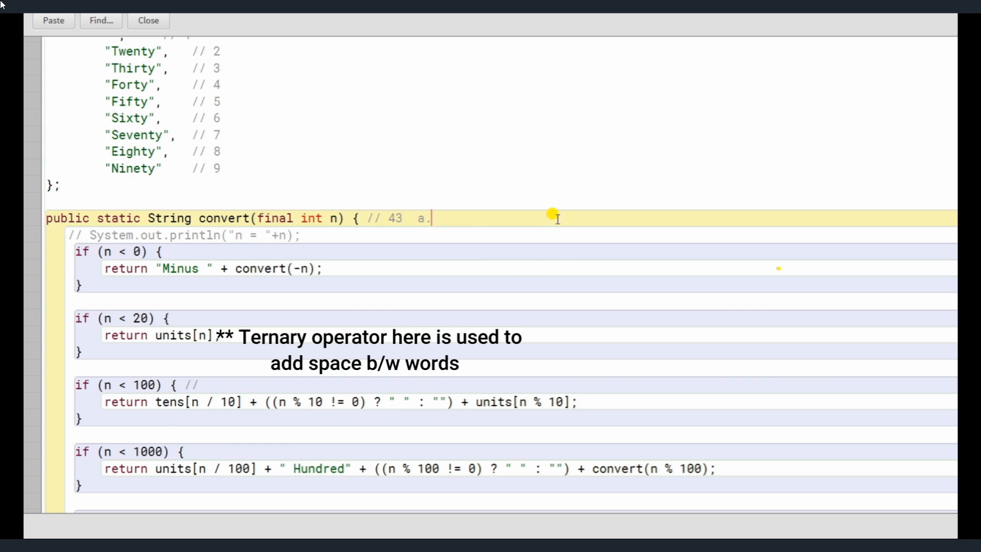
{"action": "type", "text": ">b"}
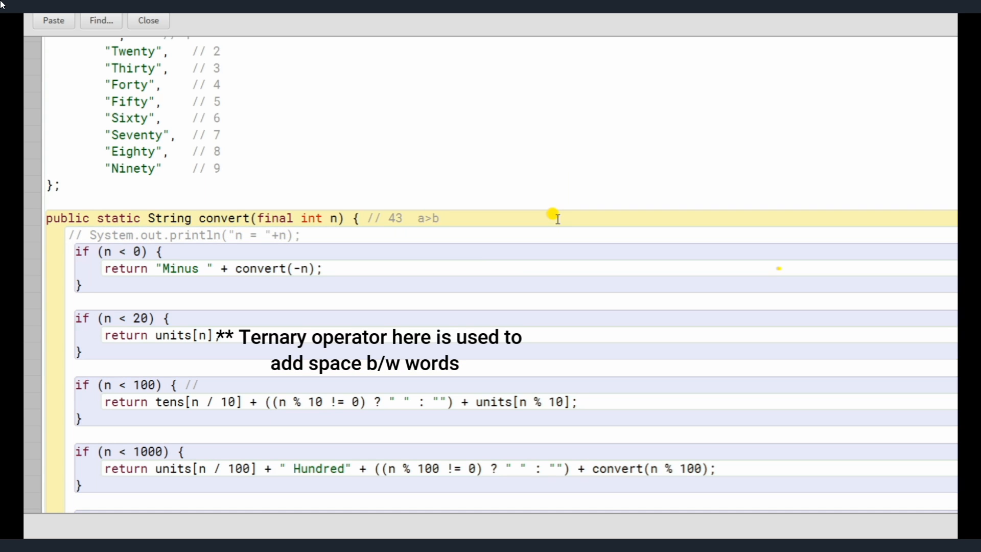
{"action": "type", "text": "?"}
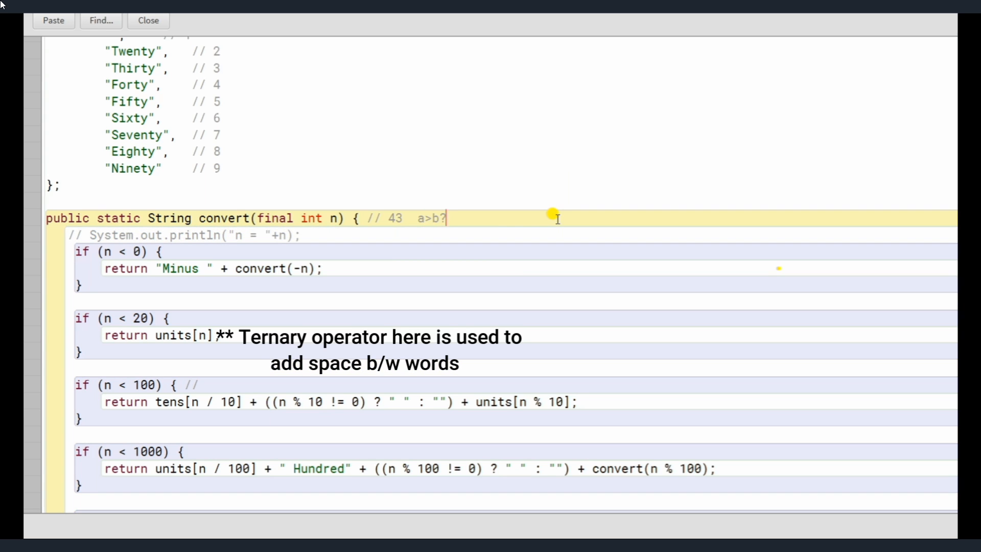
{"action": "type", "text": "c:"}
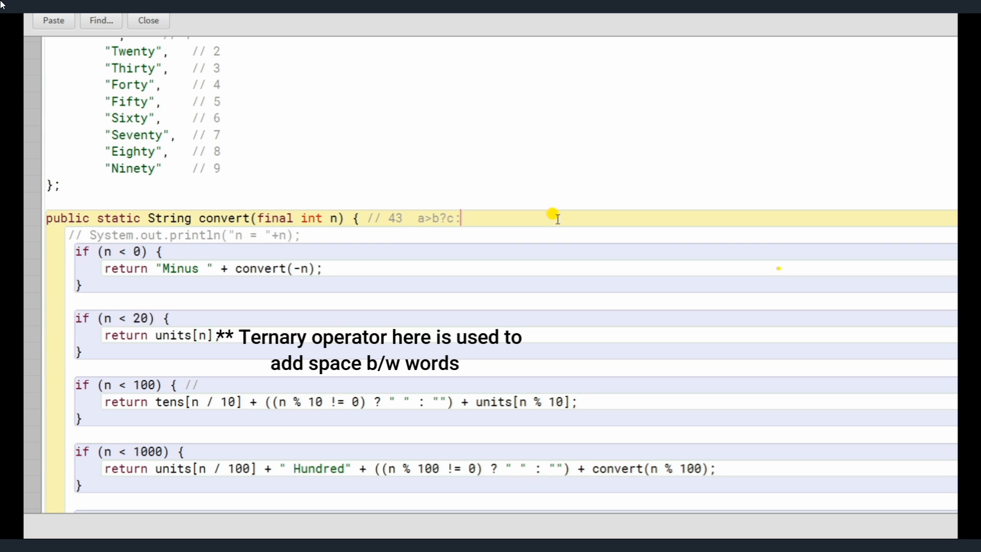
{"action": "type", "text": "d"}
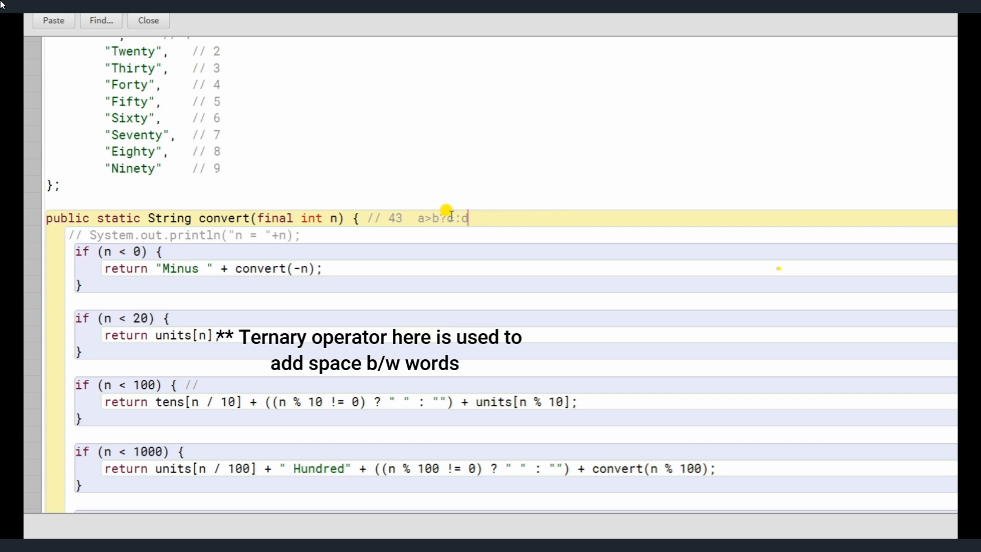
{"action": "mouse_move", "coordinate": [329, 258]}
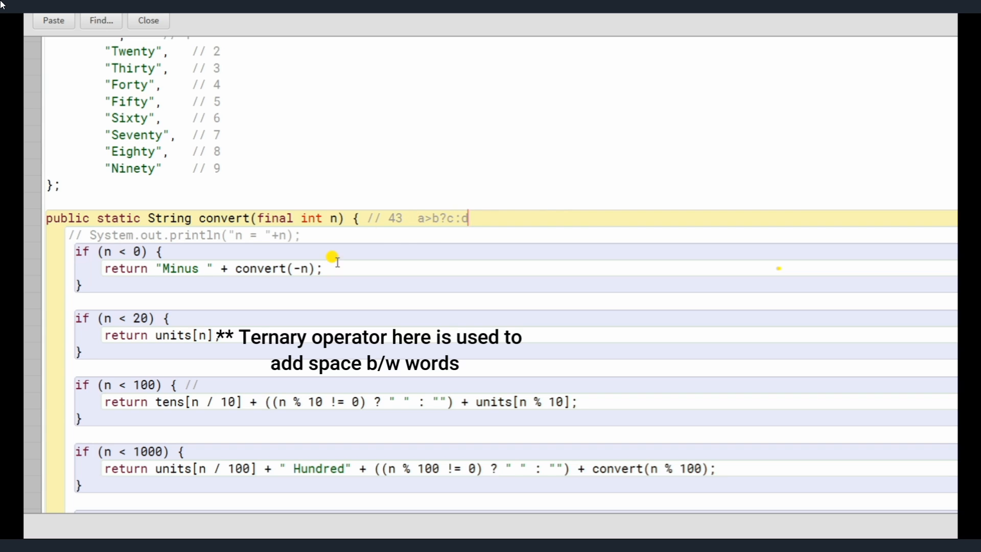
{"action": "mouse_move", "coordinate": [420, 220]}
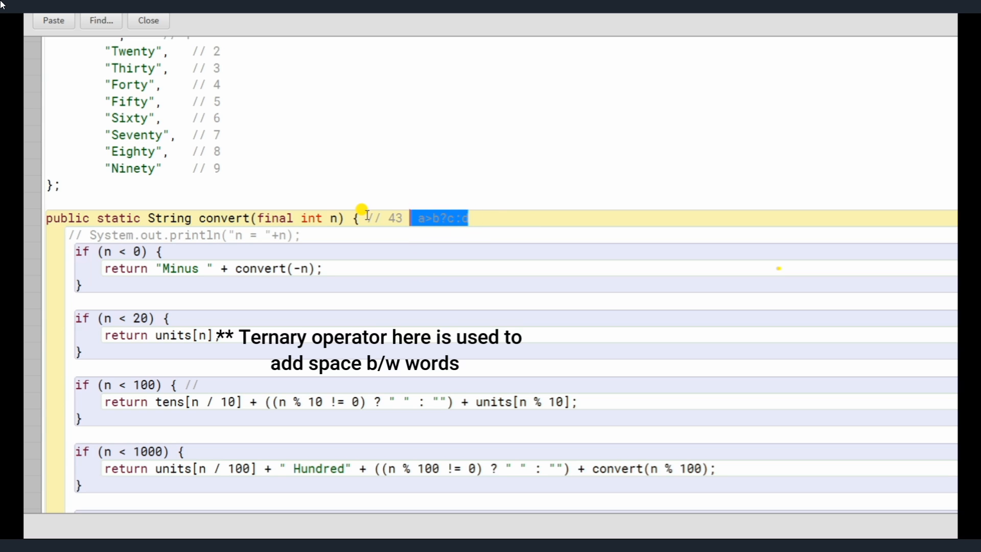
{"action": "mouse_move", "coordinate": [144, 410]}
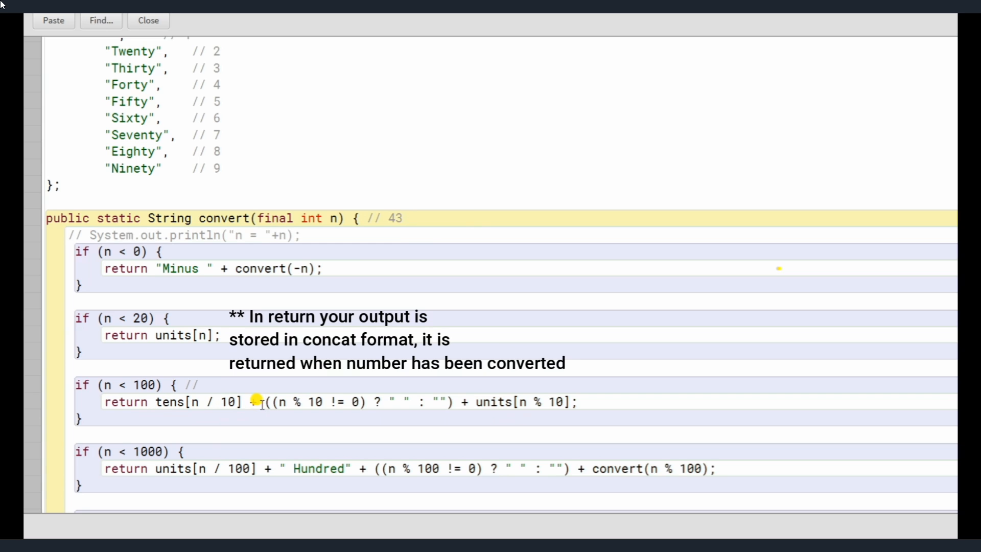
Remove the ternary example and comment the under-100 branch with 'forty'.
{"action": "type", "text": "f"}
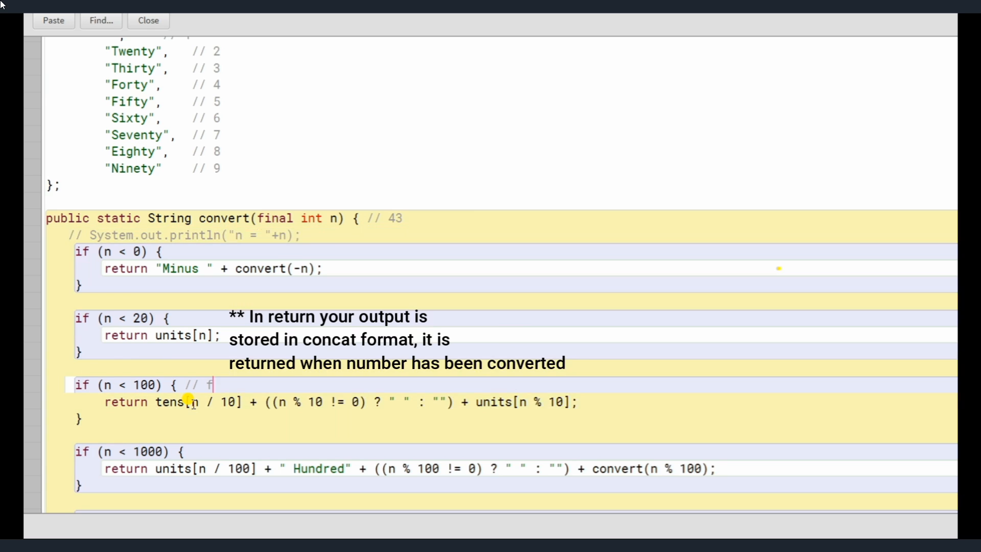
{"action": "type", "text": "orty"}
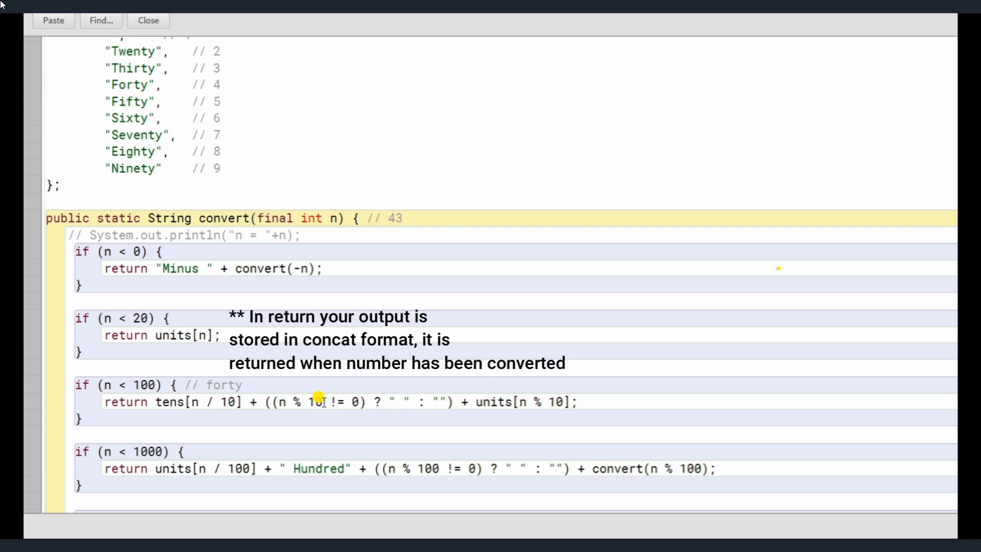
{"action": "mouse_move", "coordinate": [315, 407]}
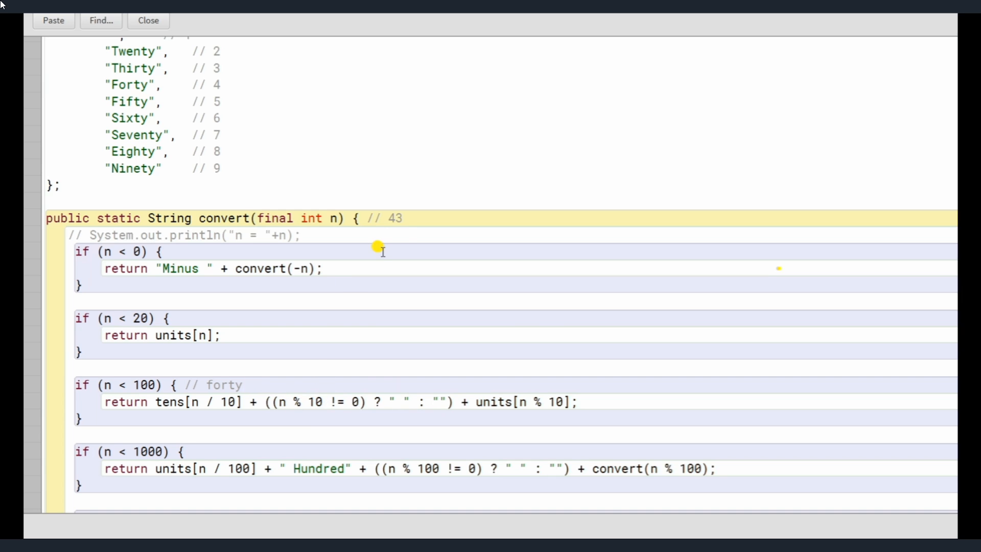
{"action": "mouse_move", "coordinate": [330, 405]}
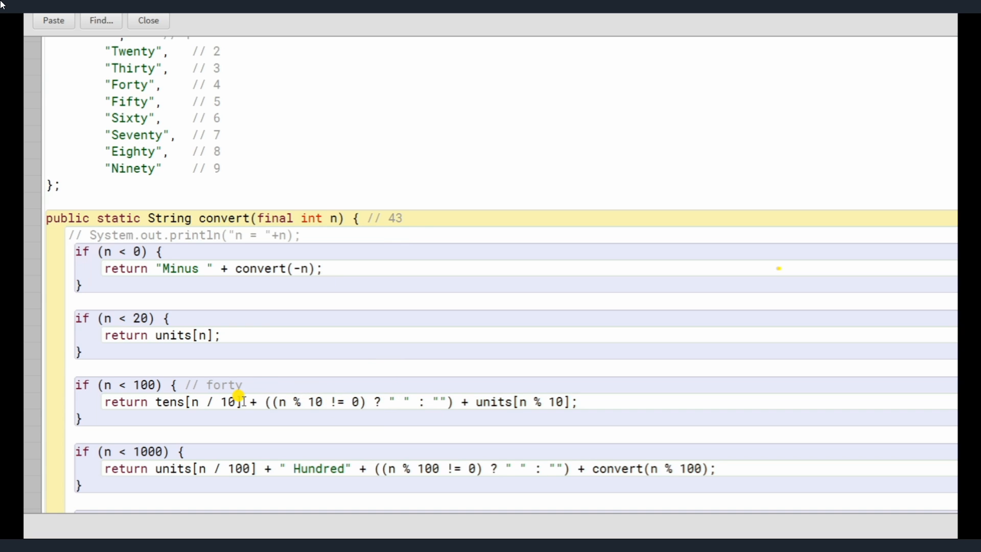
{"action": "mouse_move", "coordinate": [219, 376]}
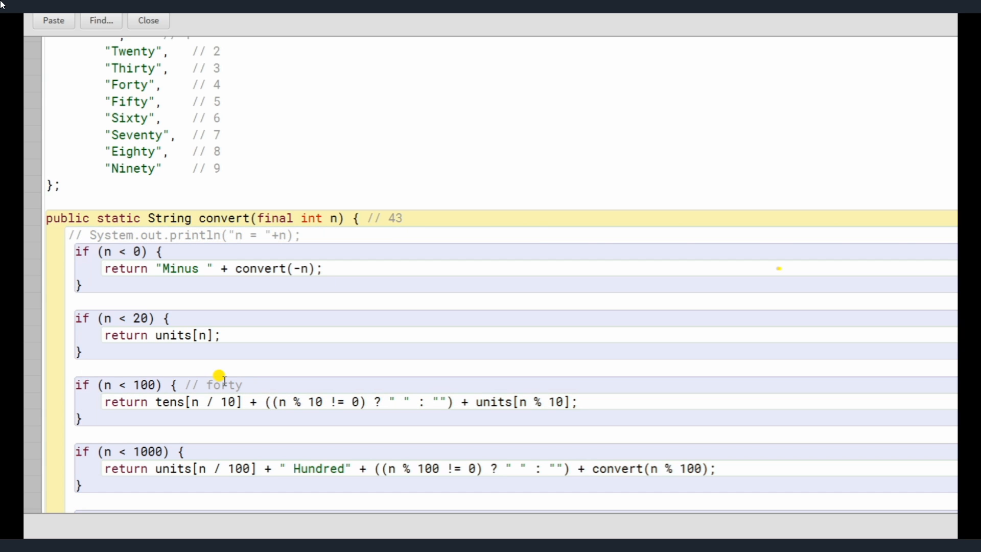
{"action": "mouse_move", "coordinate": [581, 521]}
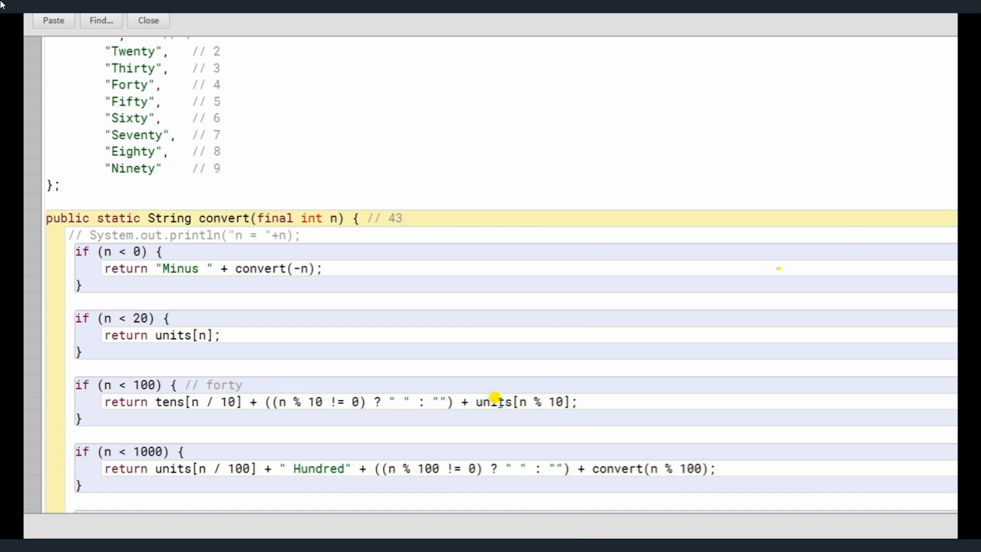
{"action": "mouse_move", "coordinate": [451, 323]}
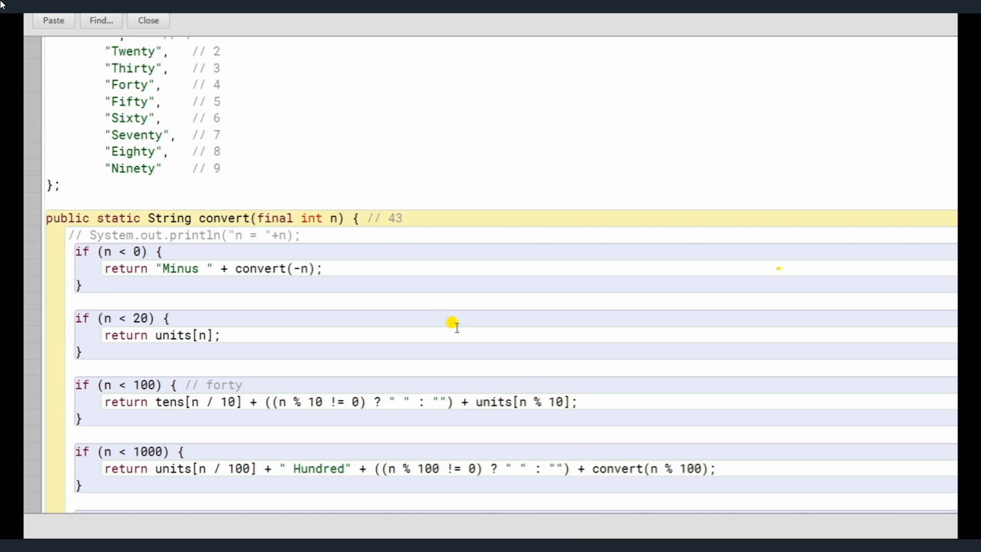
Check the units and tens arrays and extend the comment to 'forty three'.
{"action": "scroll", "scroll_direction": "down", "scroll_amount": 3}
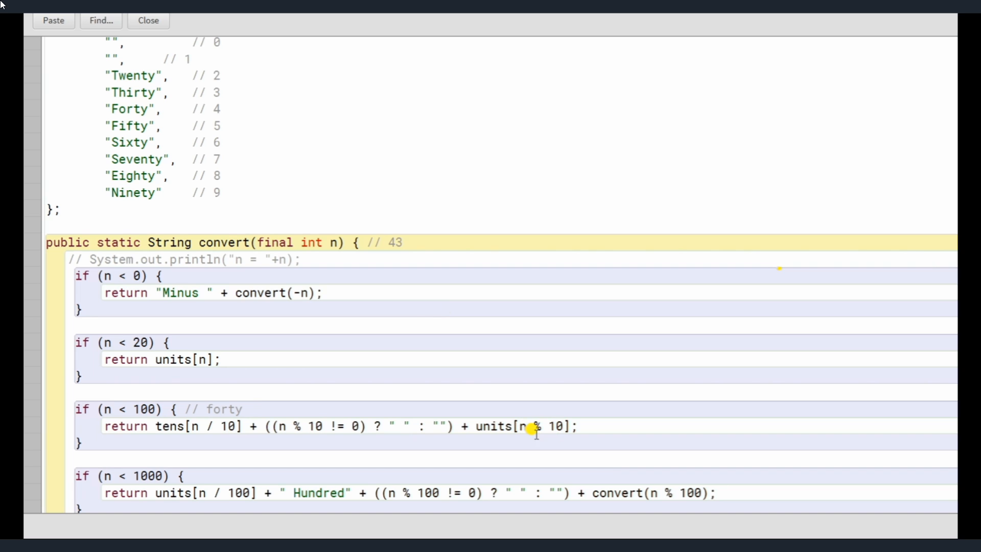
{"action": "mouse_move", "coordinate": [263, 416]}
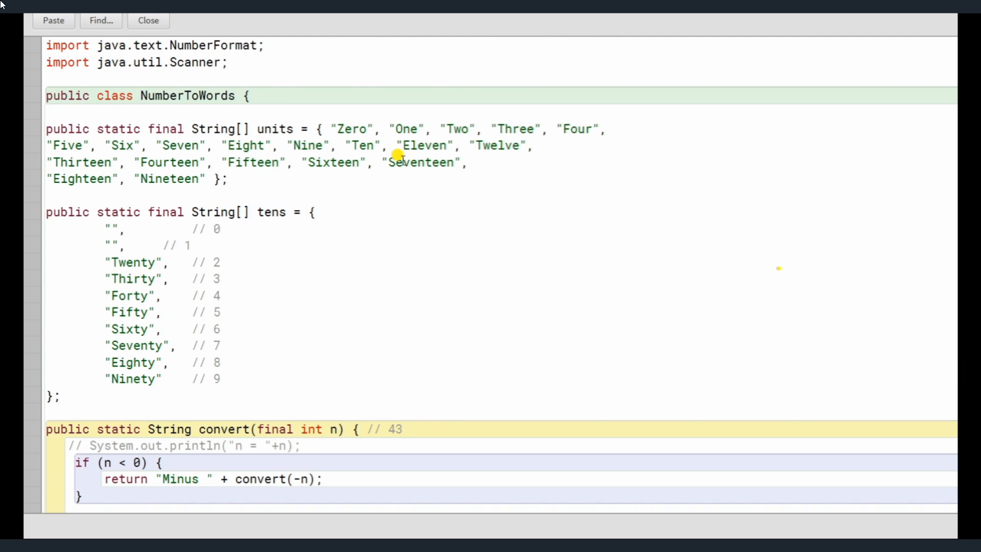
{"action": "scroll", "scroll_direction": "down", "scroll_amount": 3}
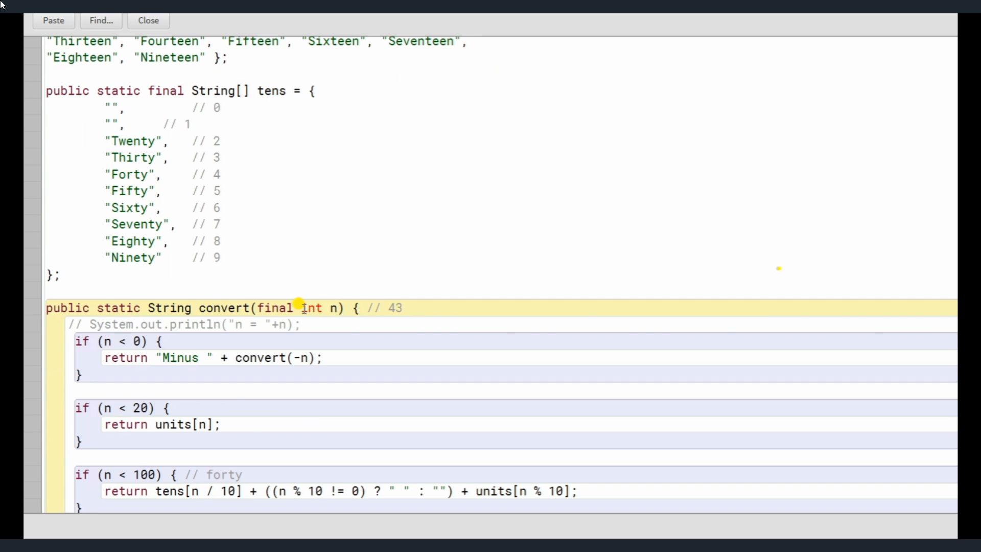
{"action": "scroll", "scroll_direction": "down", "scroll_amount": 3}
{"action": "type", "text": " three"}
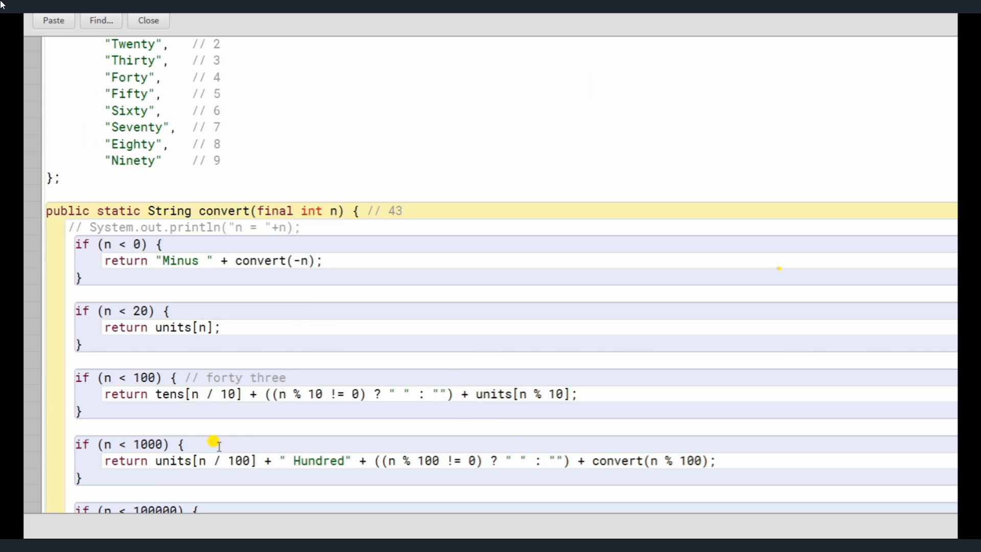
{"action": "mouse_move", "coordinate": [507, 363]}
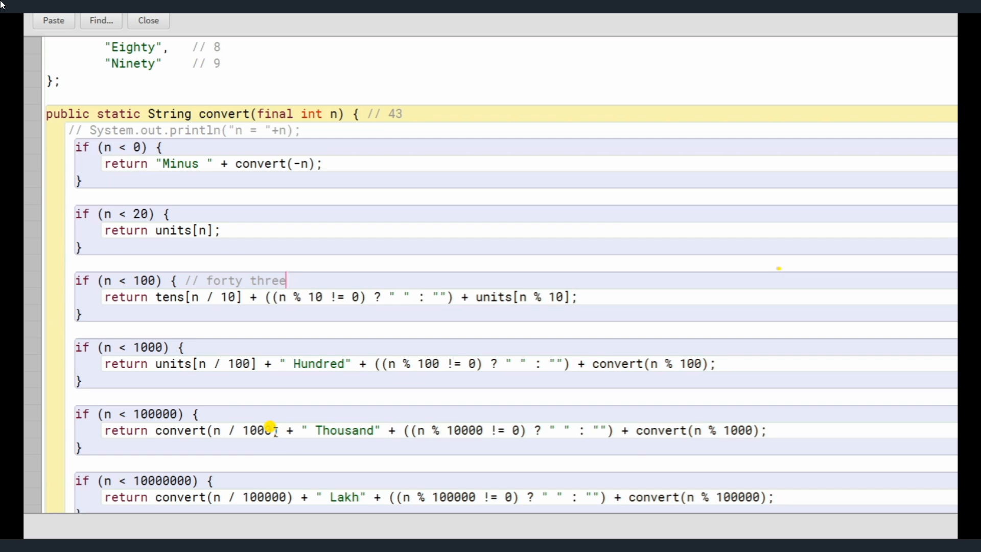
{"action": "mouse_move", "coordinate": [179, 357]}
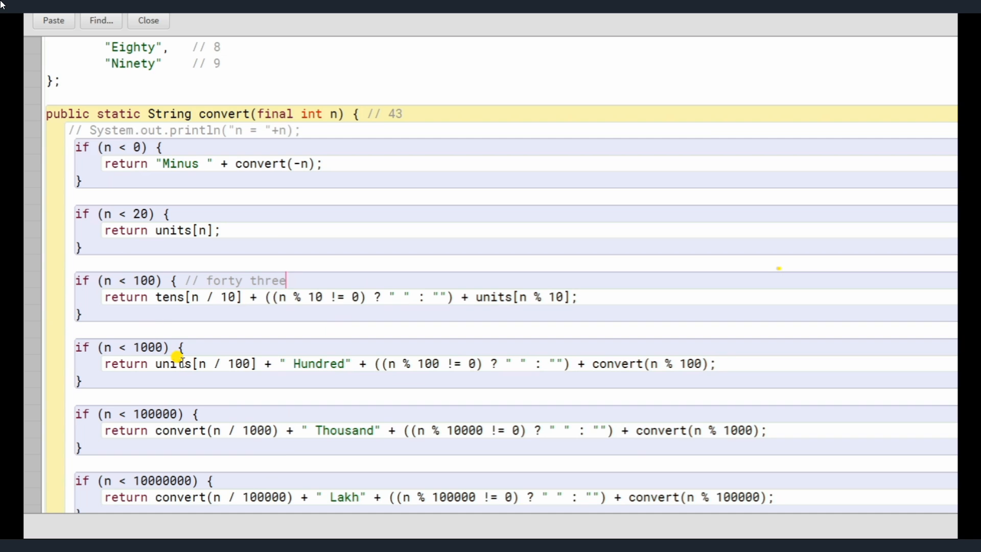
{"action": "double_click", "coordinate": [240, 281]}
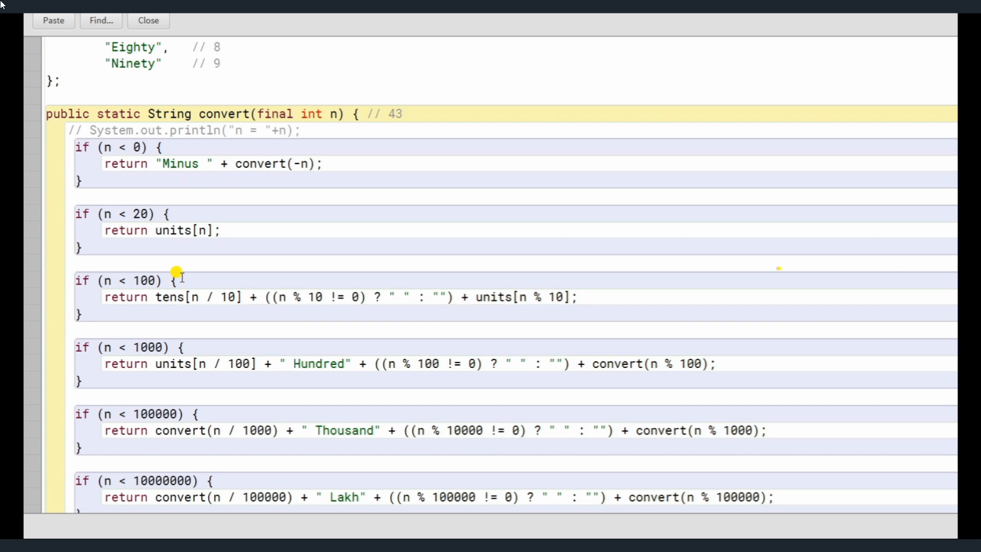
{"action": "mouse_move", "coordinate": [186, 343]}
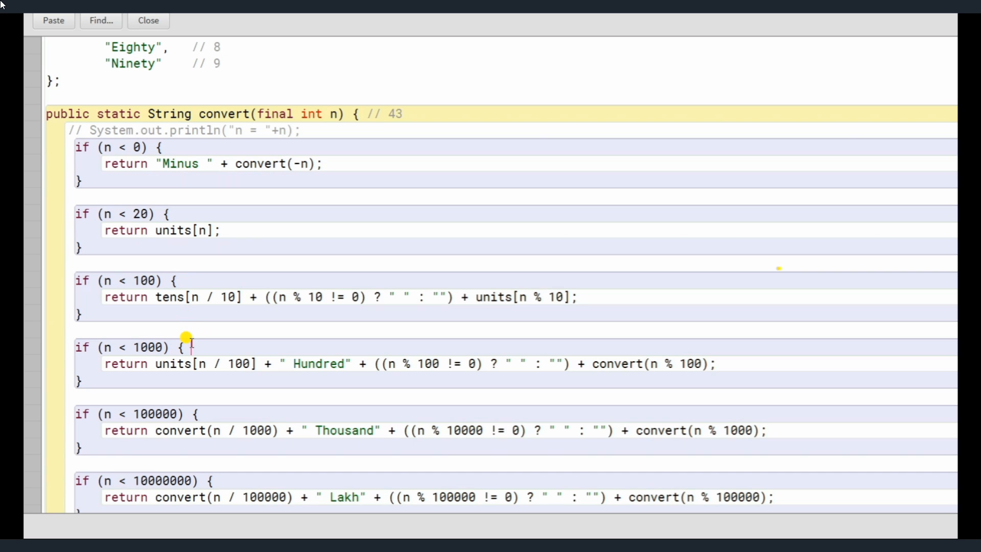
{"action": "type", "text": "5"}
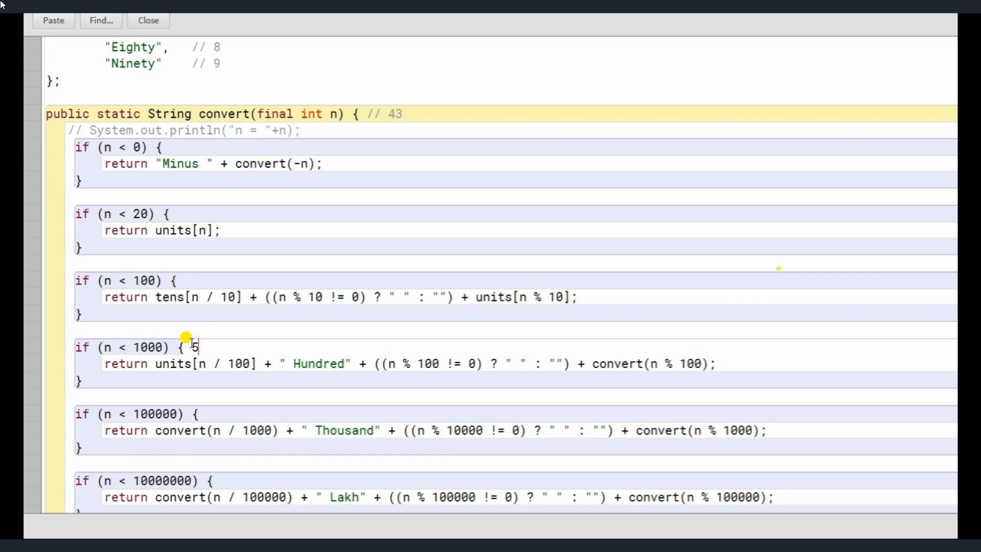
{"action": "type", "text": "48"}
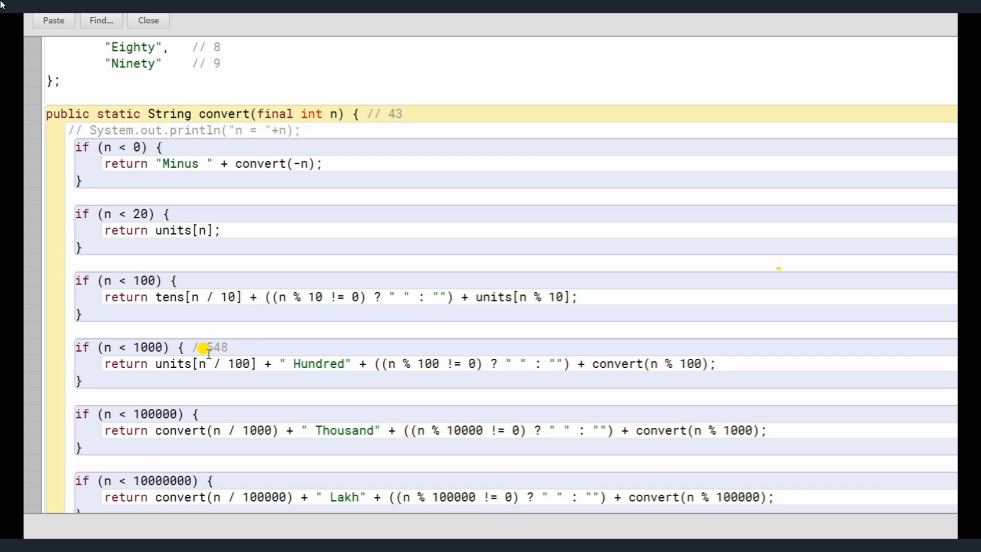
{"action": "mouse_move", "coordinate": [221, 357]}
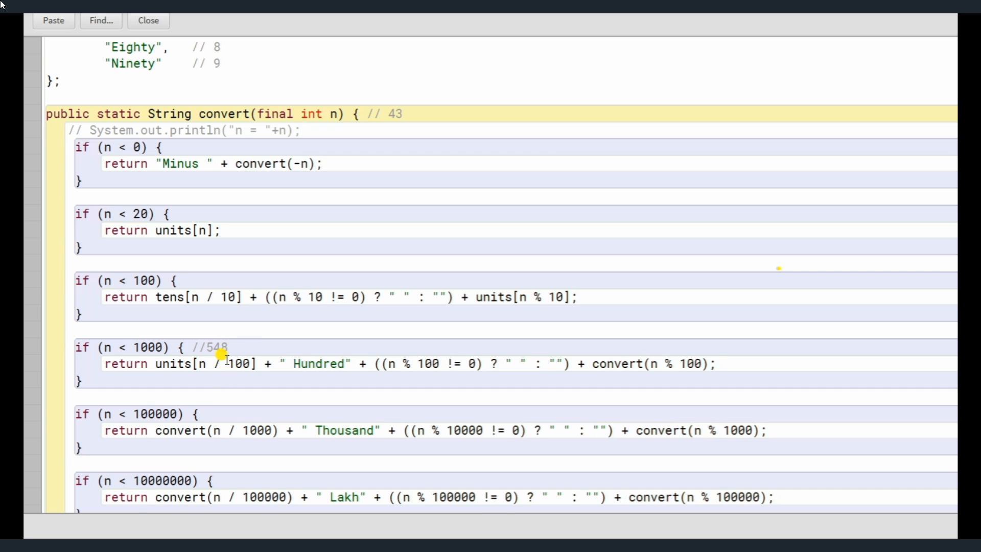
{"action": "mouse_move", "coordinate": [216, 344]}
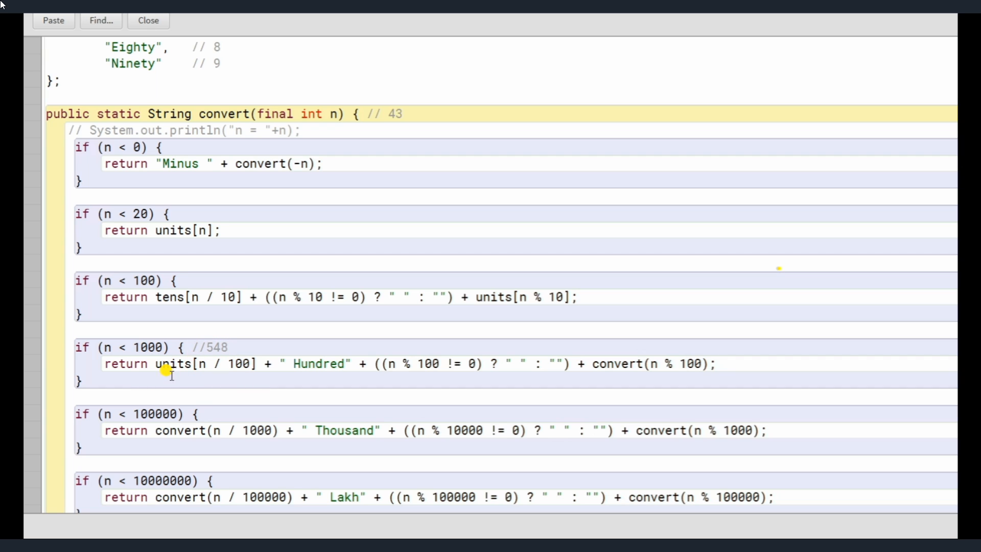
{"action": "mouse_move", "coordinate": [342, 368]}
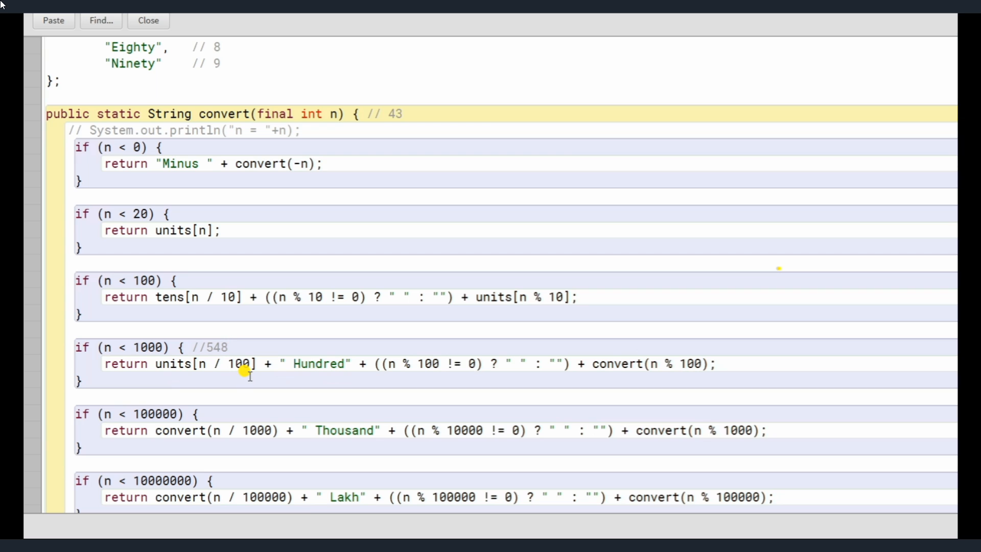
{"action": "mouse_move", "coordinate": [379, 356]}
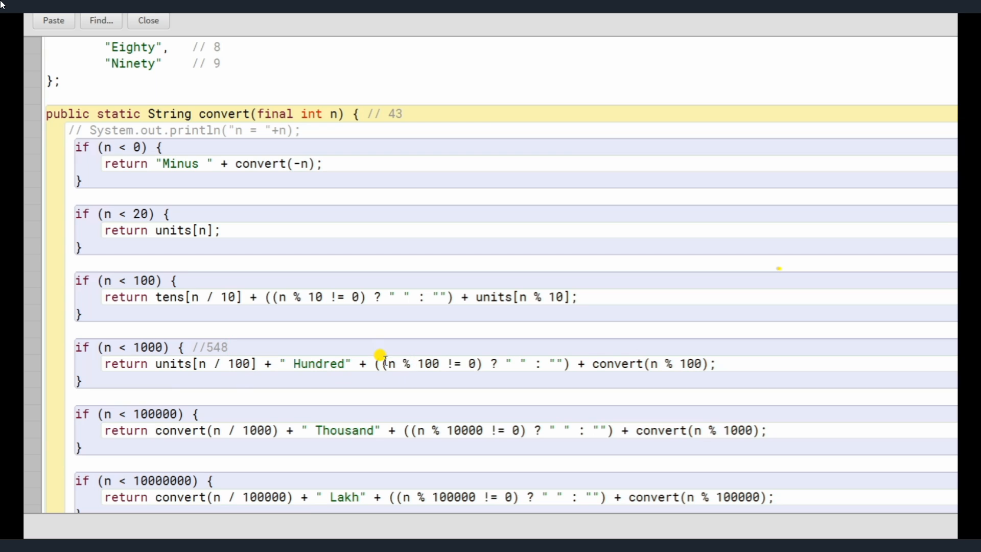
{"action": "mouse_move", "coordinate": [738, 362]}
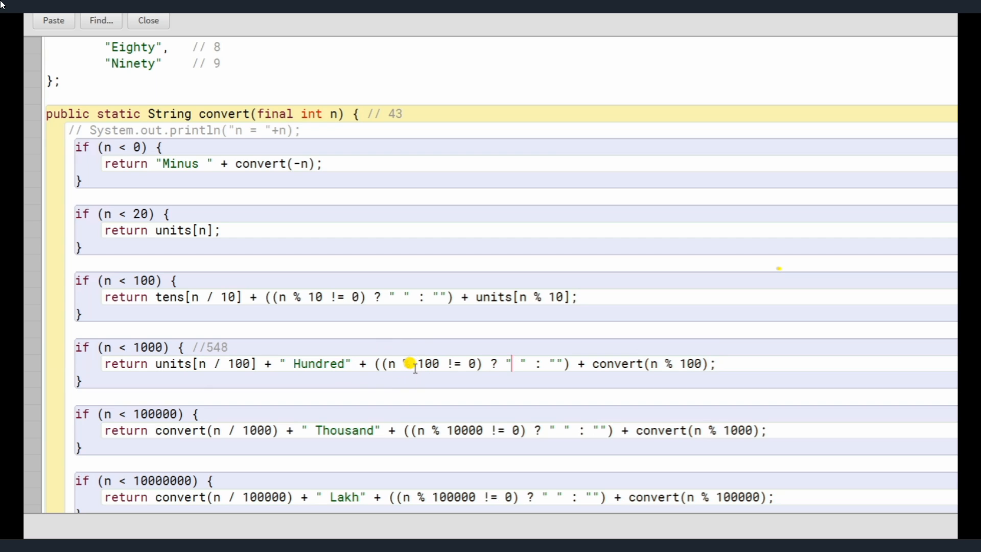
{"action": "mouse_move", "coordinate": [461, 363]}
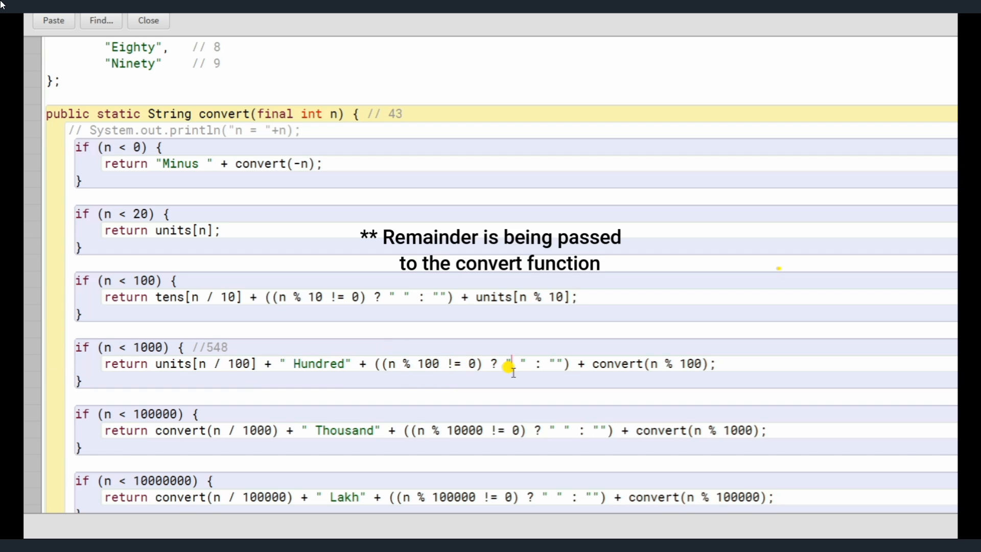
{"action": "mouse_move", "coordinate": [616, 364]}
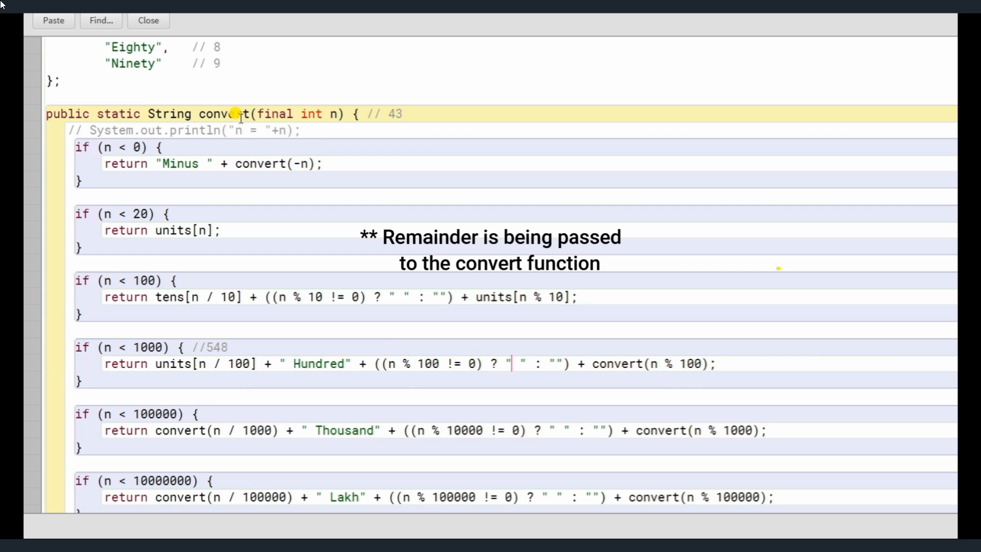
{"action": "mouse_move", "coordinate": [641, 361]}
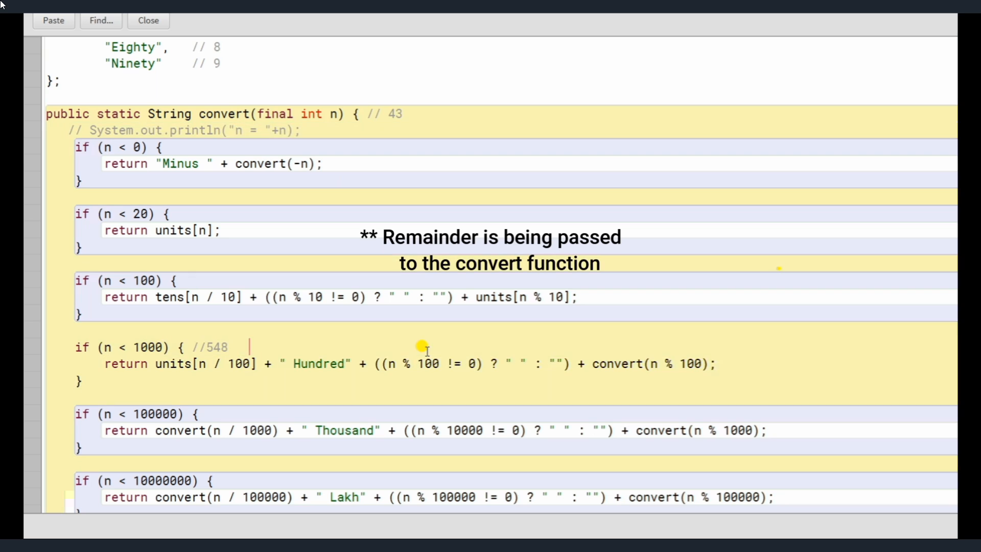
Add 48 after the //548 comment and a '// five Hundred' line below.
{"action": "type", "text": "48"}
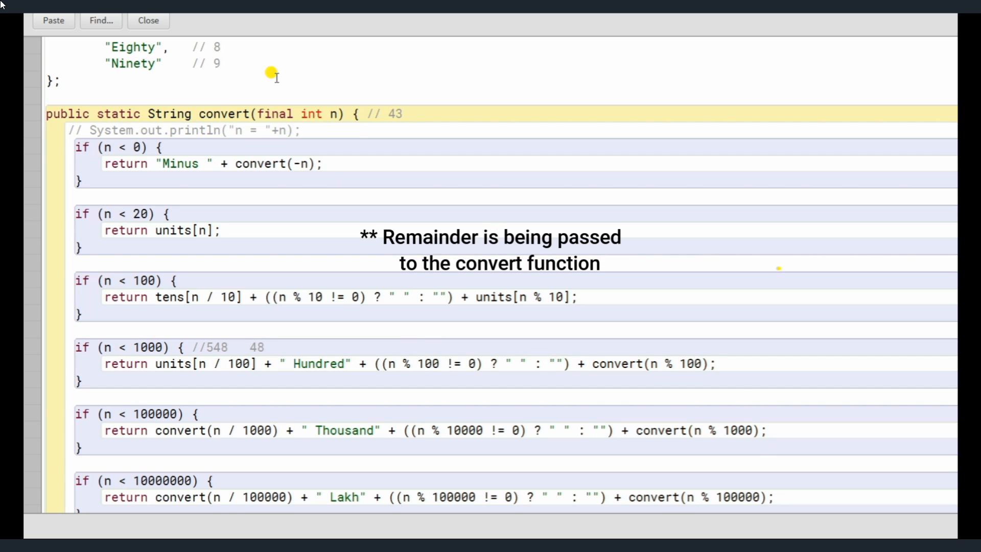
{"action": "mouse_move", "coordinate": [434, 345]}
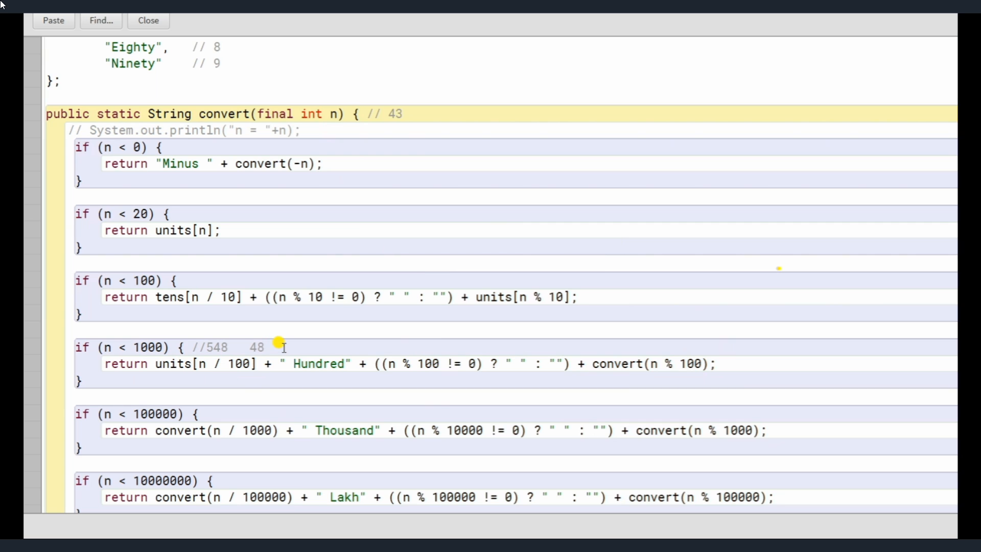
{"action": "mouse_move", "coordinate": [746, 363]}
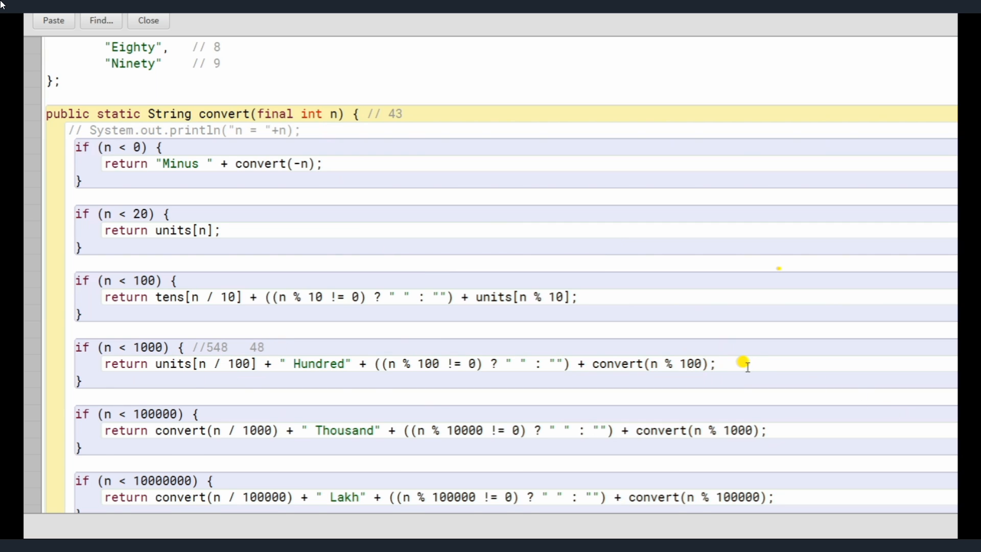
{"action": "type", "text": "// 5"}
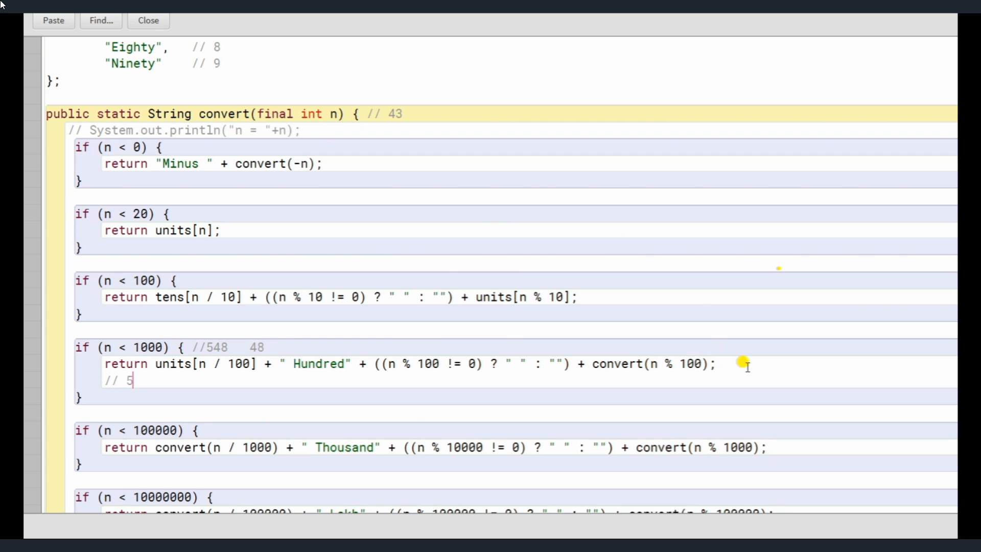
{"action": "type", "text": "ive"}
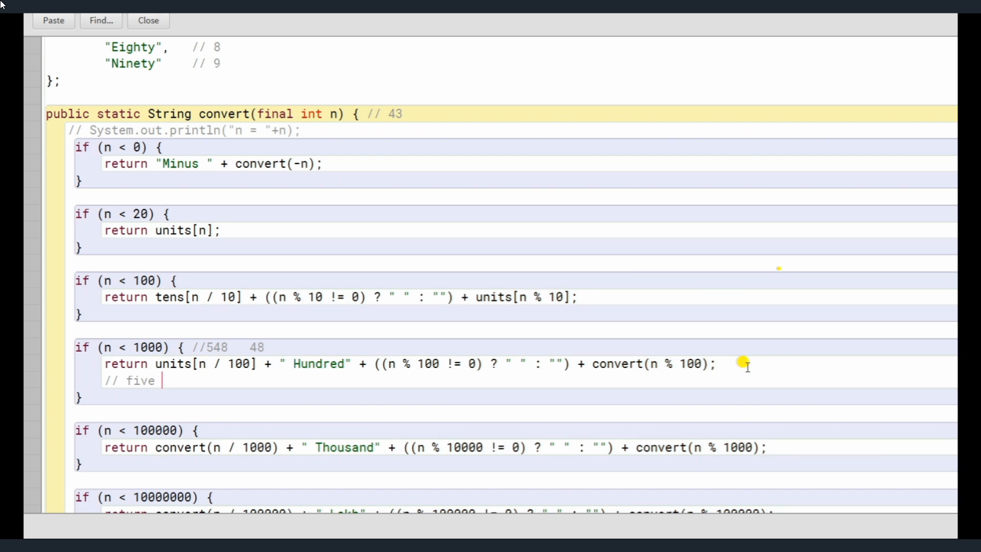
{"action": "type", "text": "Hund"}
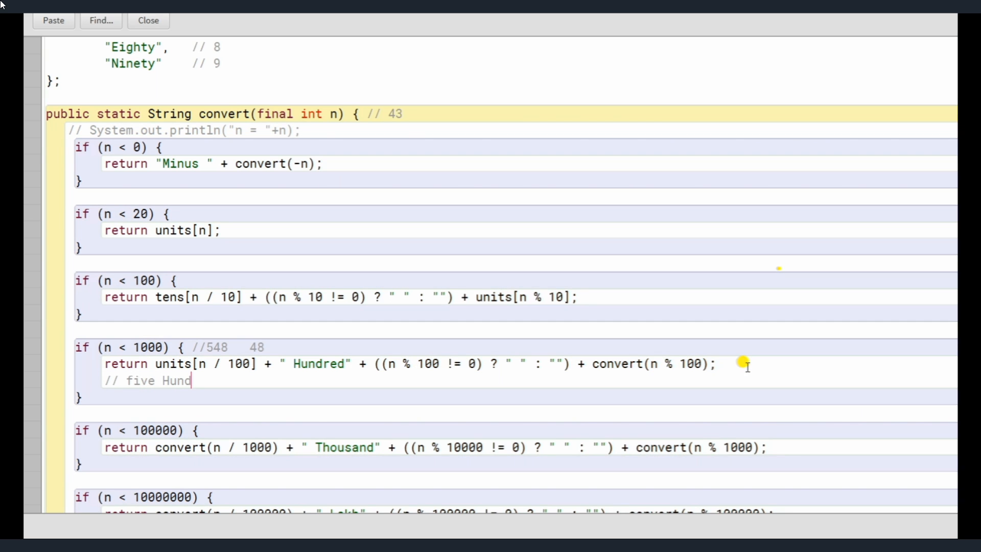
{"action": "type", "text": "red"}
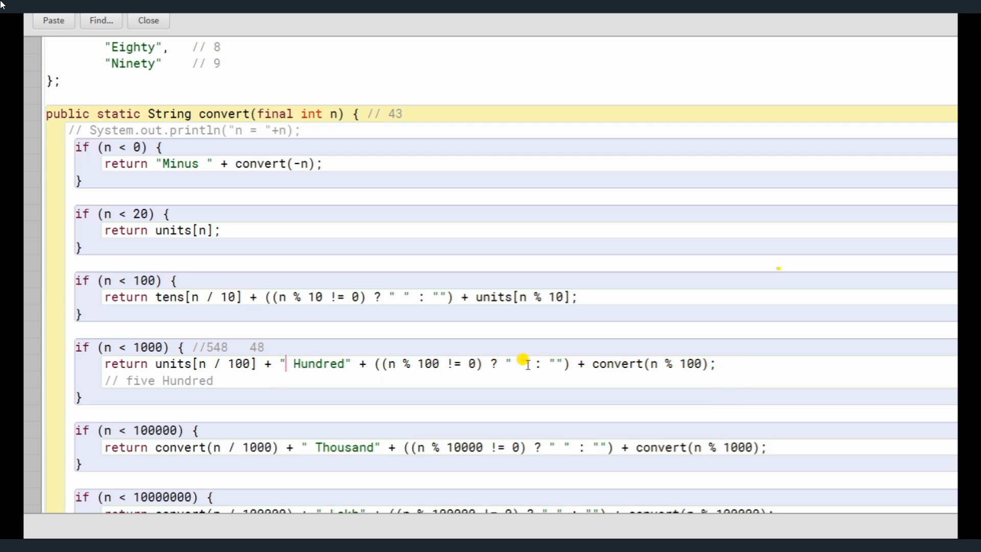
{"action": "mouse_move", "coordinate": [644, 269]}
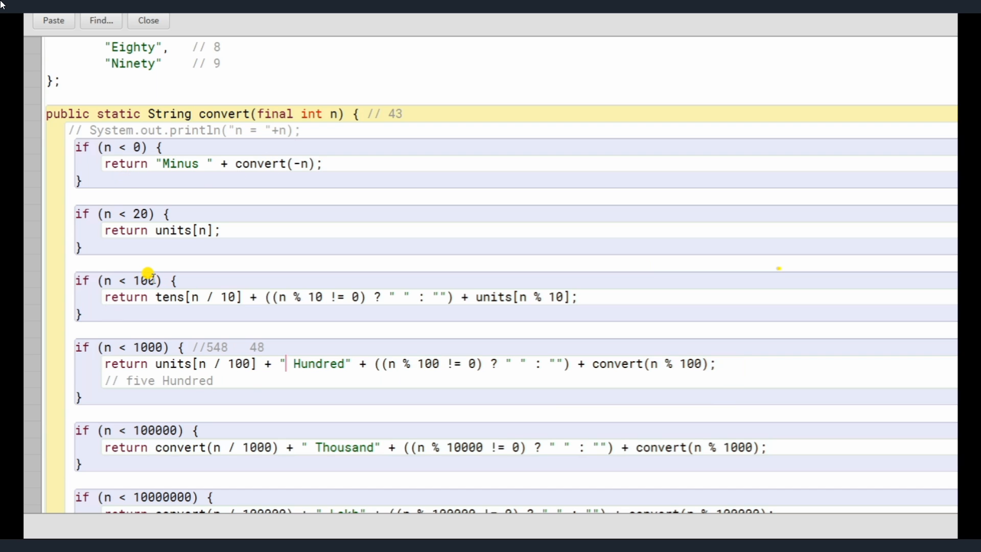
{"action": "mouse_move", "coordinate": [141, 250]}
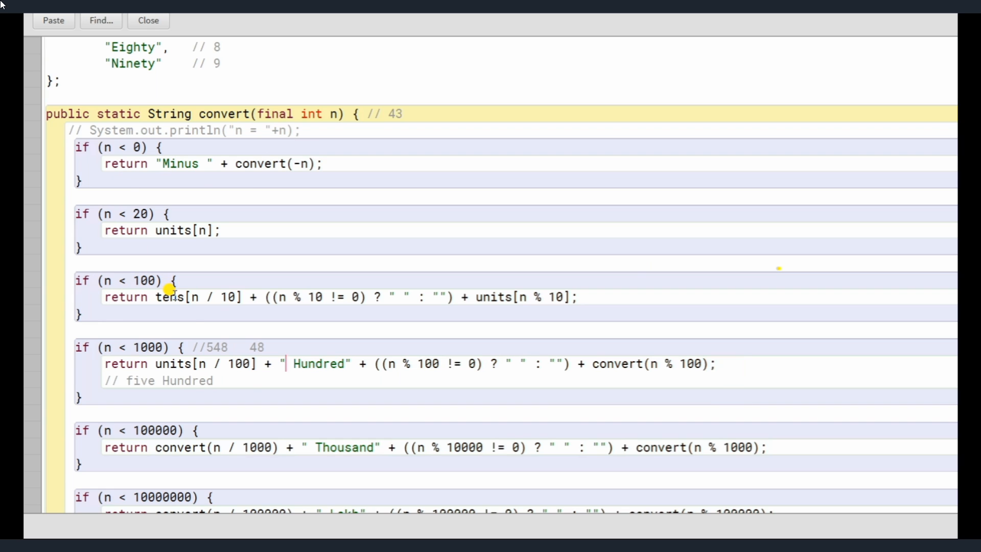
{"action": "mouse_move", "coordinate": [217, 295]}
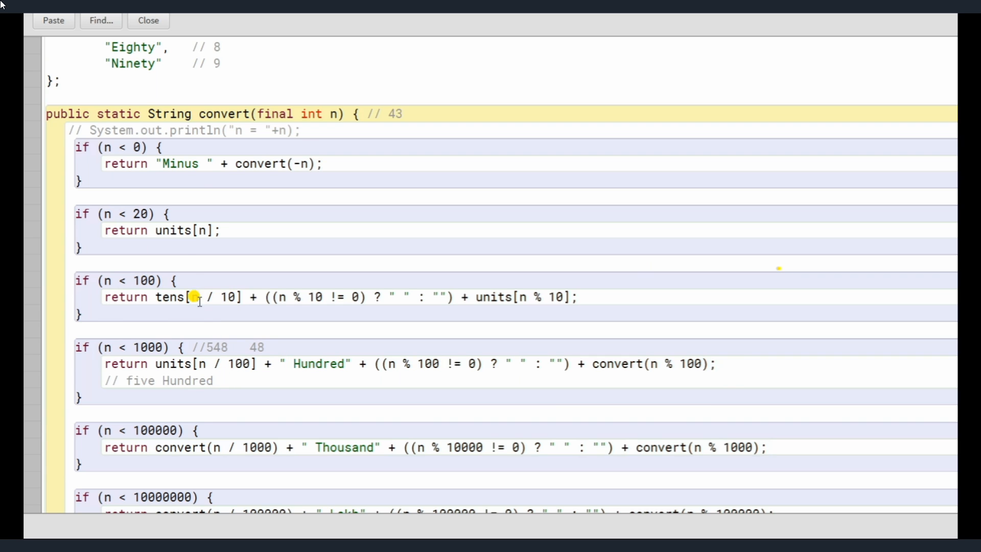
Extend the spelled-out comment with 'forty eigth'.
{"action": "type", "text": "f"}
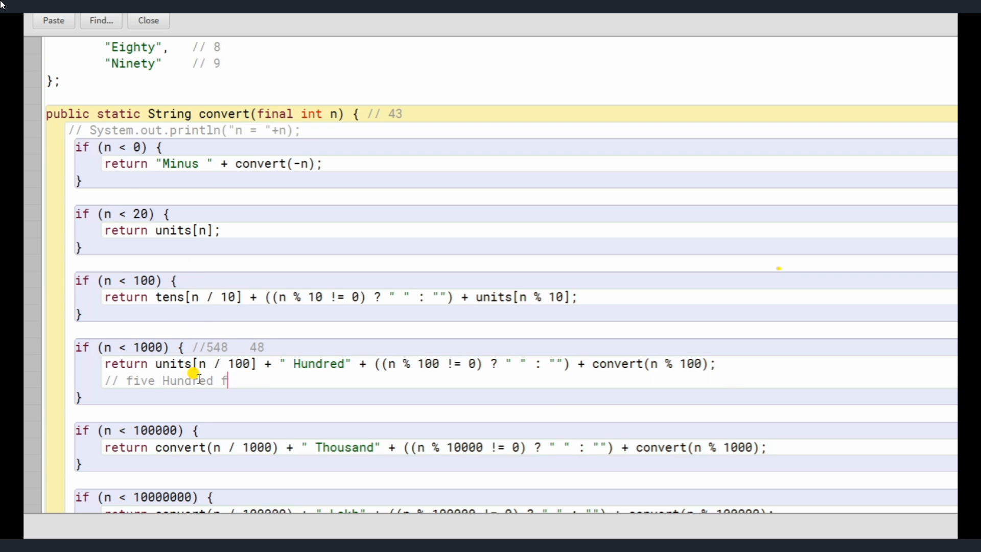
{"action": "type", "text": "orty"}
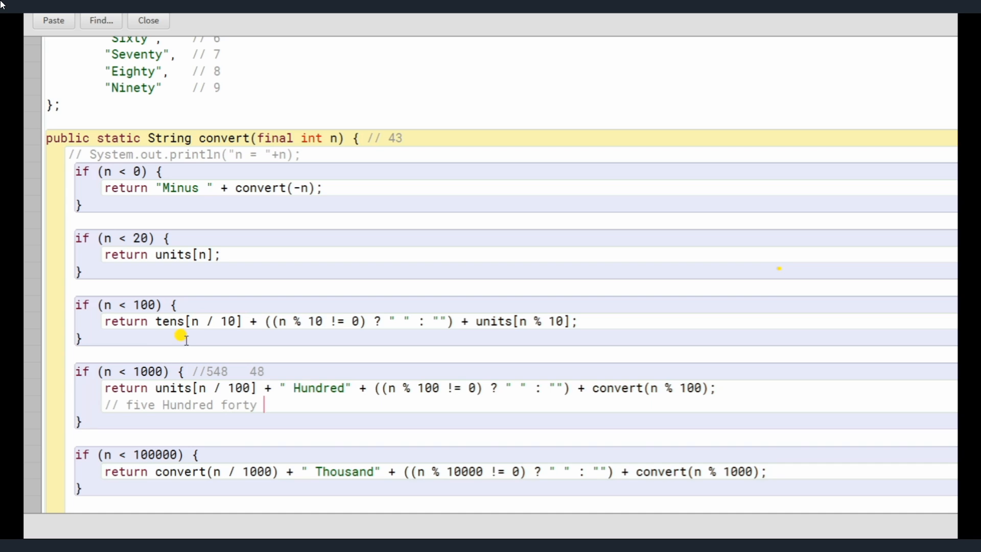
{"action": "mouse_move", "coordinate": [309, 328]}
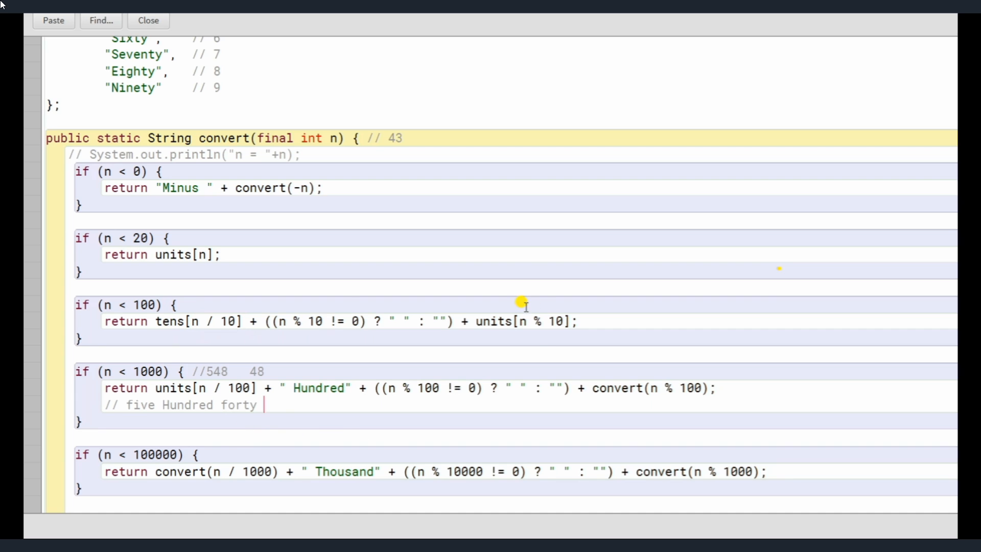
{"action": "mouse_move", "coordinate": [522, 325]}
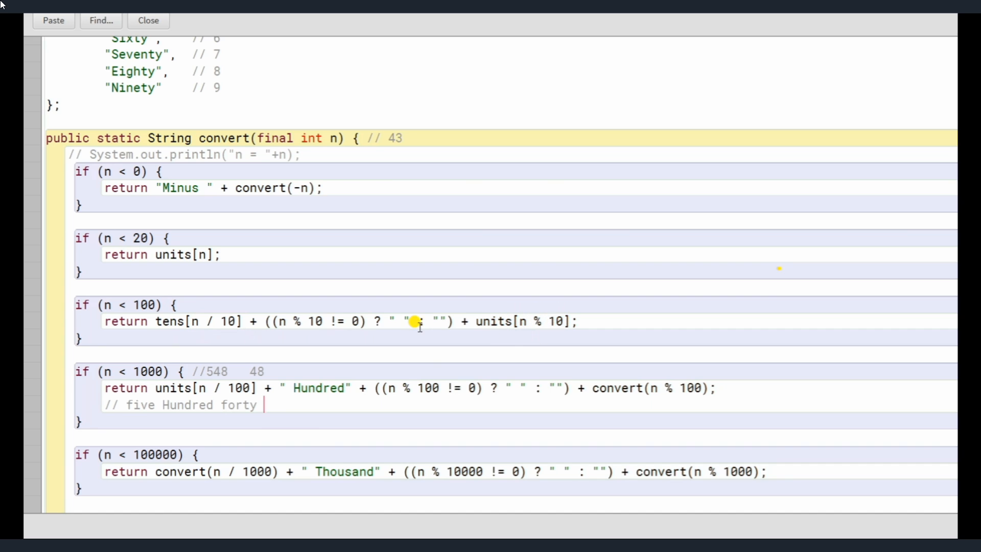
{"action": "type", "text": "eigth"}
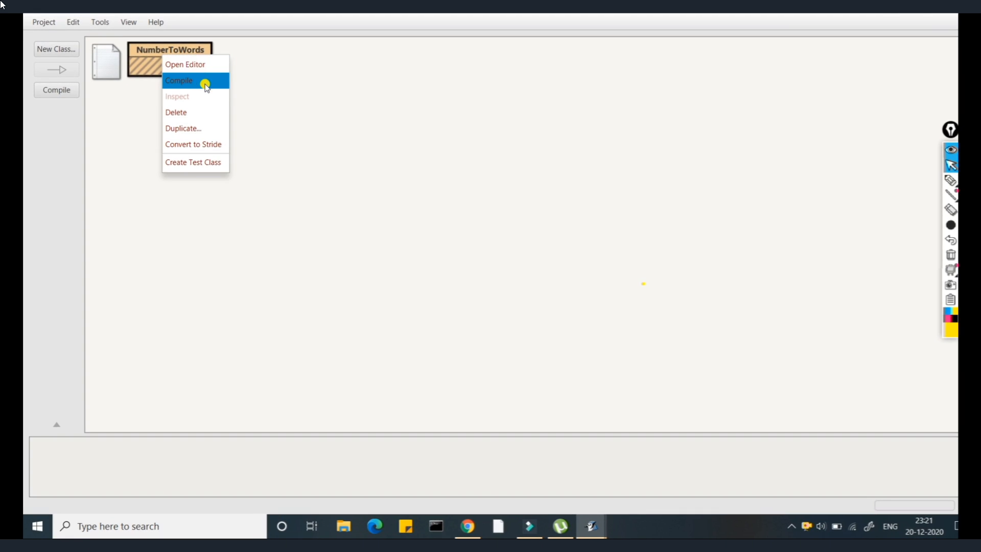
Compile NumberToWords, run main with no arguments, and enter 1234.
{"action": "left_click", "coordinate": [178, 80]}
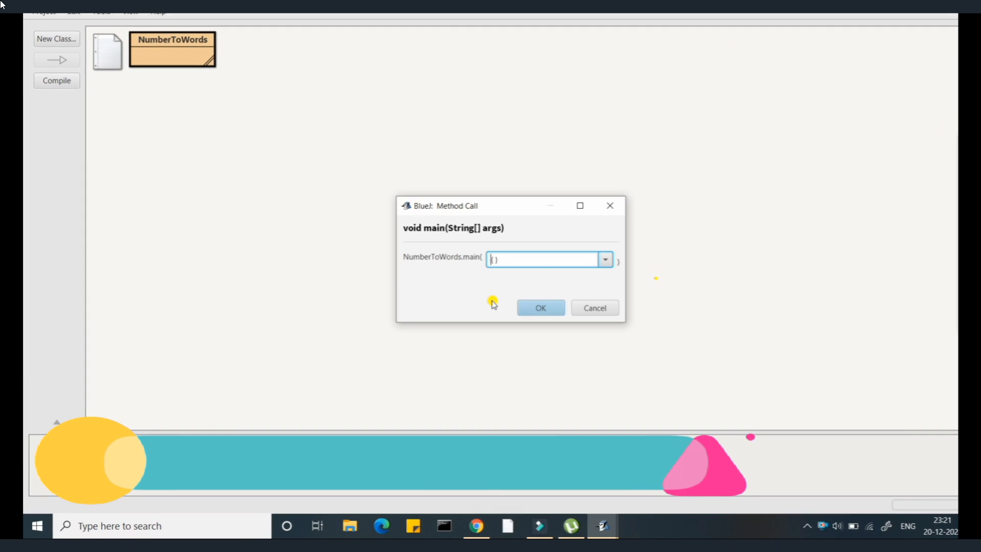
{"action": "left_click", "coordinate": [539, 307]}
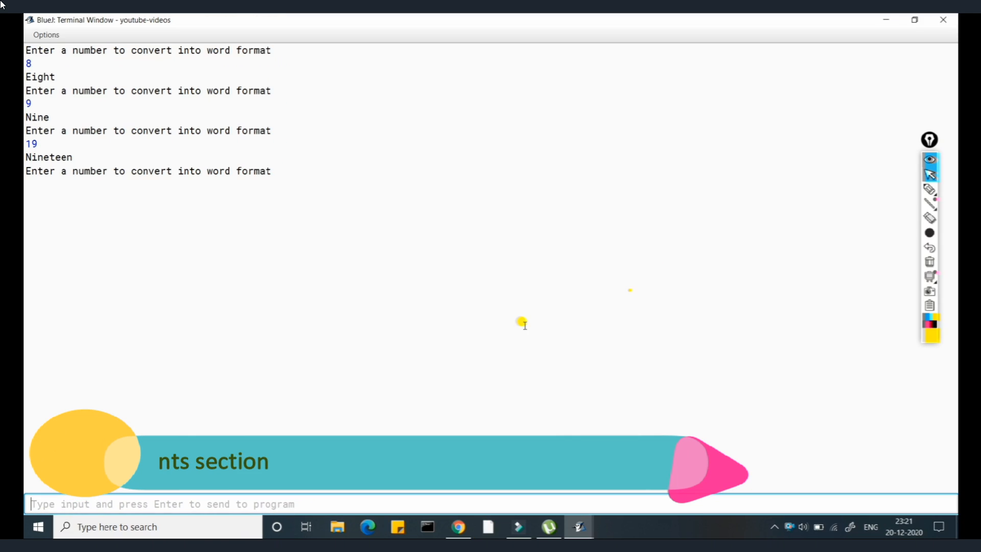
{"action": "type", "text": "1234"}
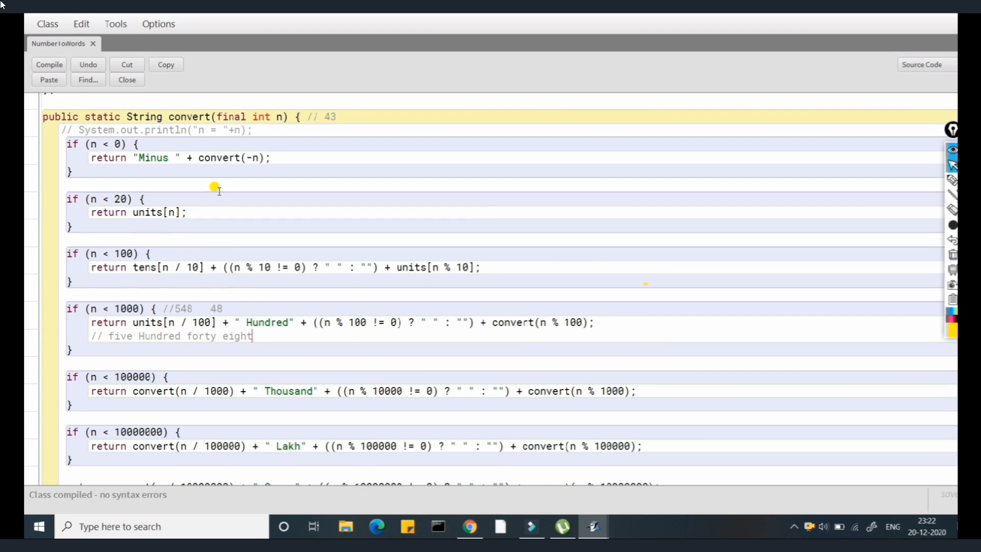
{"action": "scroll", "scroll_direction": "down", "scroll_amount": 3}
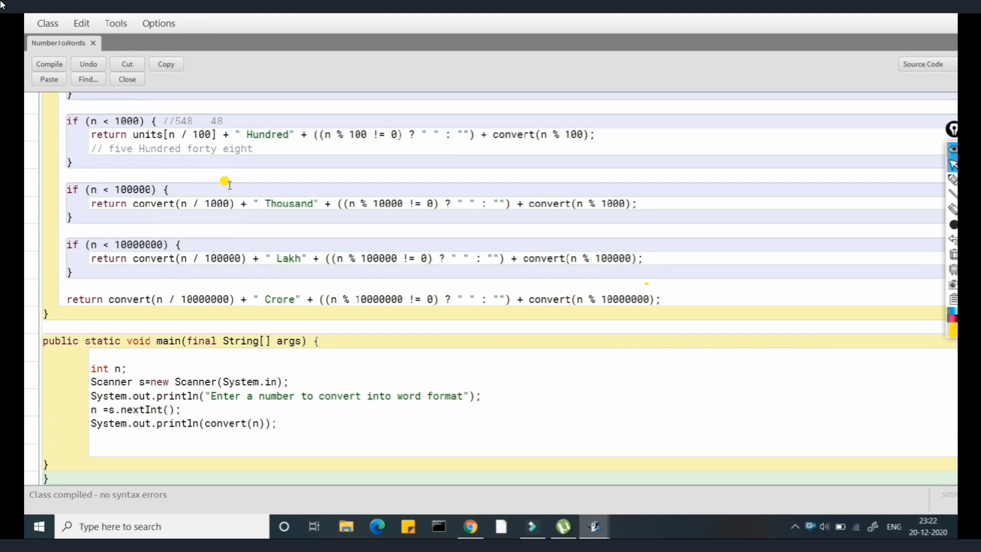
{"action": "mouse_move", "coordinate": [205, 413]}
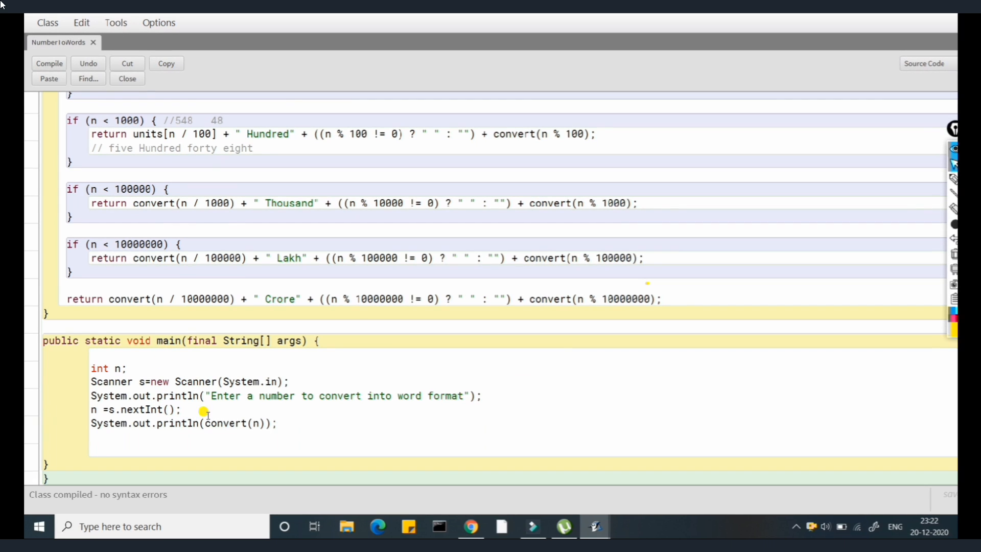